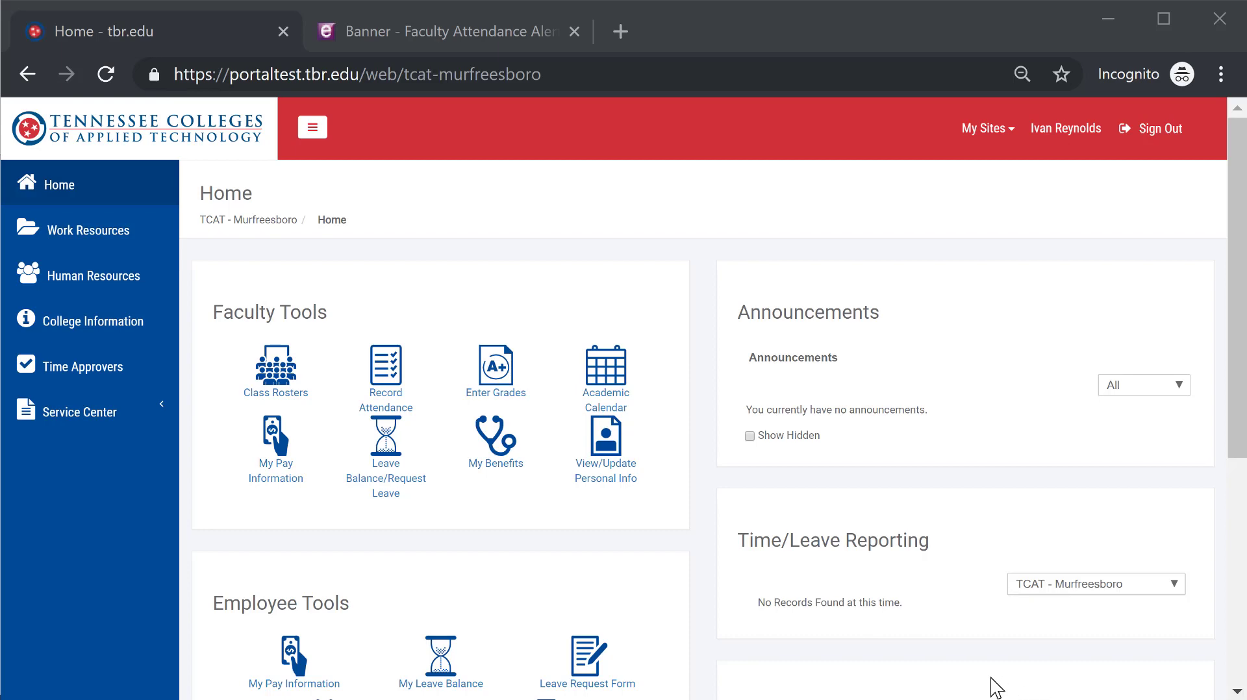
pyautogui.moveTo(986, 629)
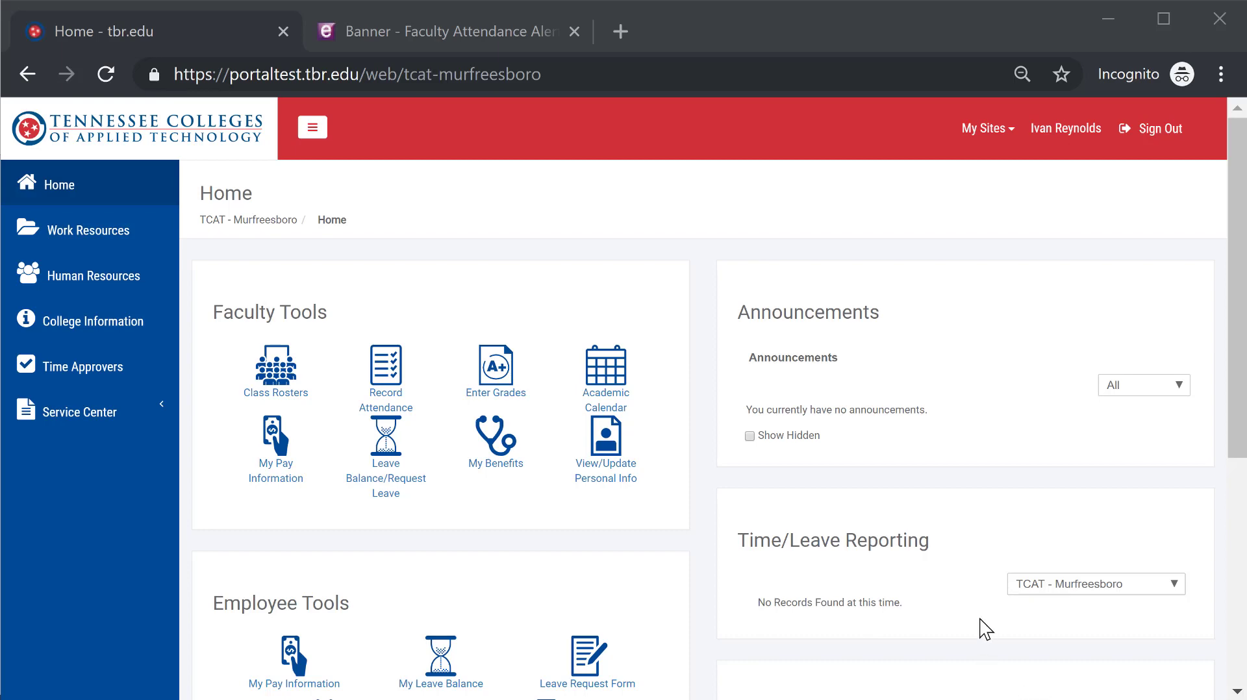
pyautogui.moveTo(440, 469)
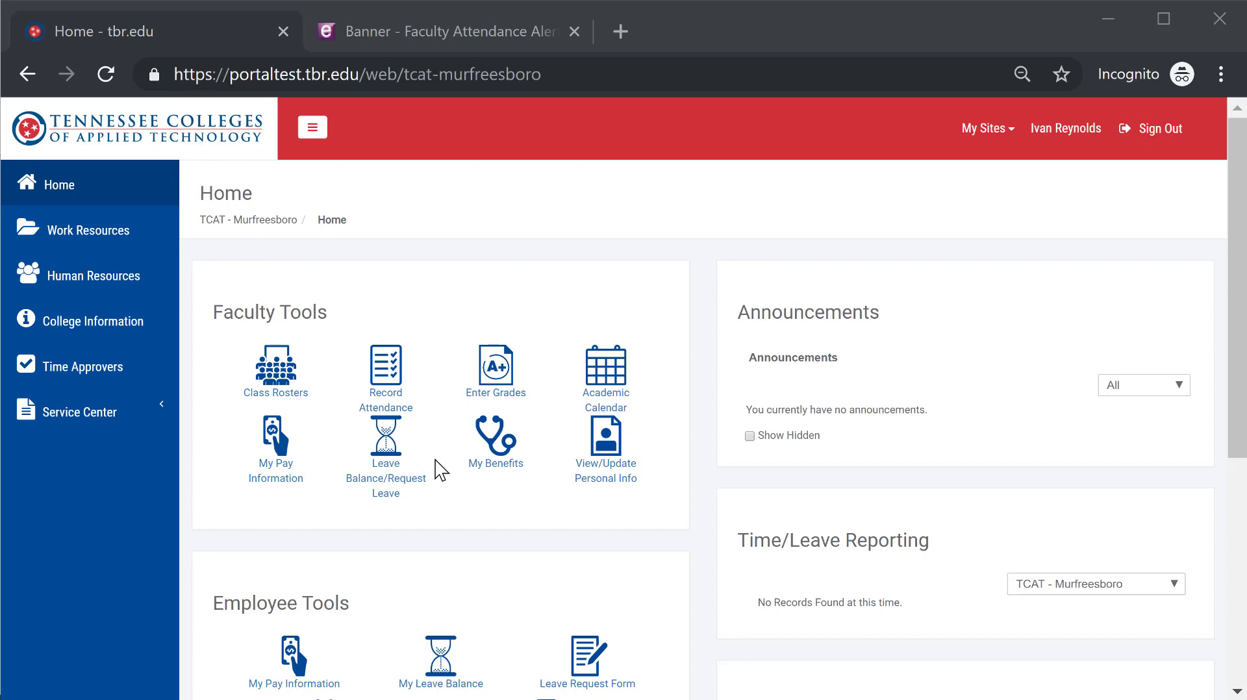
pyautogui.moveTo(473, 486)
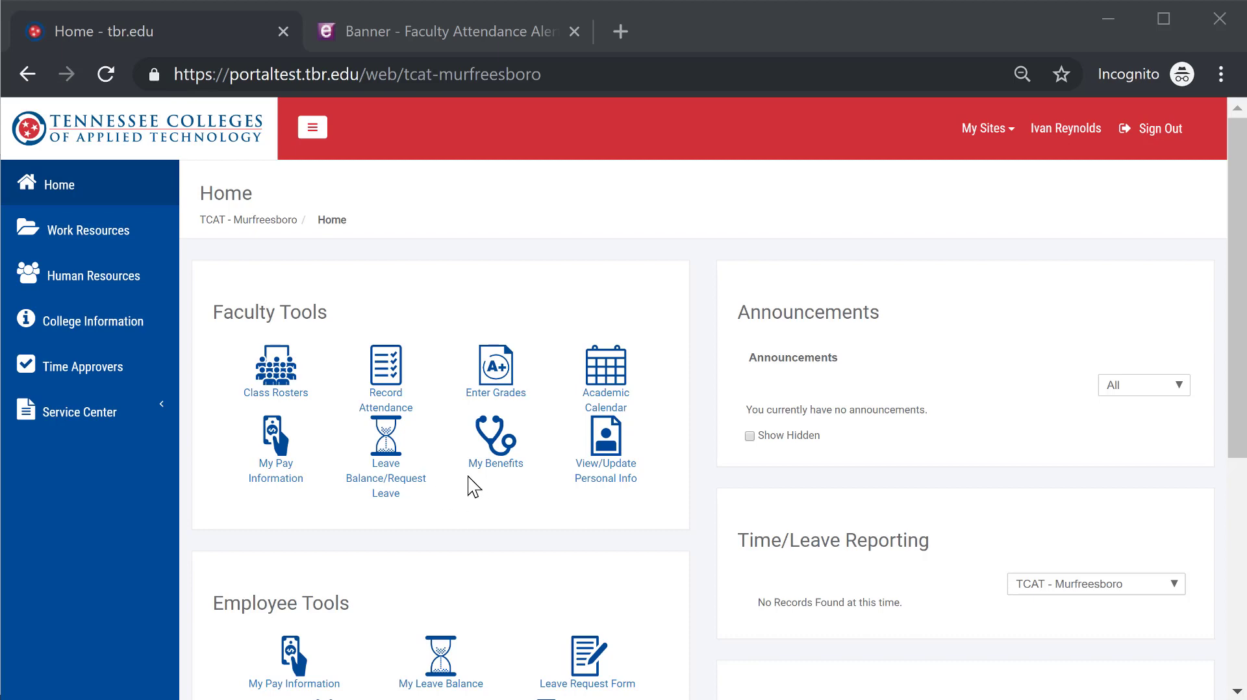
pyautogui.moveTo(464, 482)
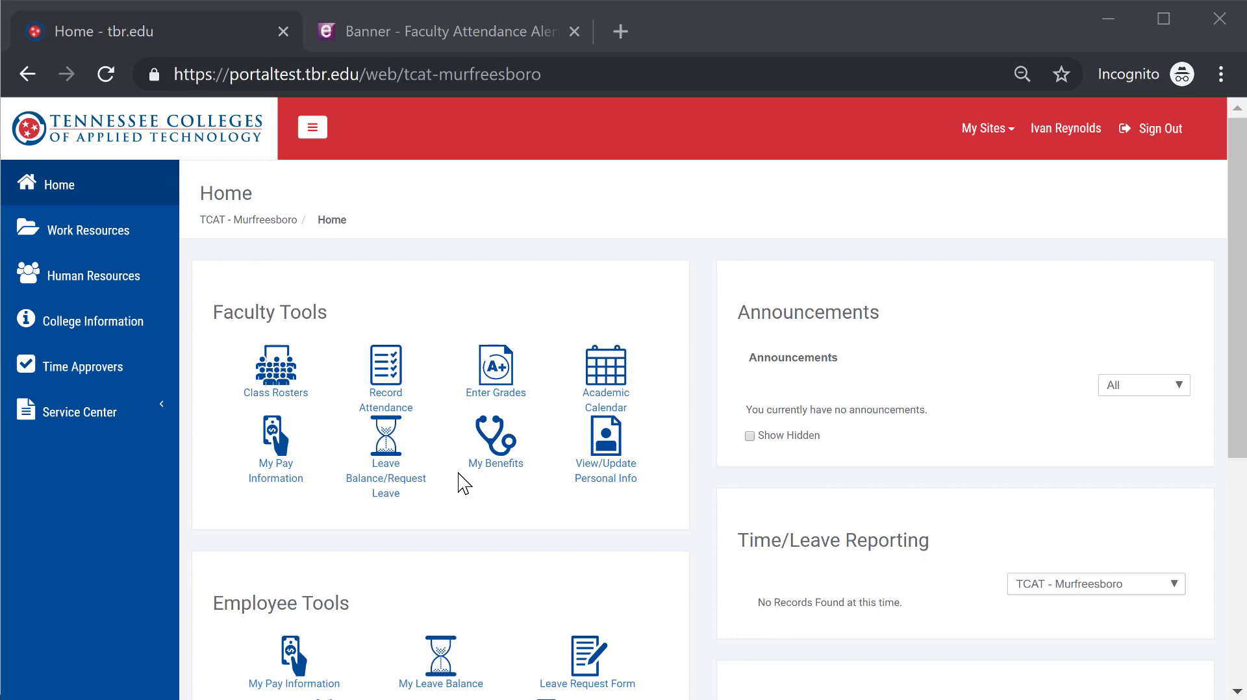
pyautogui.moveTo(507, 540)
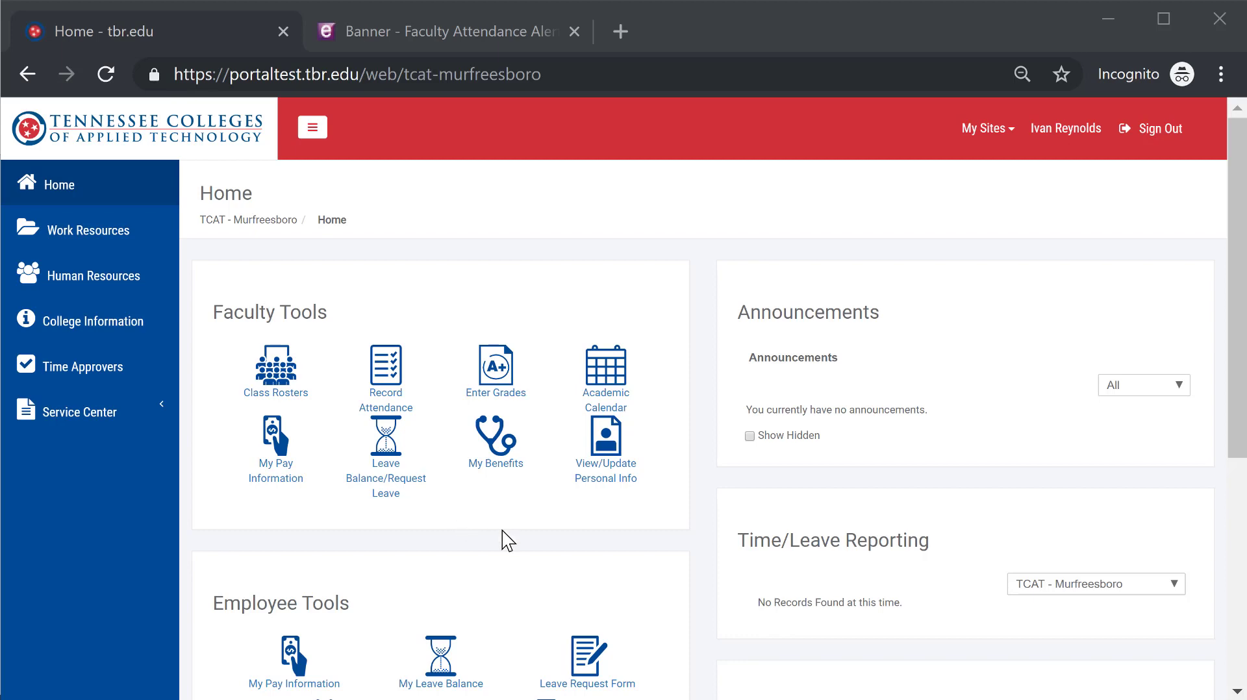
pyautogui.moveTo(614, 513)
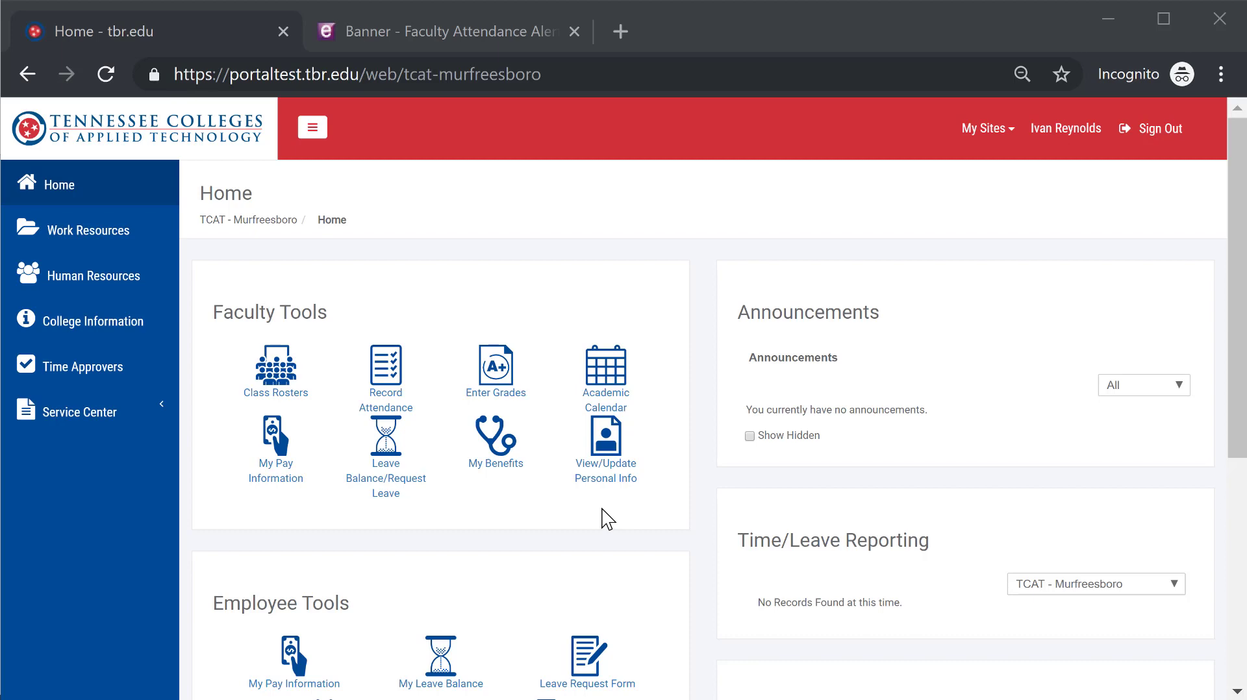
pyautogui.moveTo(508, 406)
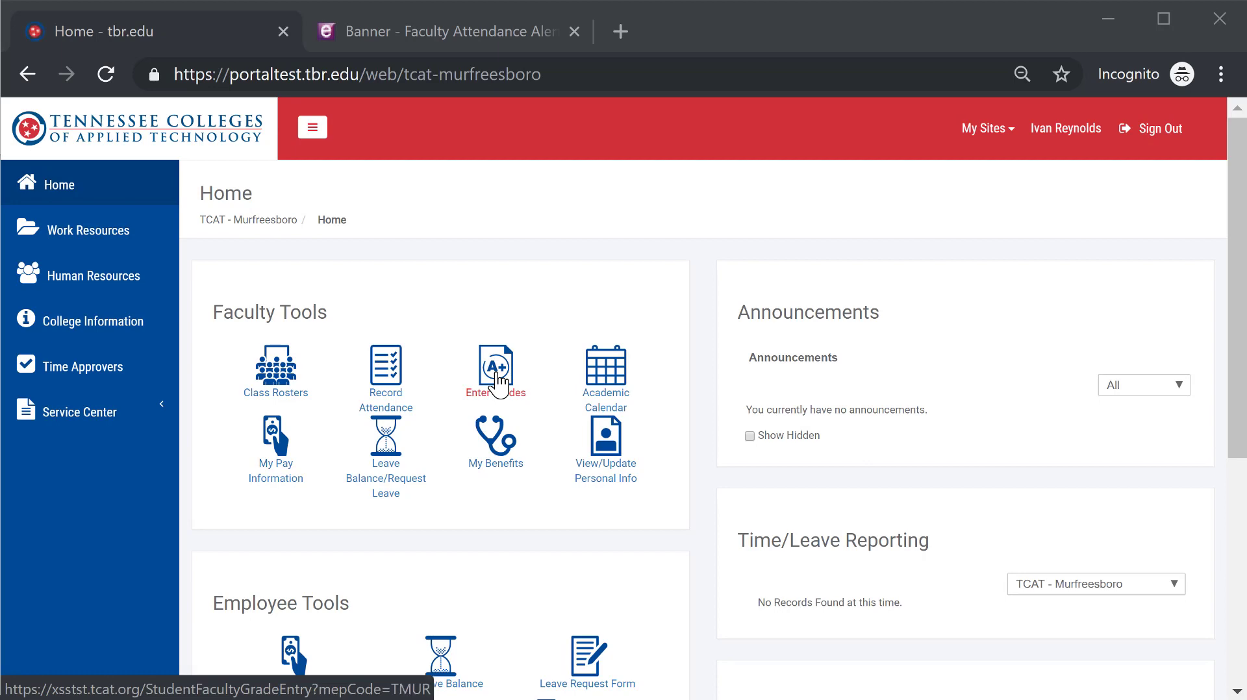
# Launch Faculty Grade Entry from the Enter Grades tile, landing on the Fall 2018 Final Grades list.
pyautogui.click(495, 371)
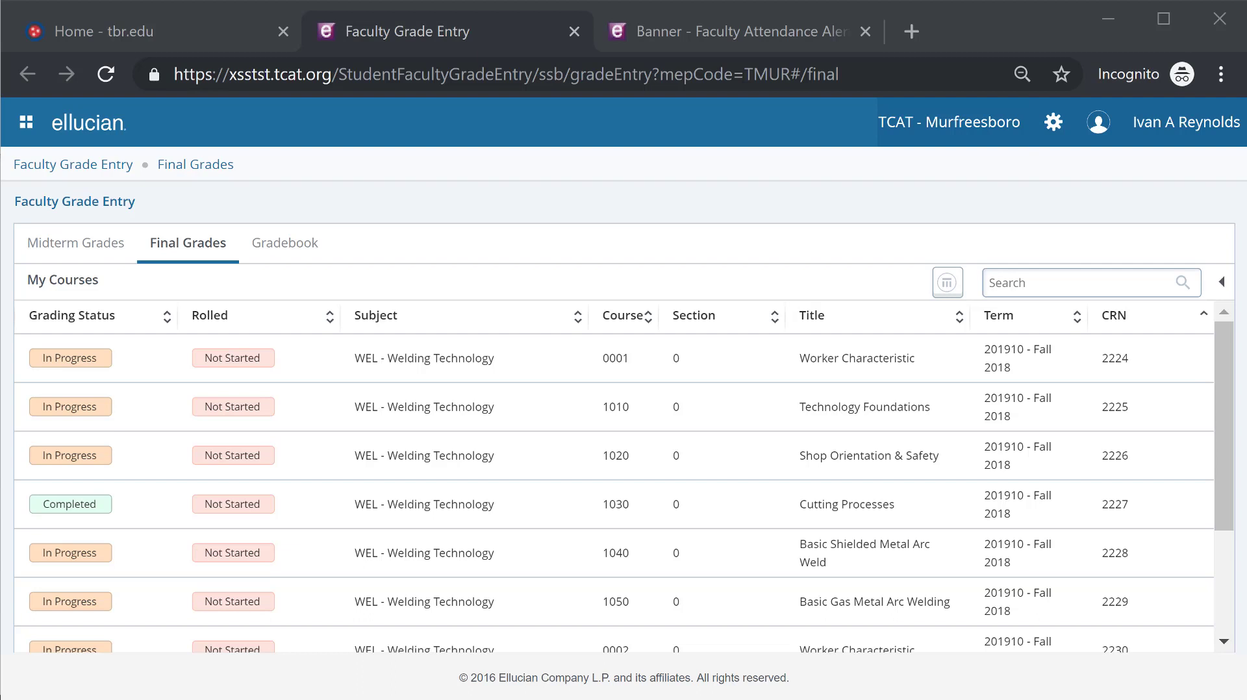
pyautogui.moveTo(902, 603)
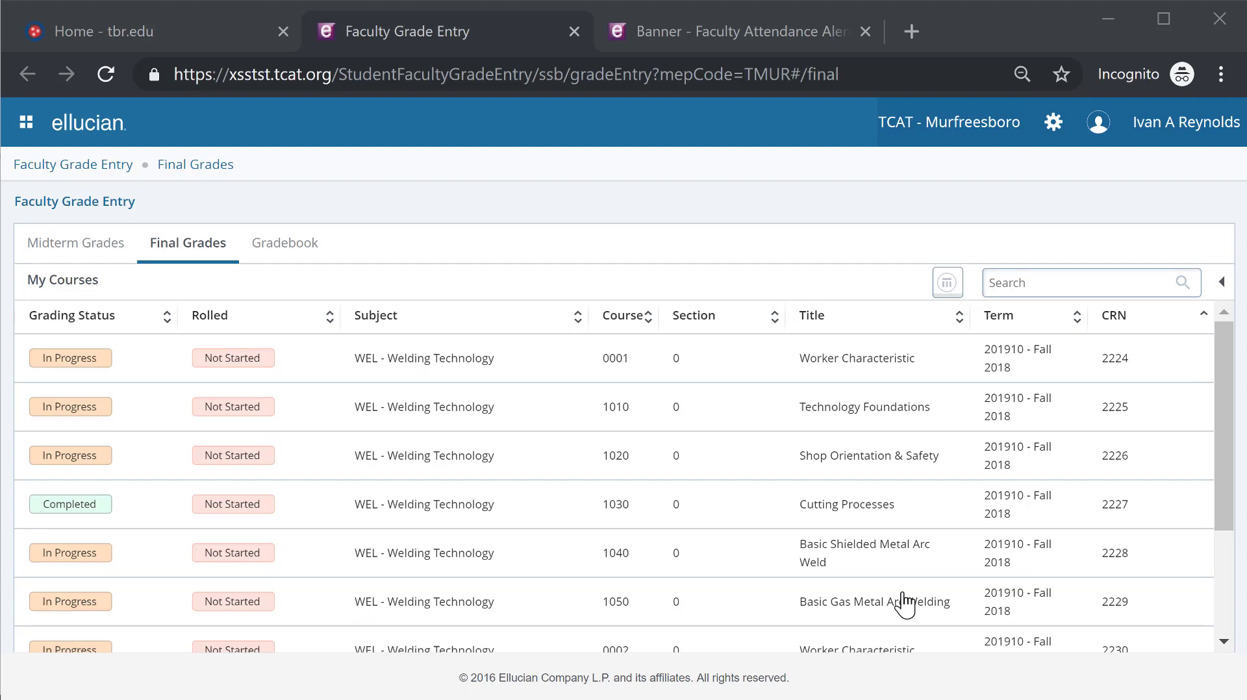
pyautogui.moveTo(720, 460)
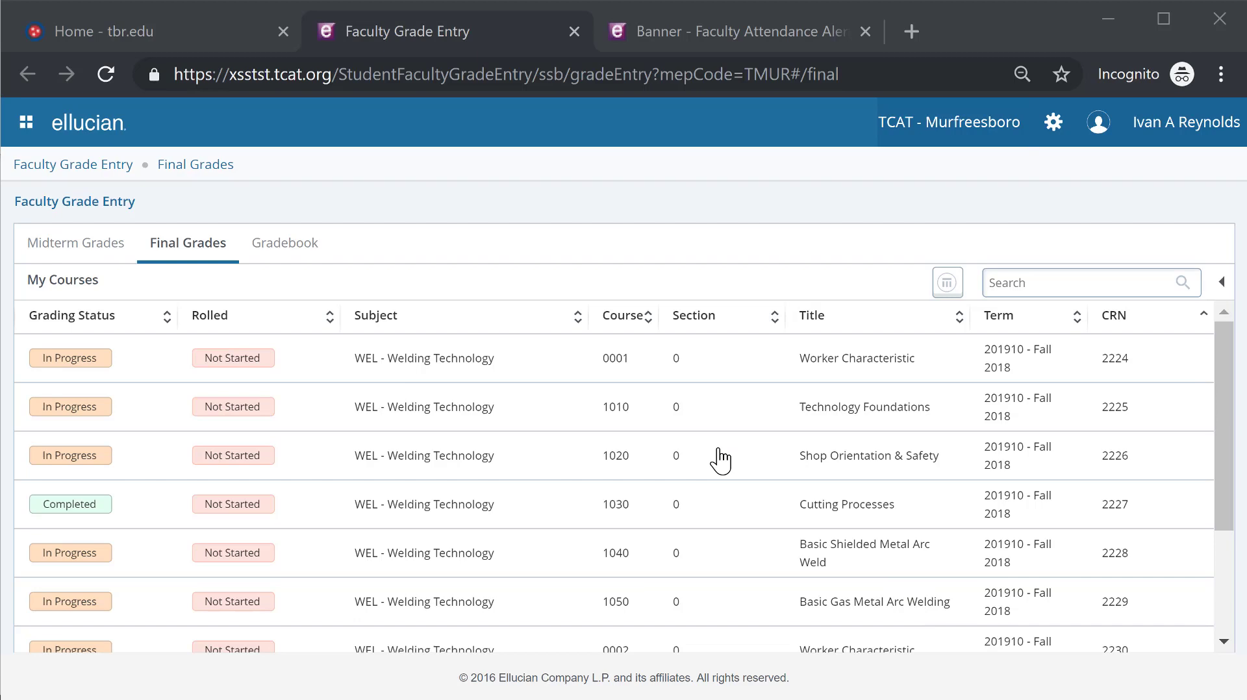
pyautogui.moveTo(729, 430)
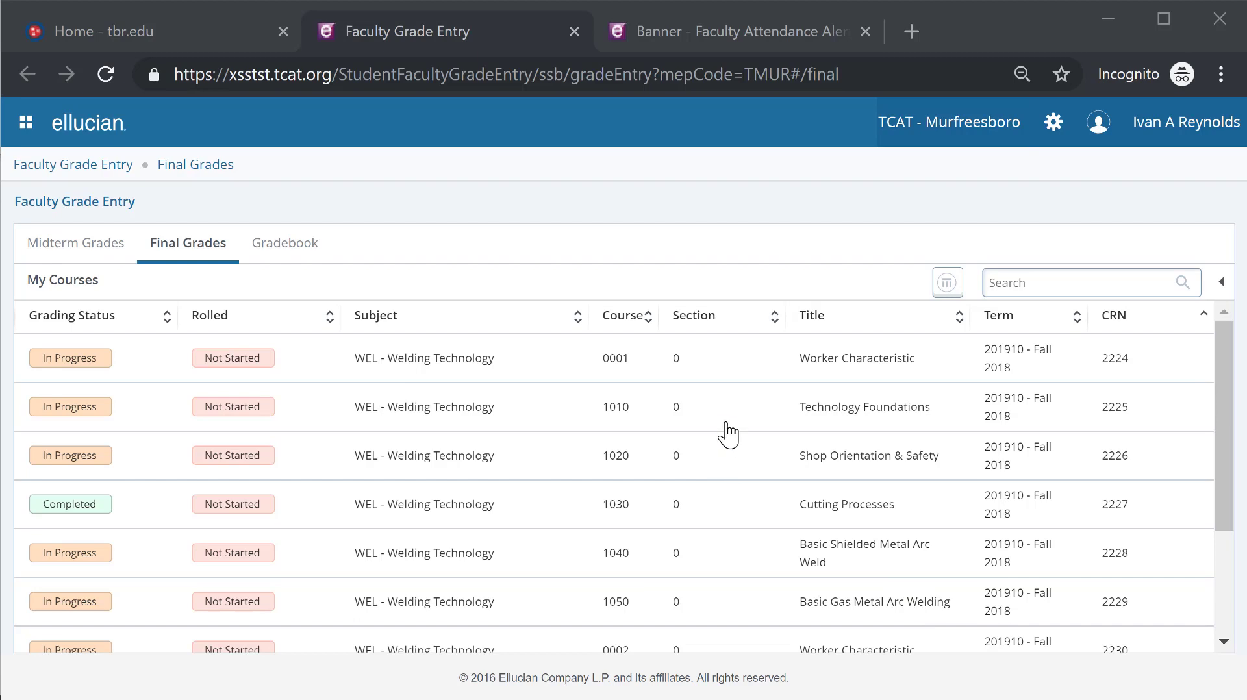
# Switch to Faculty Attendance Tracking and expand the first student's weekly course hours.
pyautogui.click(735, 31)
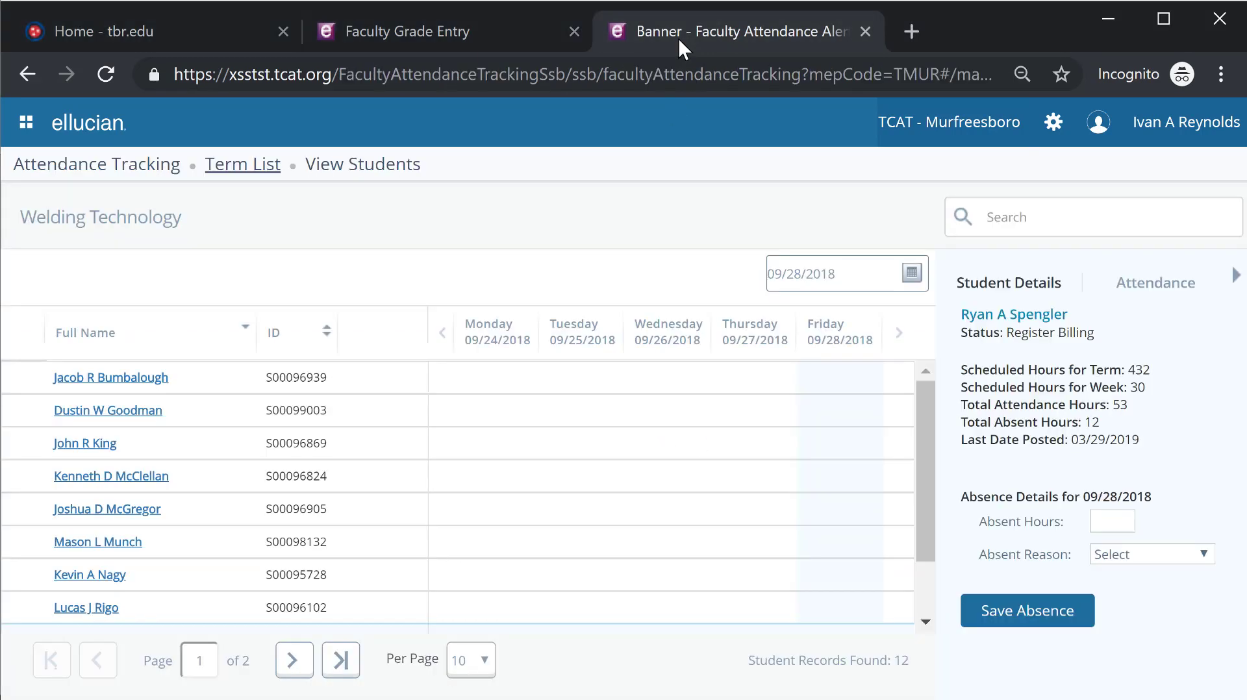
pyautogui.click(110, 377)
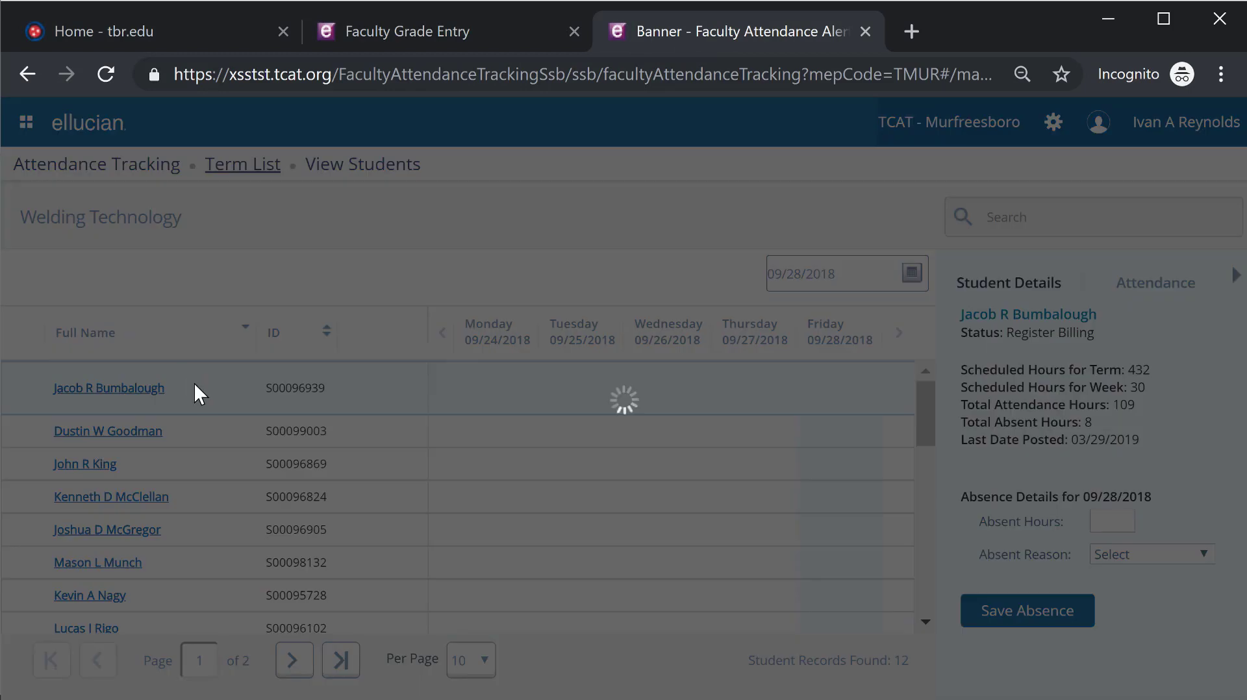
pyautogui.moveTo(266, 427)
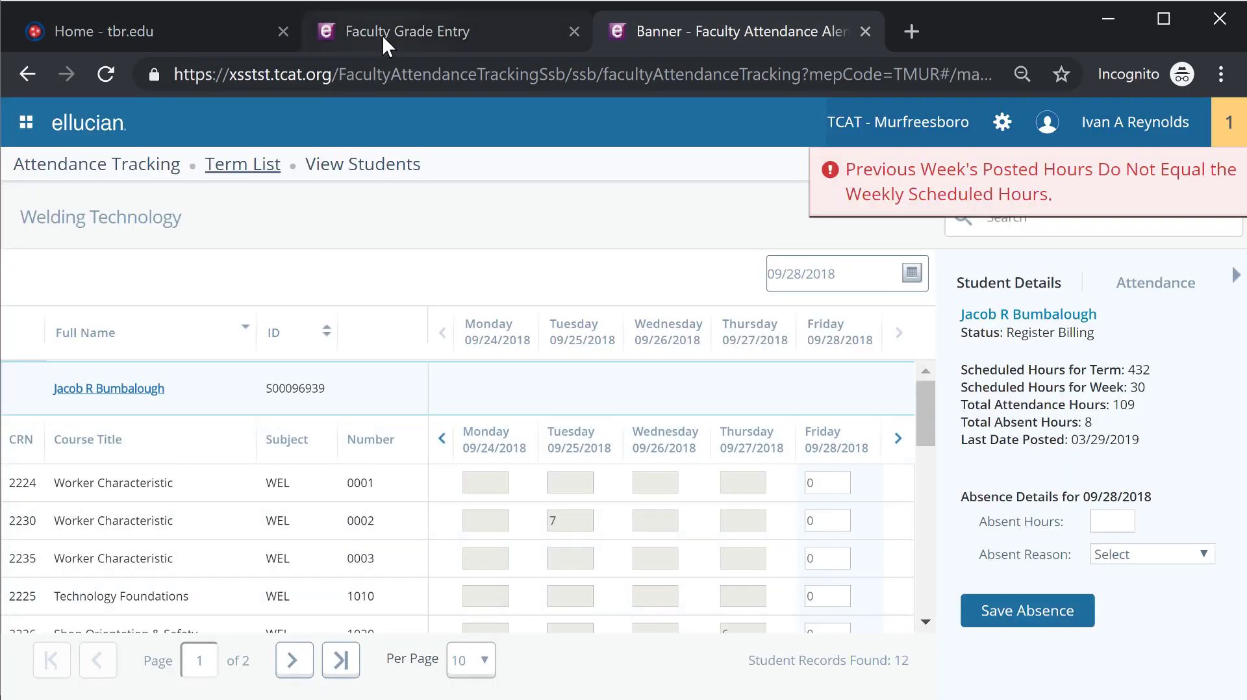
# Move between the grade entry and attendance browser tabs, settling on the My Courses list.
pyautogui.click(430, 32)
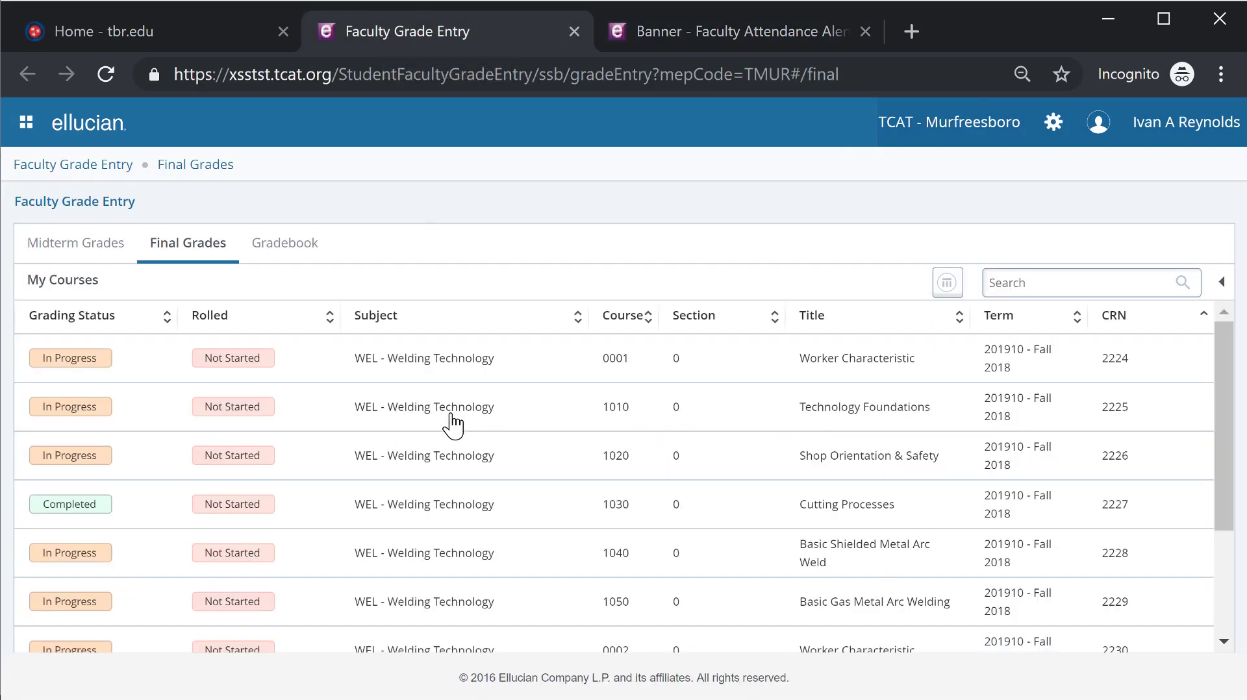
pyautogui.moveTo(412, 391)
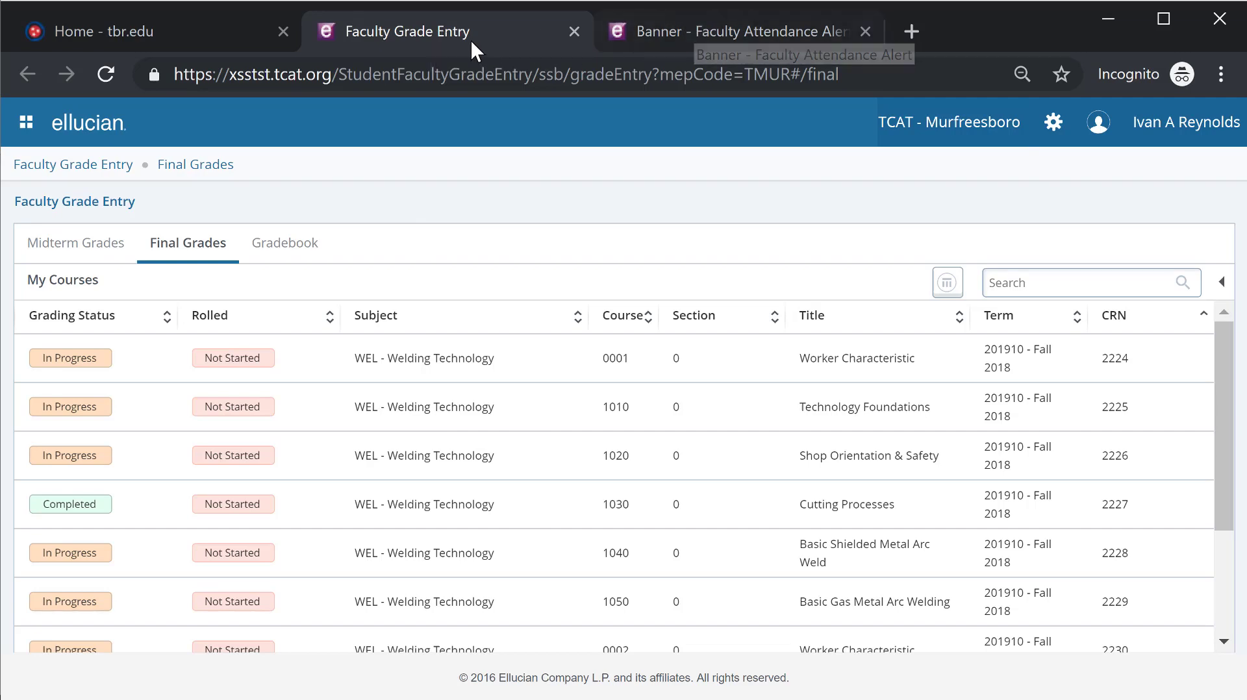
pyautogui.click(739, 31)
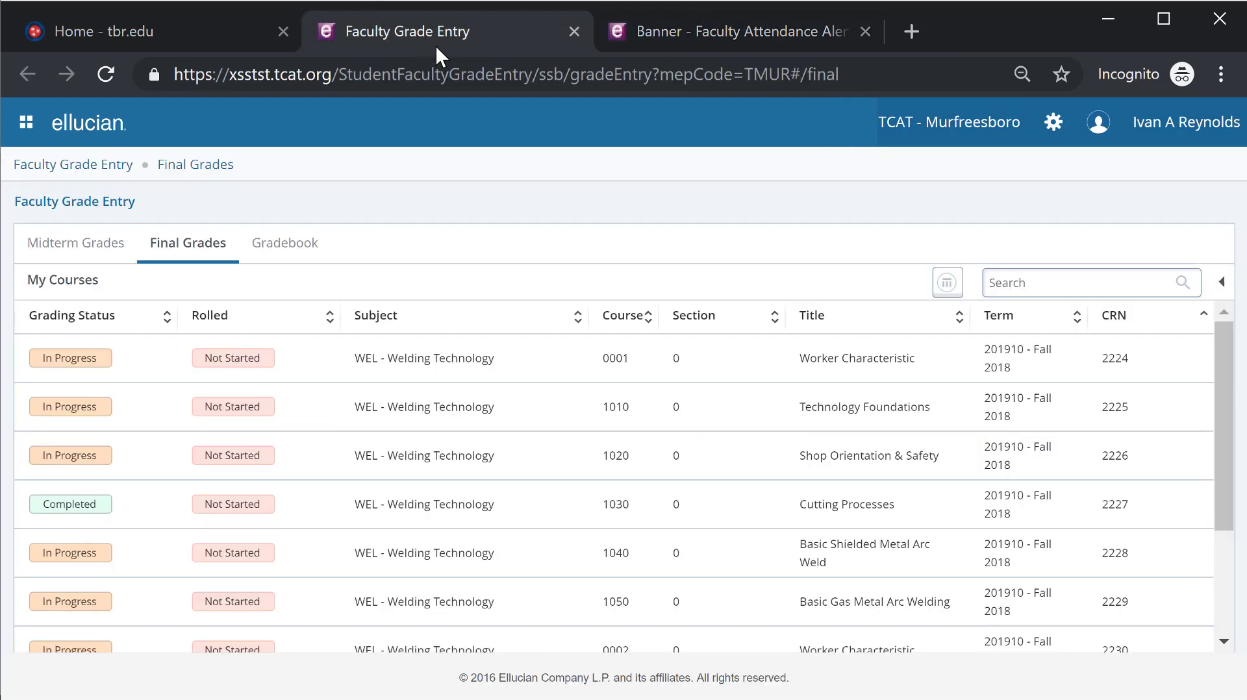
pyautogui.moveTo(455, 109)
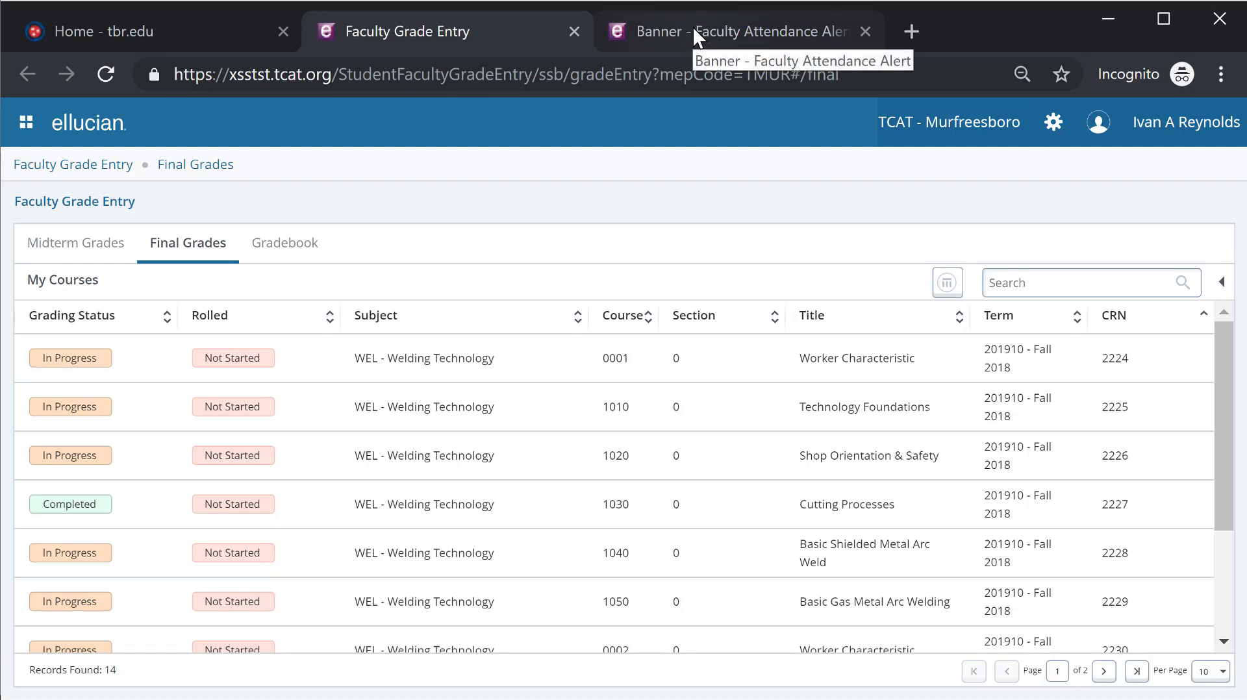
pyautogui.moveTo(581, 189)
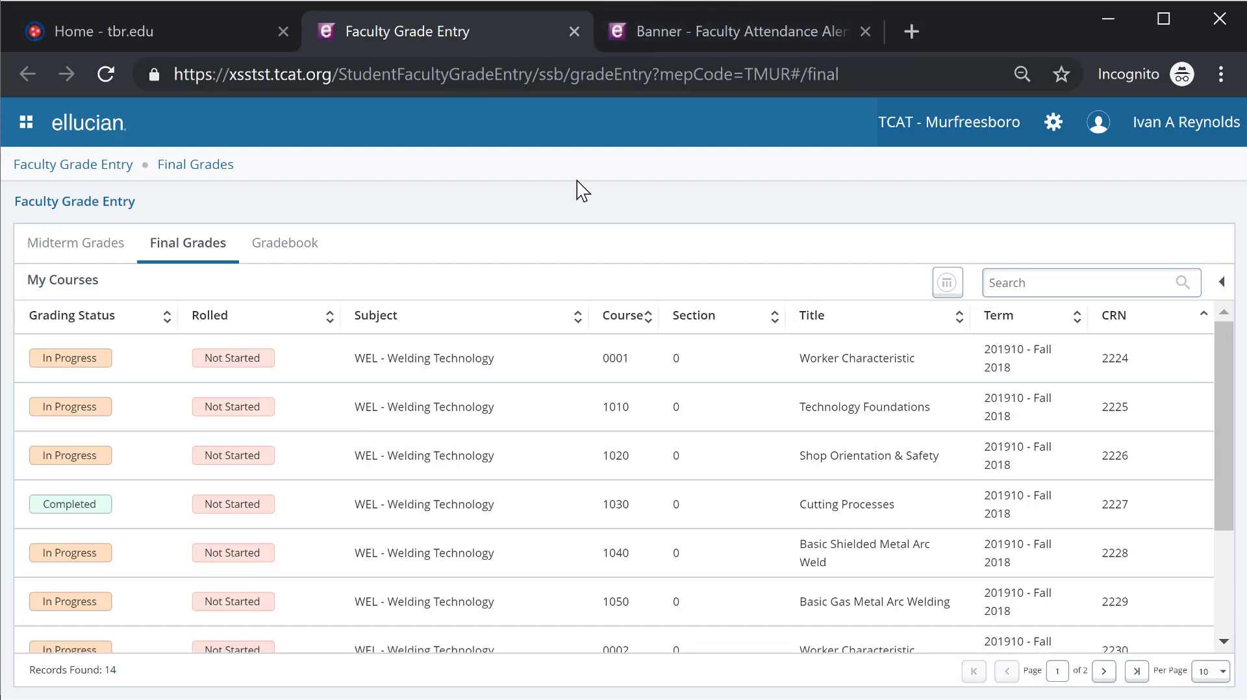
pyautogui.moveTo(280, 420)
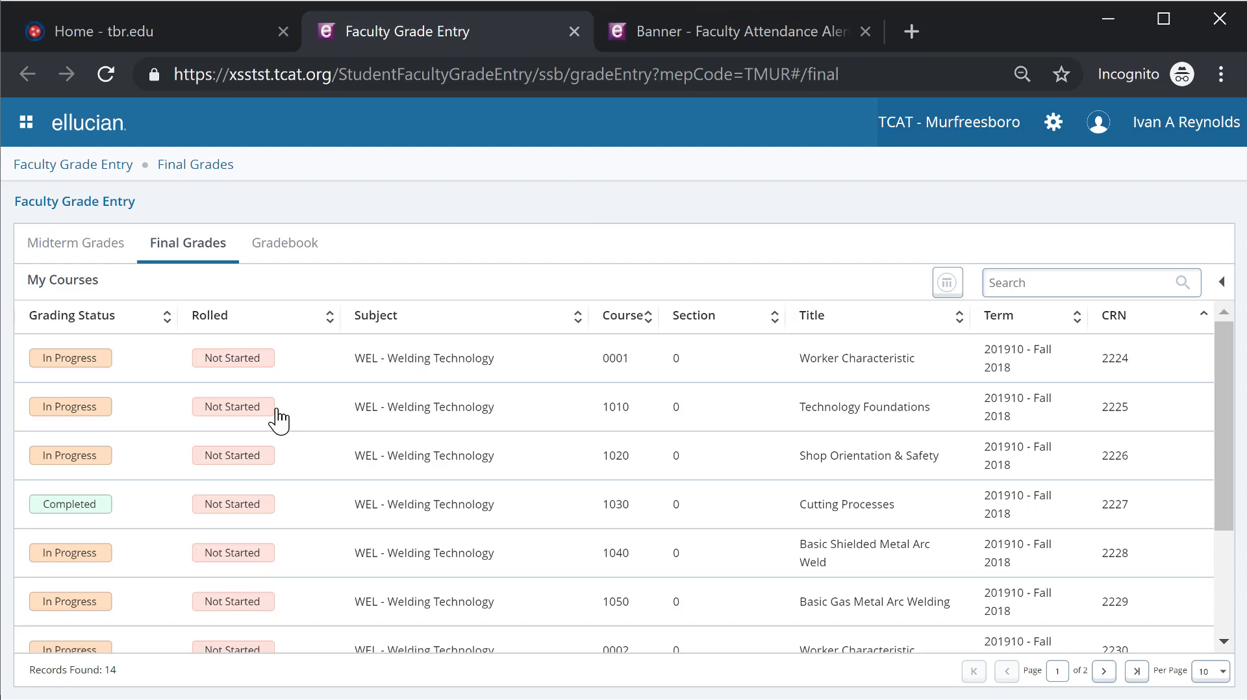
pyautogui.moveTo(130, 338)
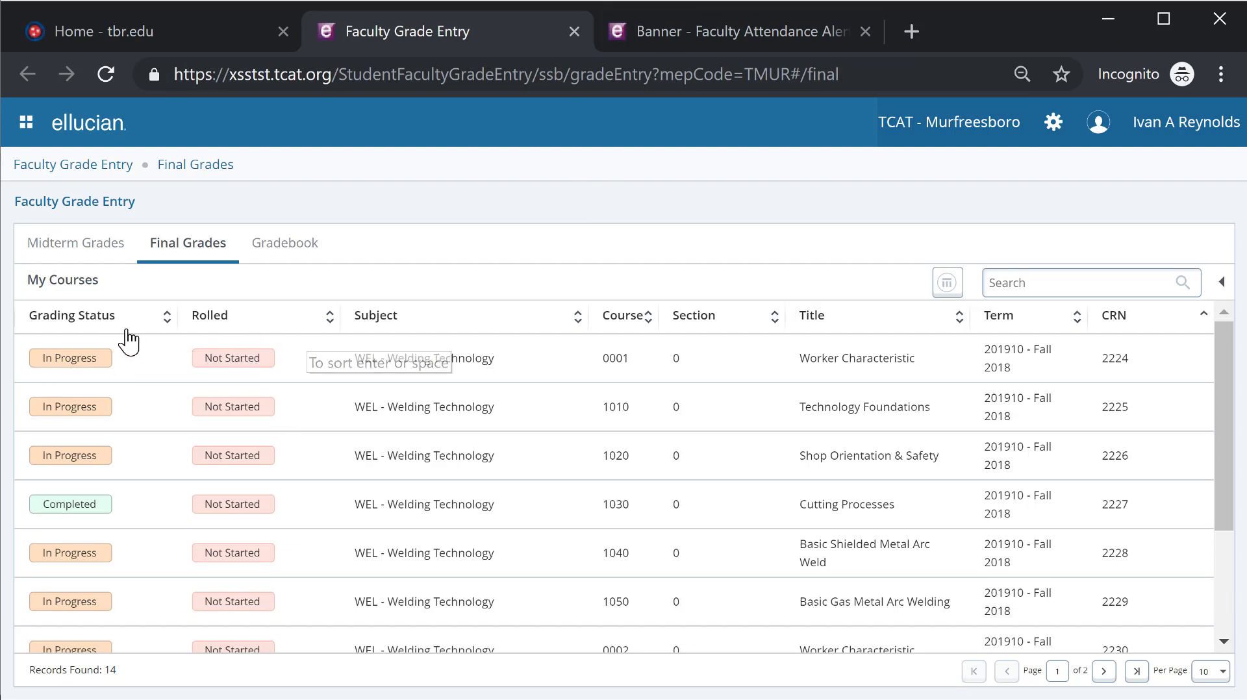
pyautogui.moveTo(95, 326)
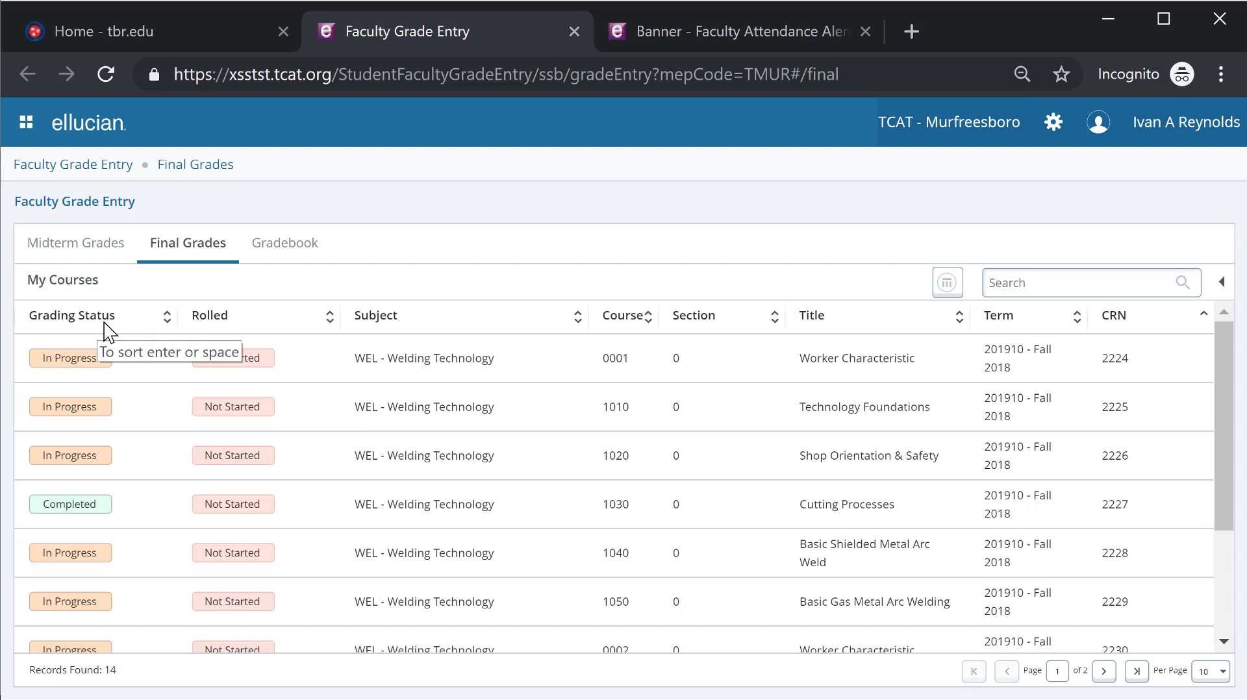
pyautogui.moveTo(140, 437)
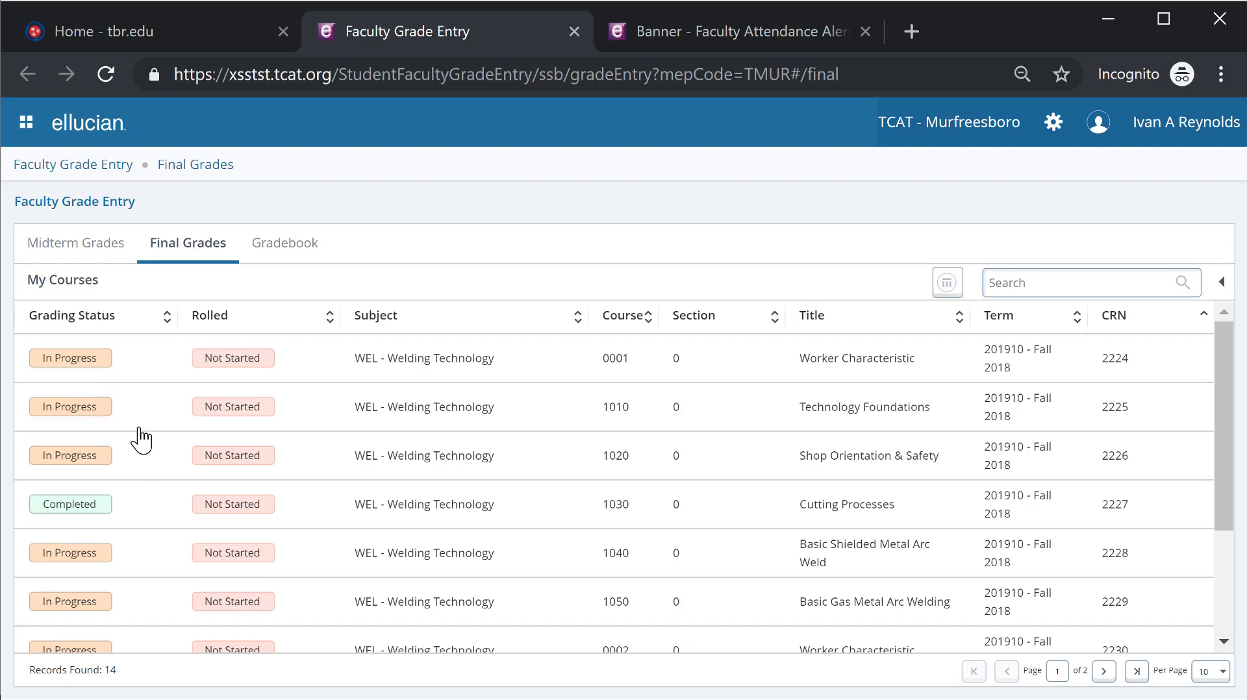
pyautogui.moveTo(104, 374)
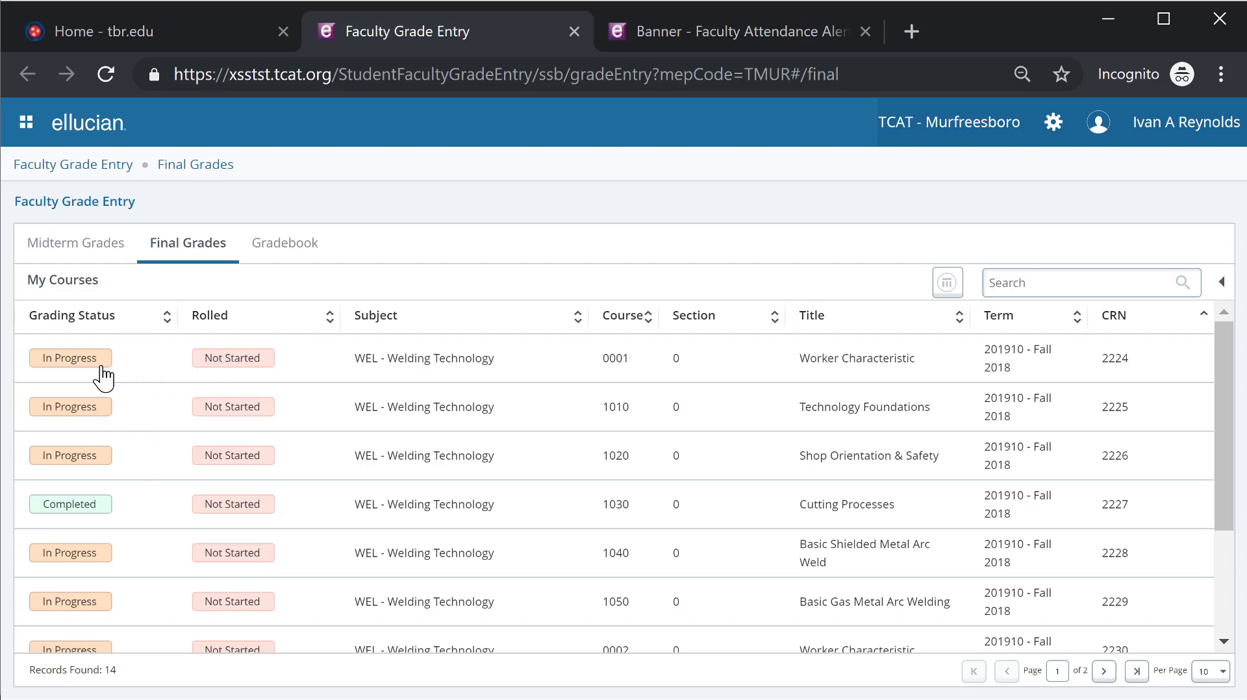
pyautogui.moveTo(128, 519)
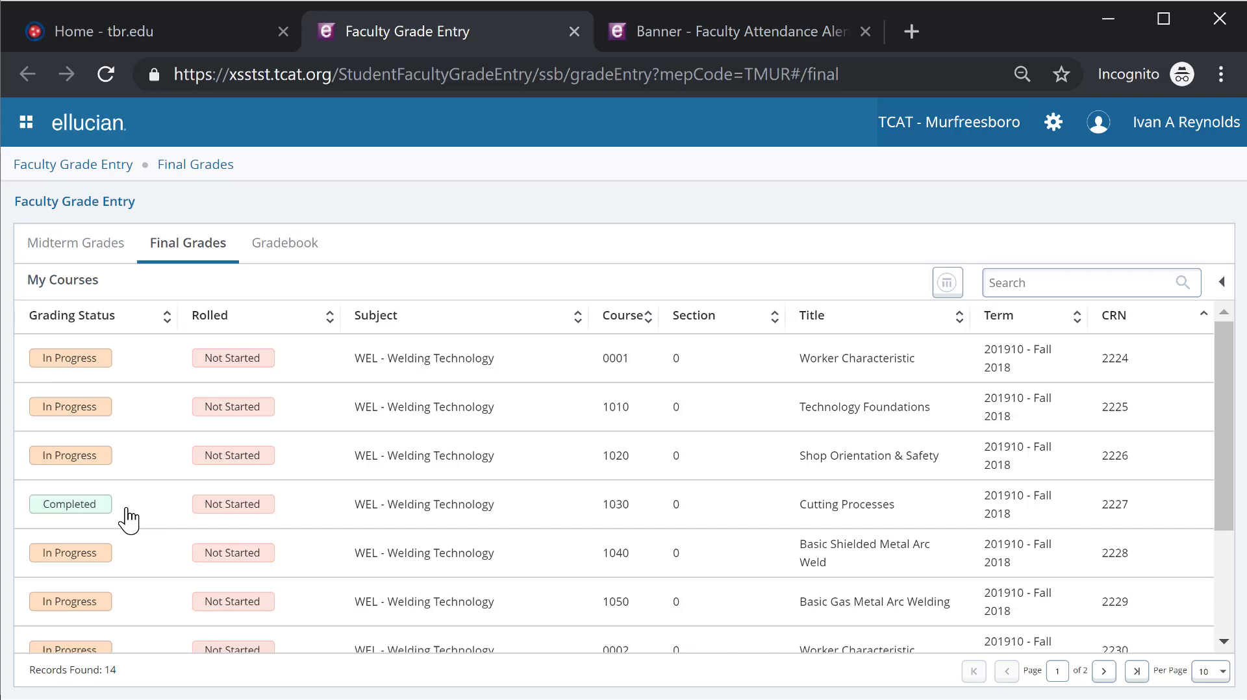
pyautogui.moveTo(91, 516)
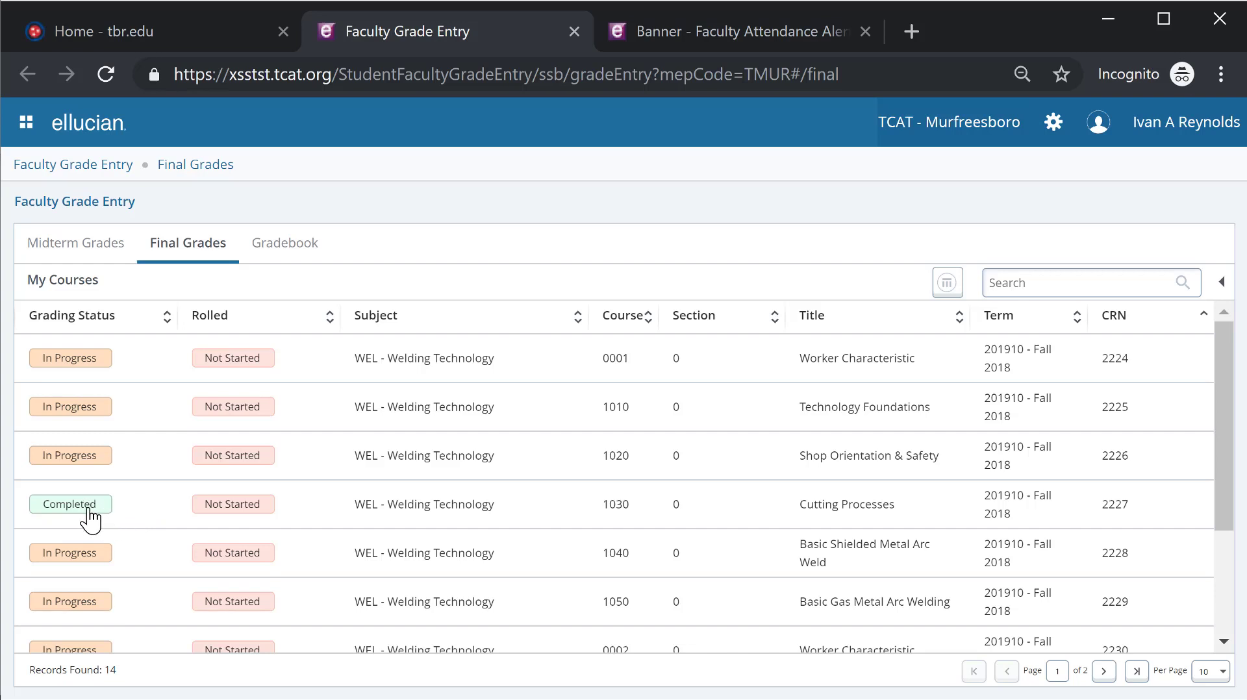
pyautogui.moveTo(152, 360)
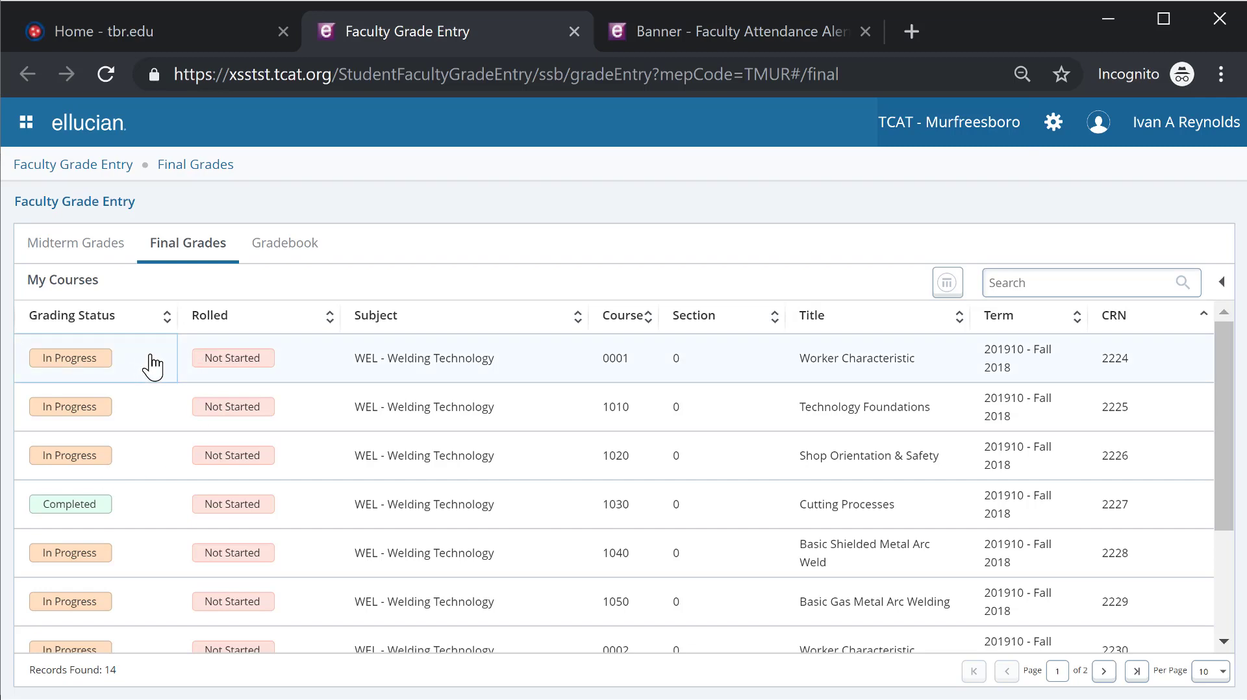
pyautogui.click(425, 357)
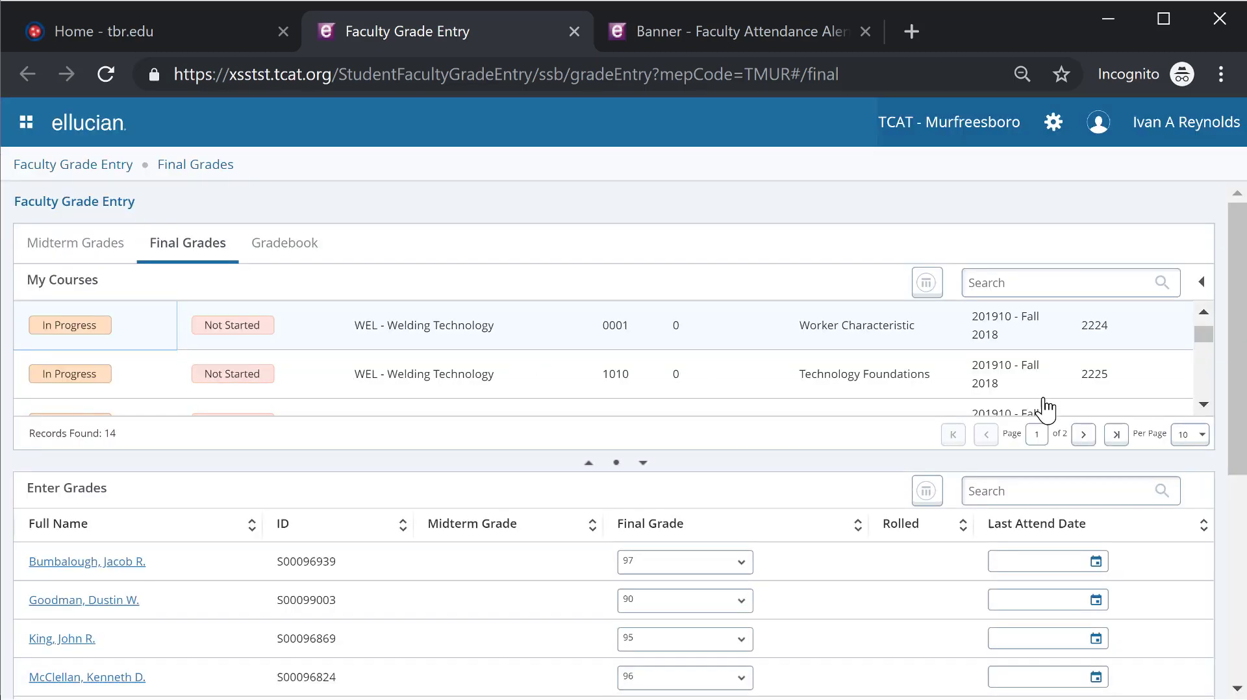
pyautogui.moveTo(783, 620)
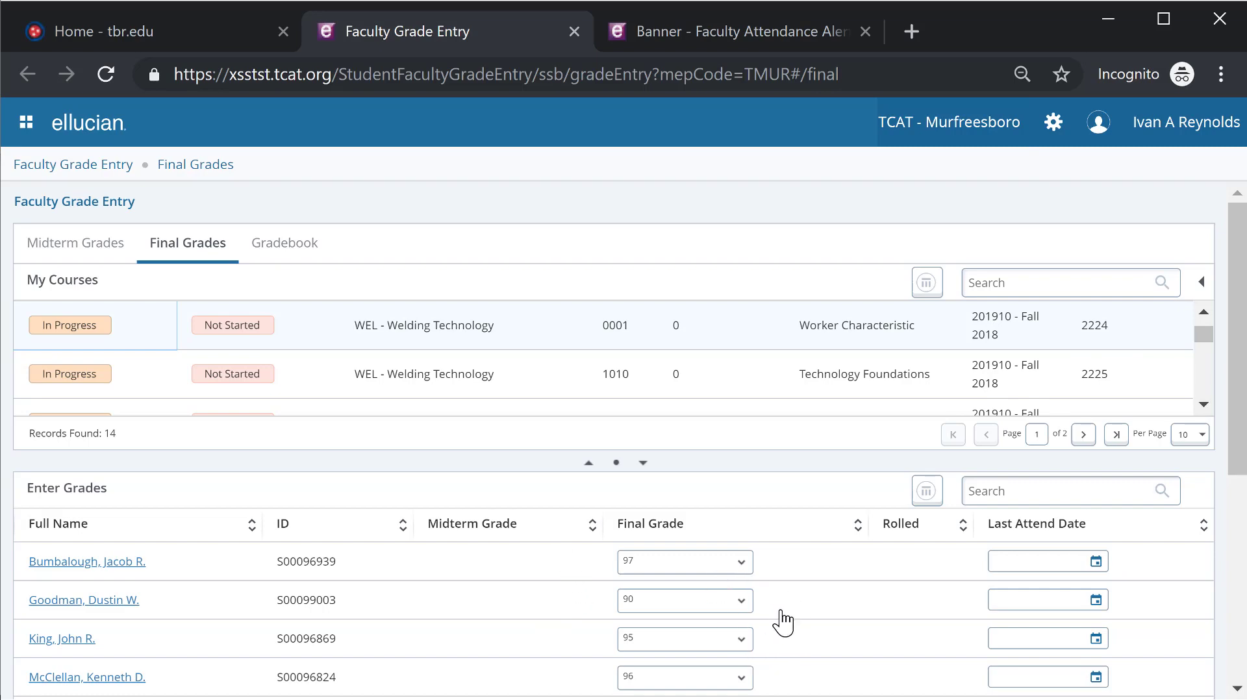
pyautogui.scroll(-3)
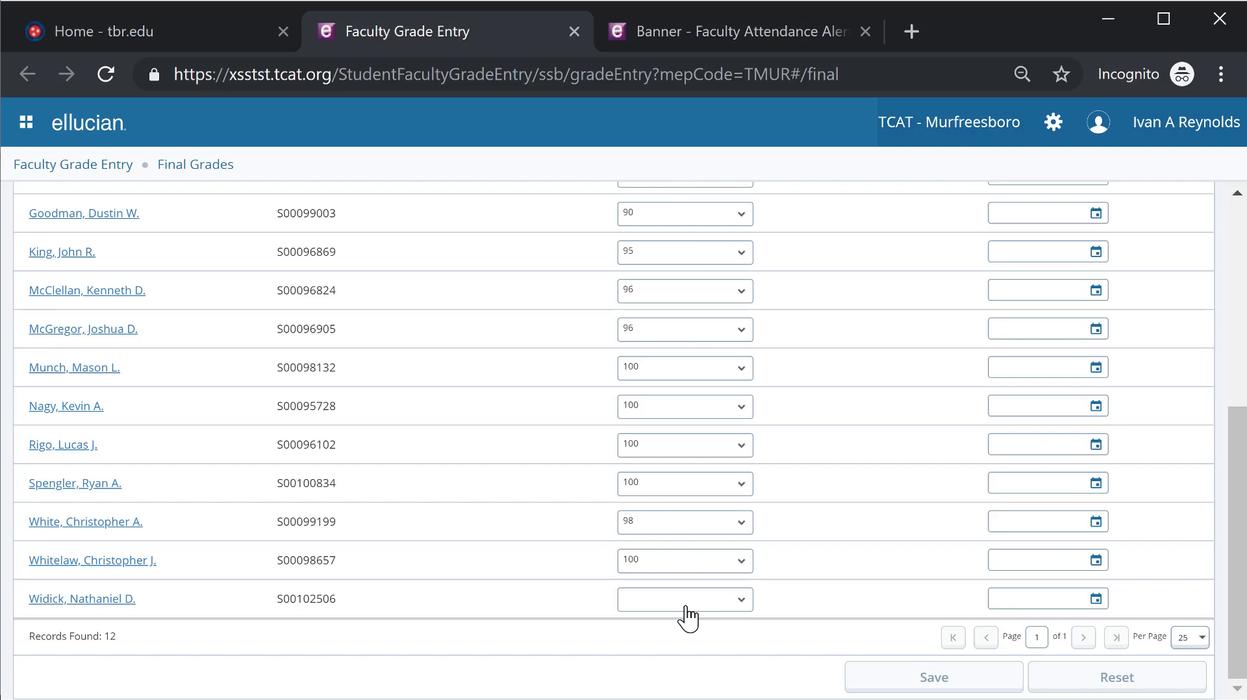
pyautogui.scroll(3)
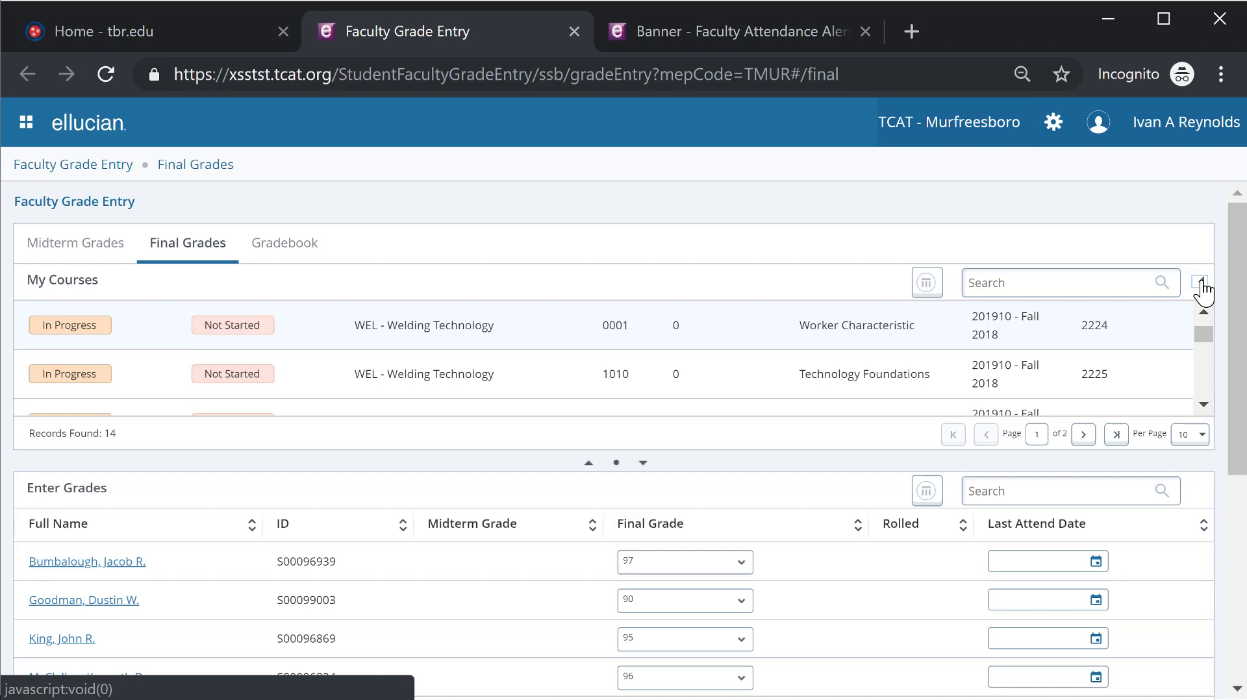
# Show the Course Details summary panel for the selected welding course.
pyautogui.click(1203, 282)
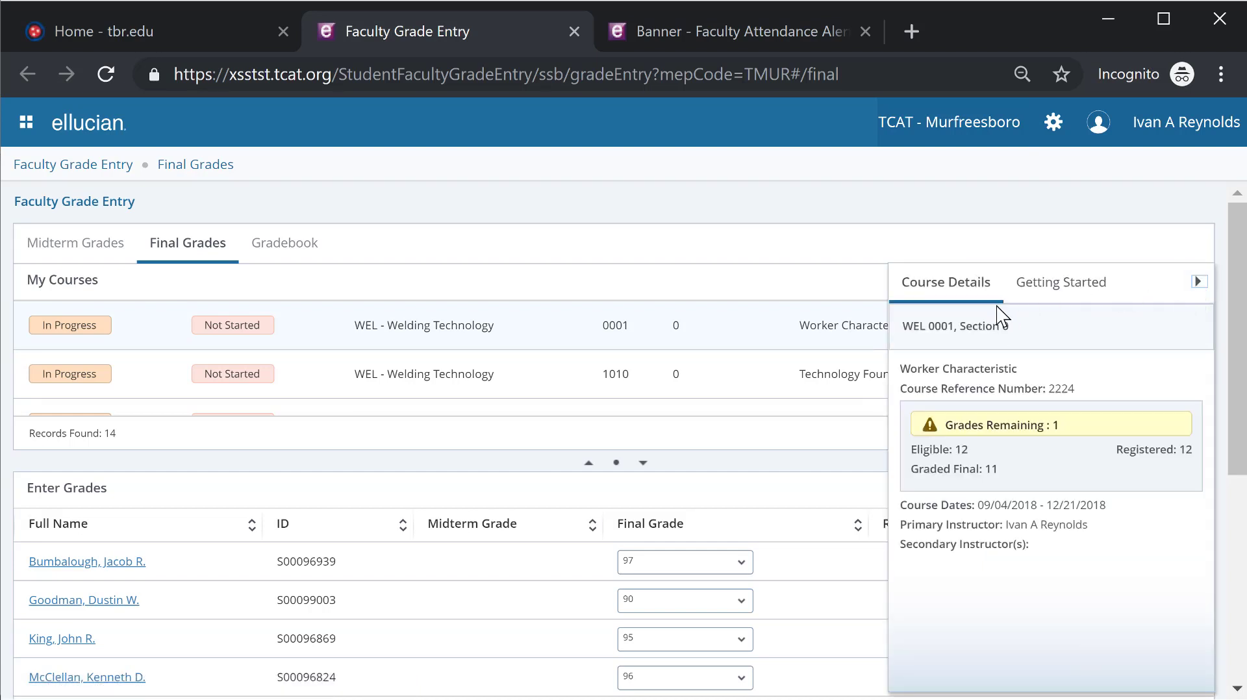
pyautogui.moveTo(957, 442)
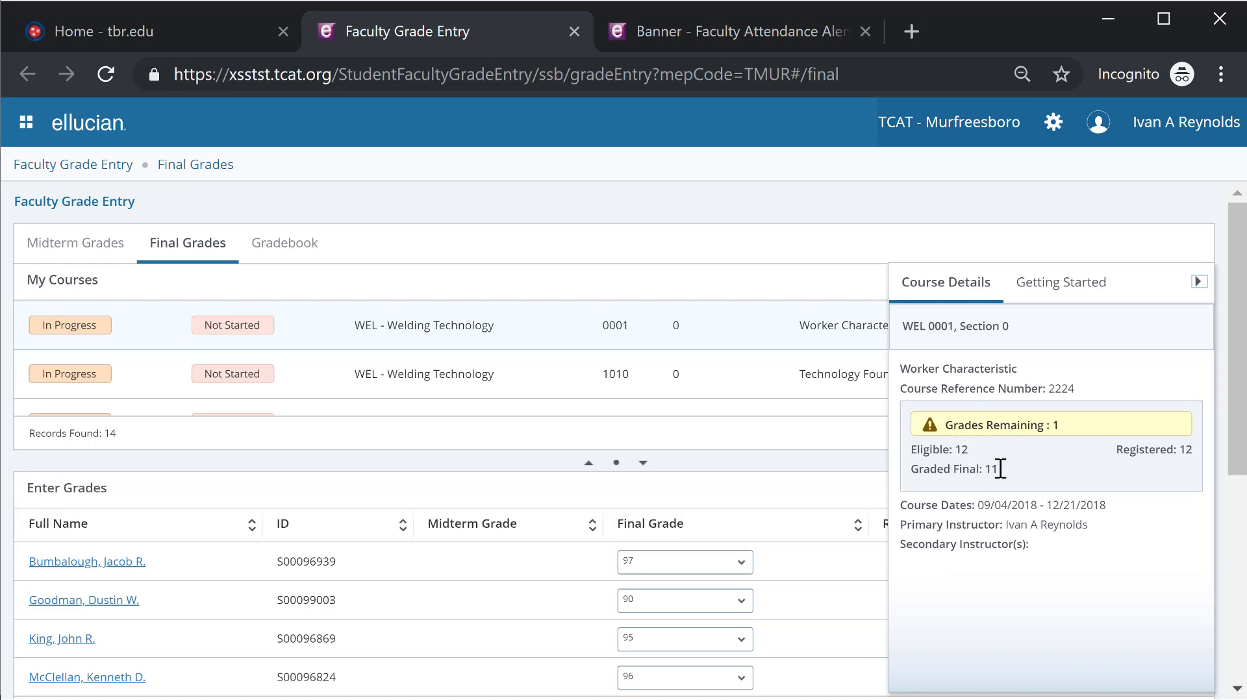
pyautogui.moveTo(1004, 472)
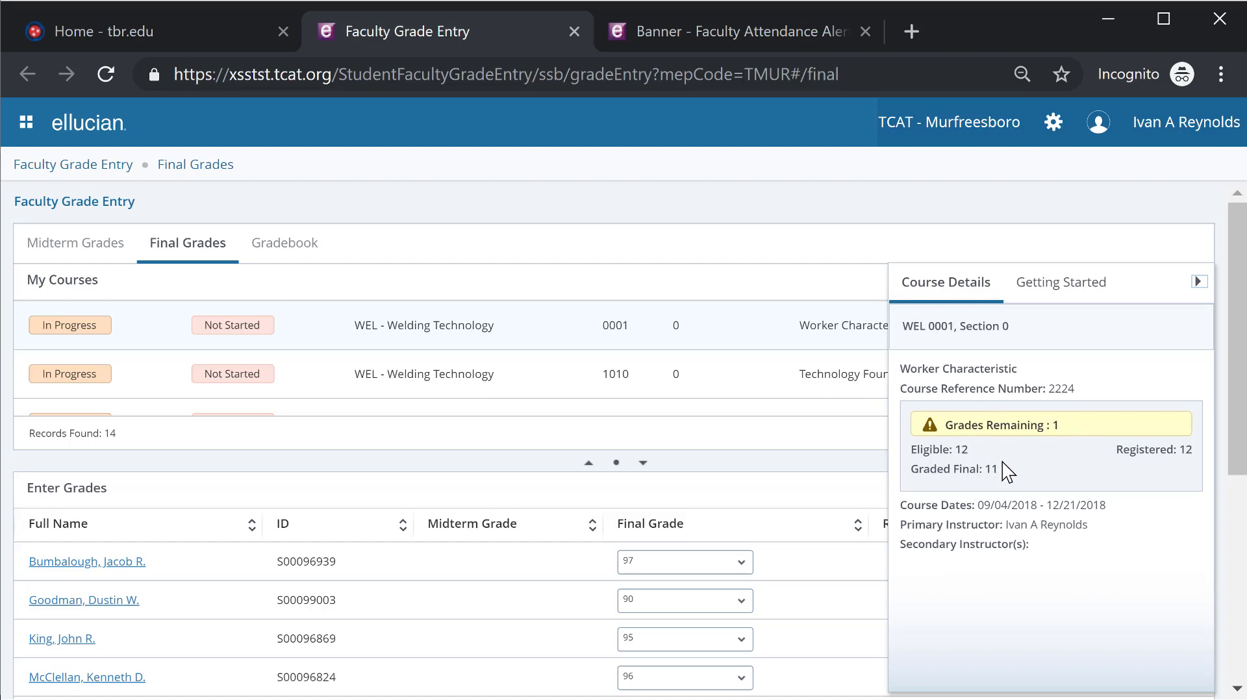
pyautogui.moveTo(326, 378)
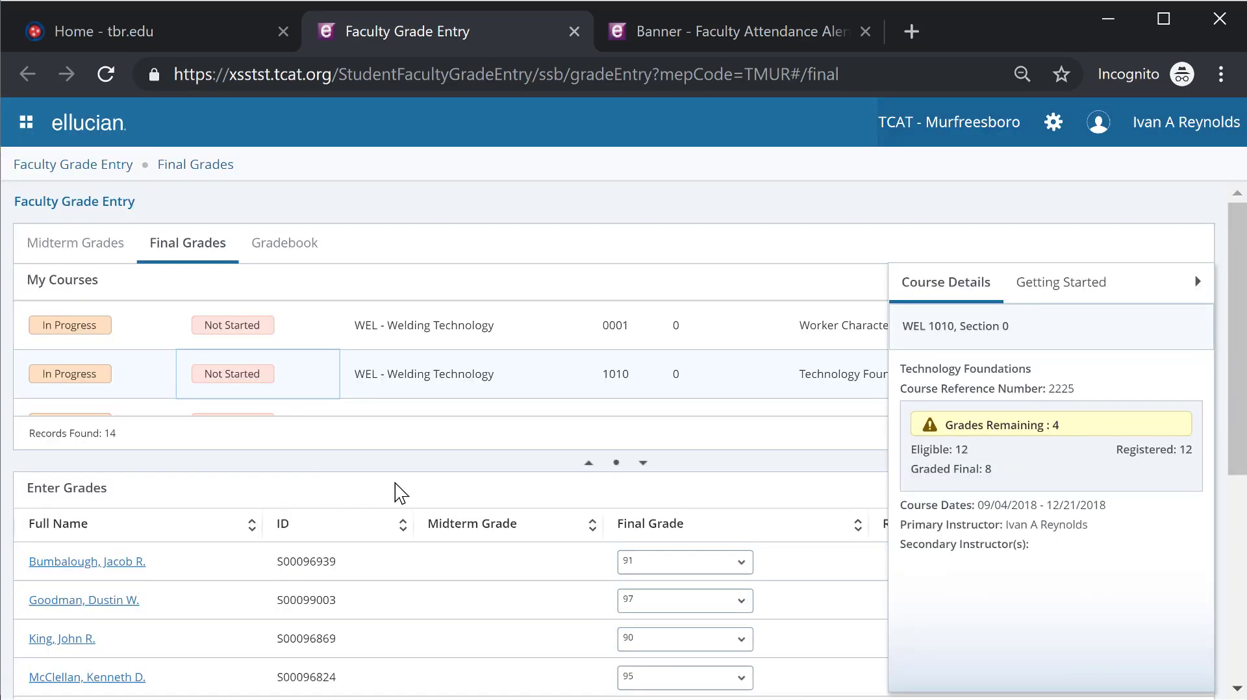
pyautogui.moveTo(499, 505)
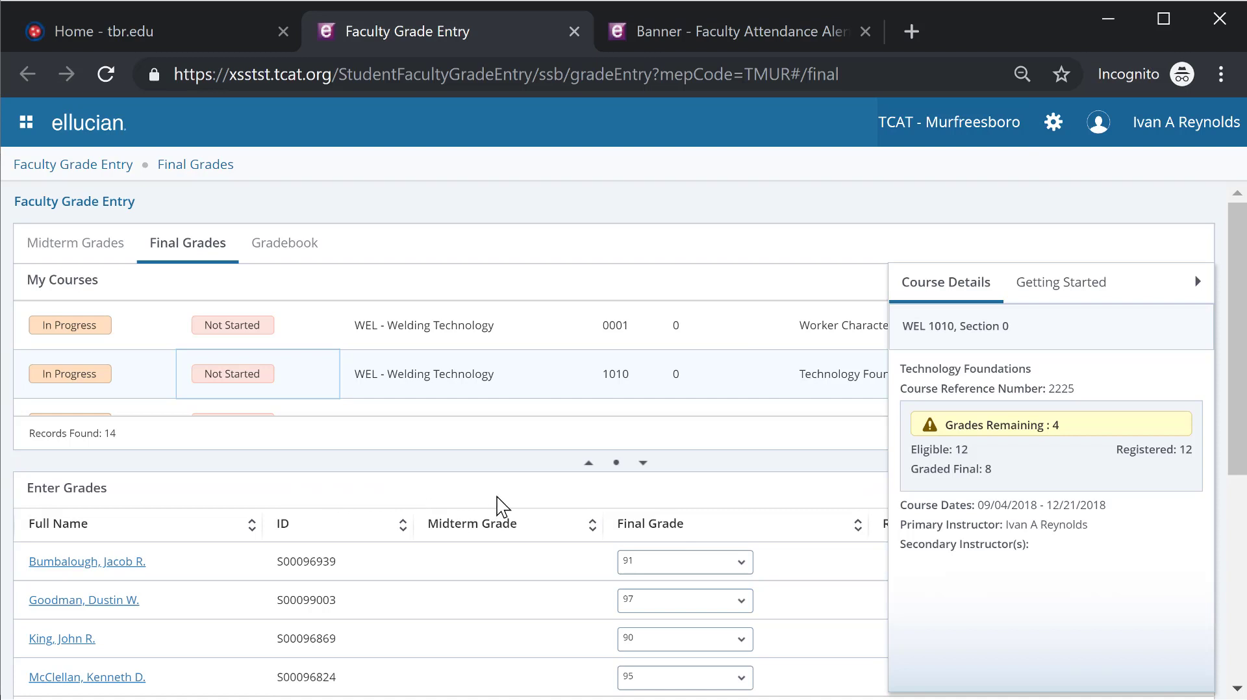
pyautogui.moveTo(1058, 426)
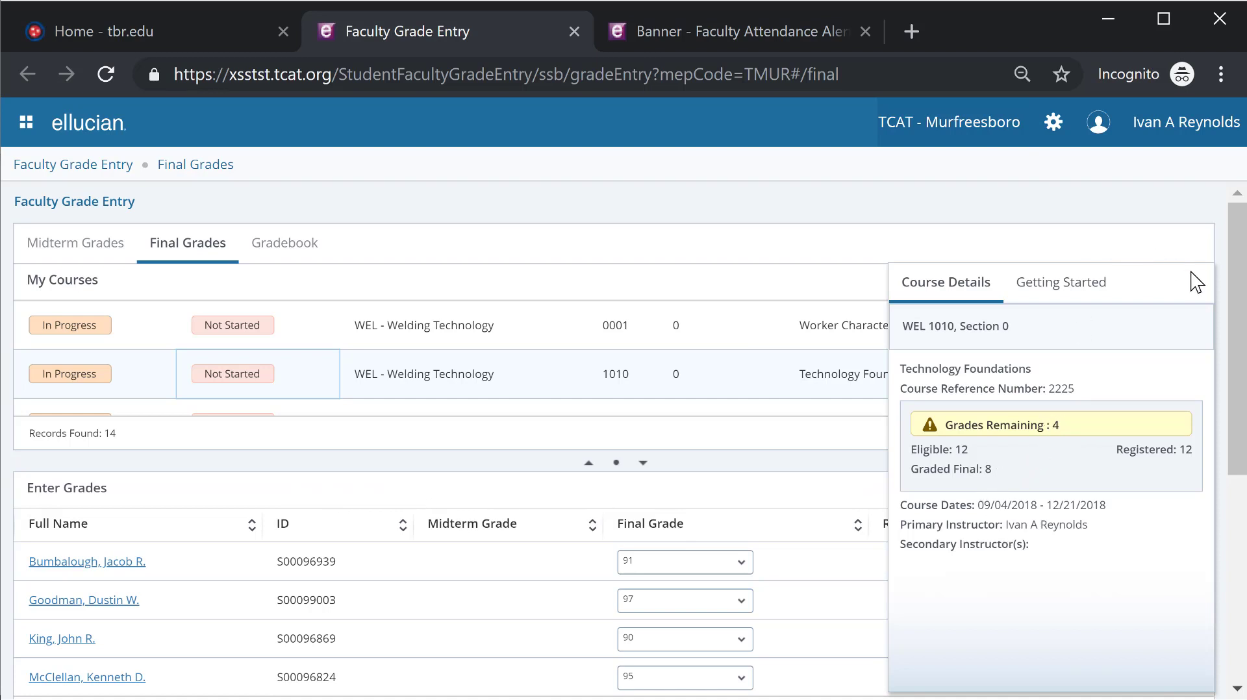
# Hide Course Details and save an 87 entered for one Technology Foundations student.
pyautogui.click(1199, 282)
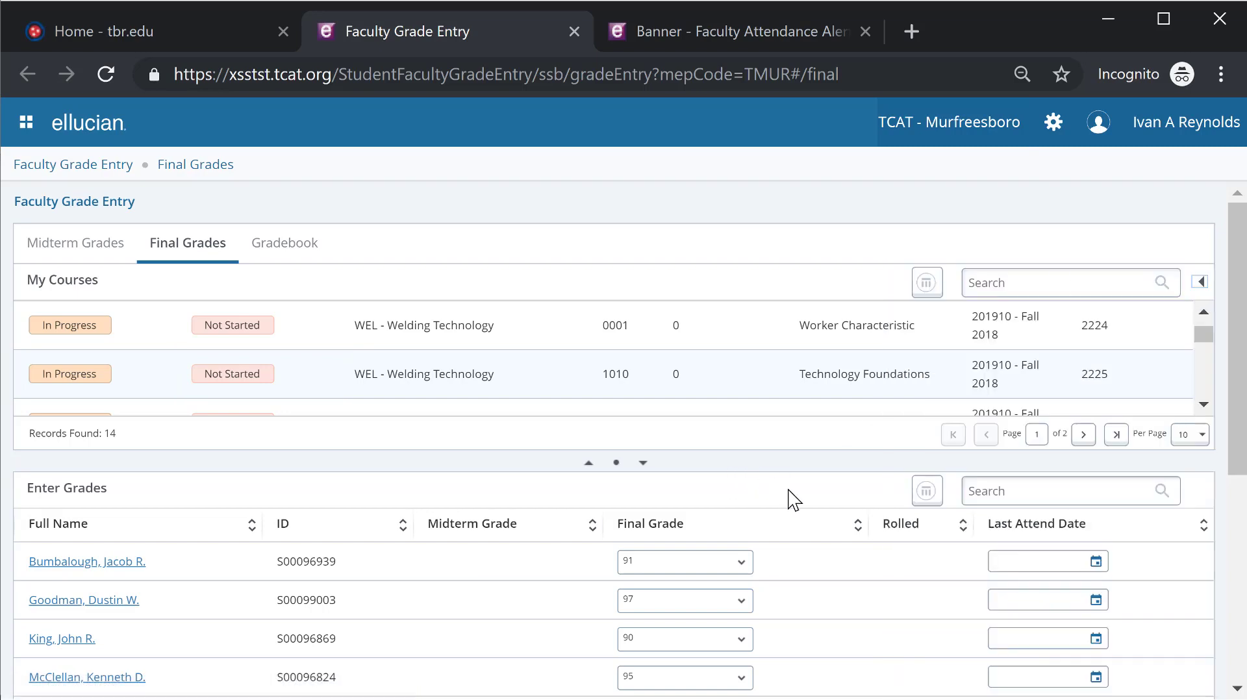
pyautogui.scroll(-3)
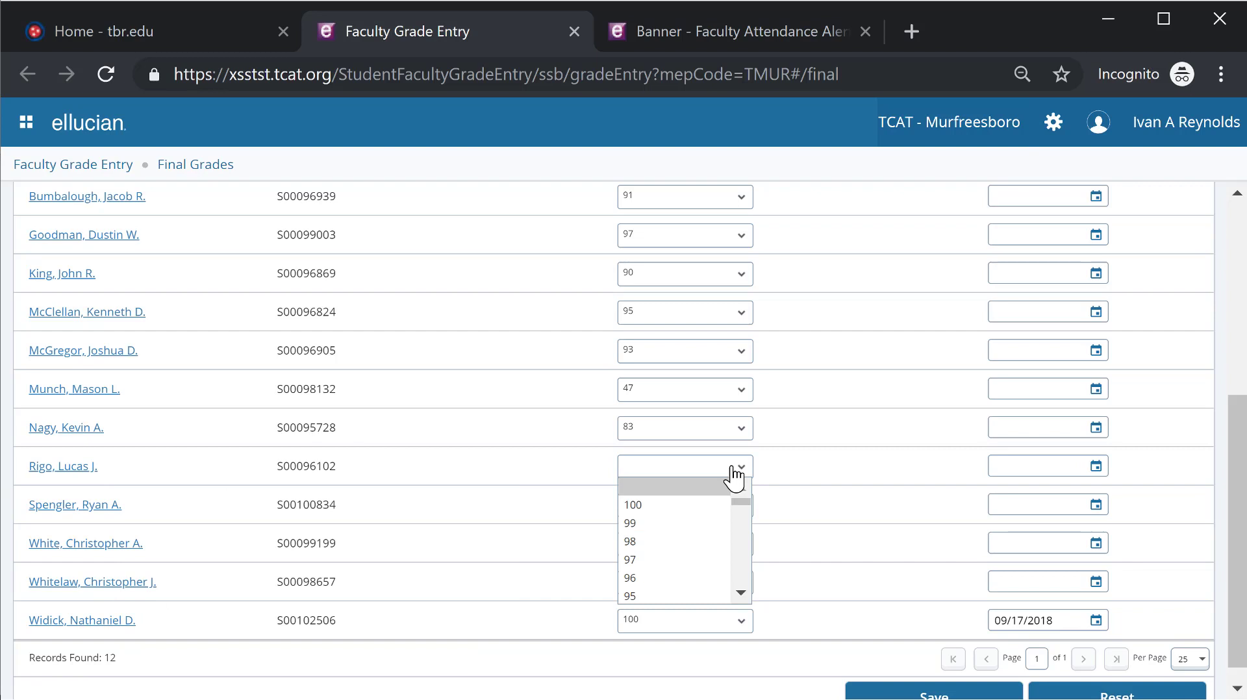
pyautogui.scroll(-3)
pyautogui.write('87')
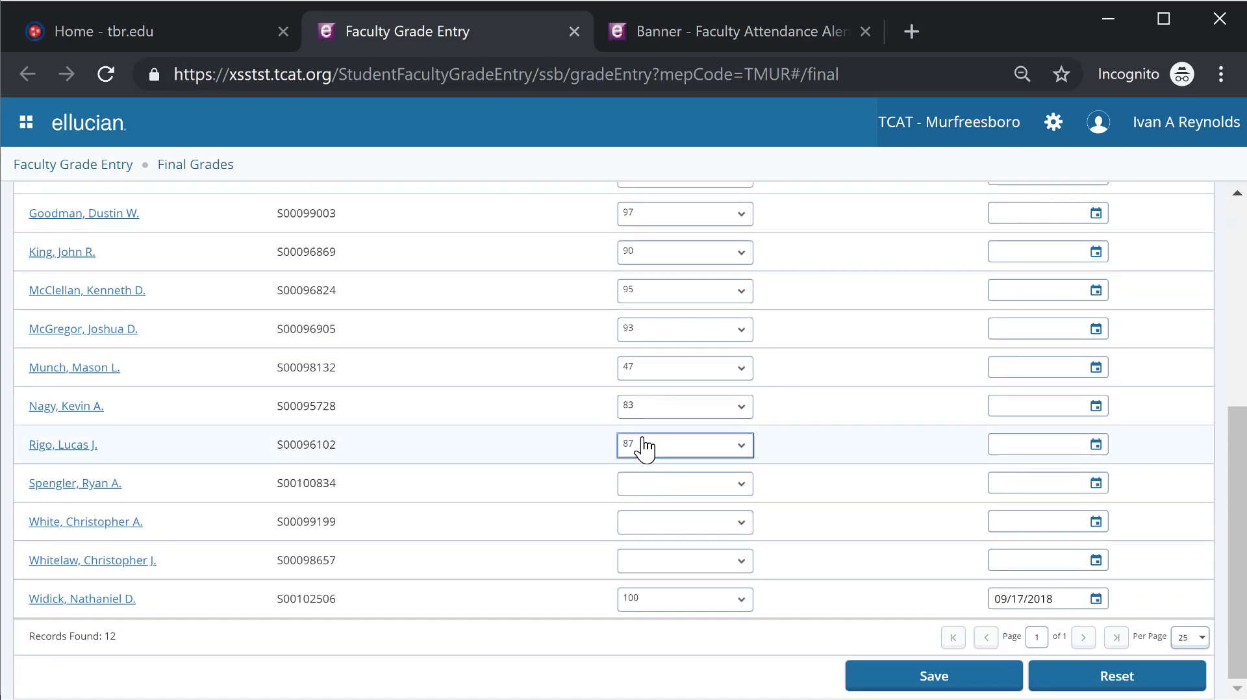
pyautogui.click(933, 676)
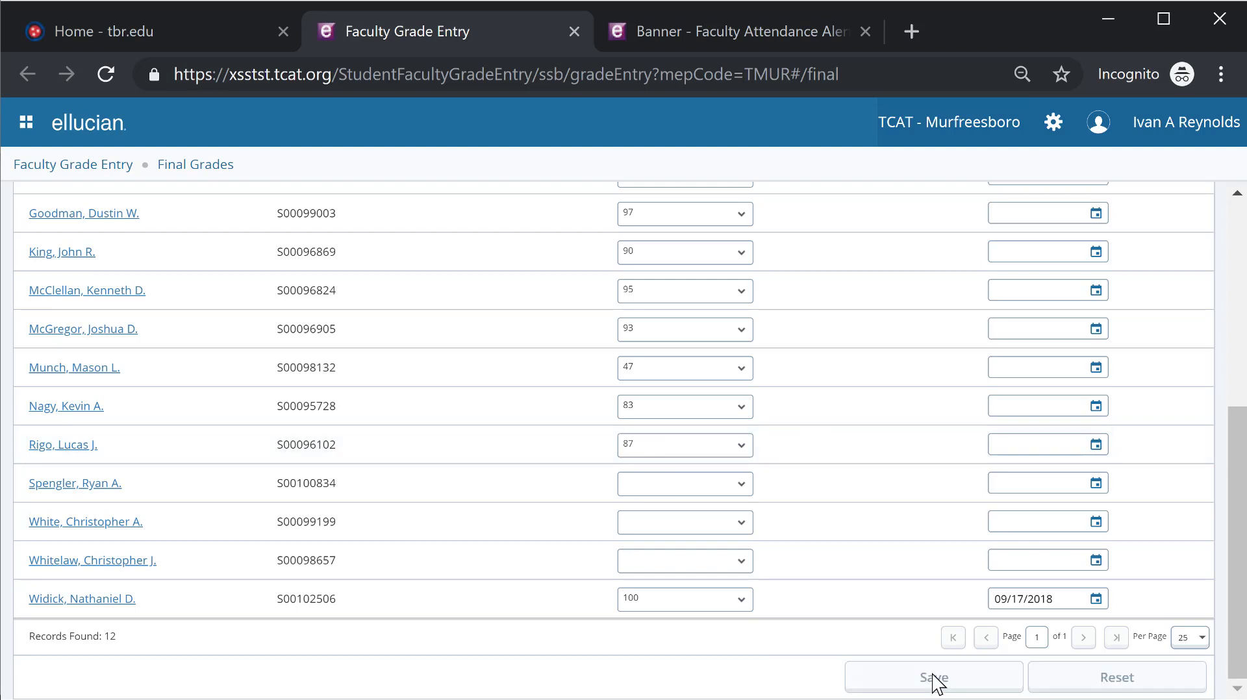
pyautogui.click(933, 677)
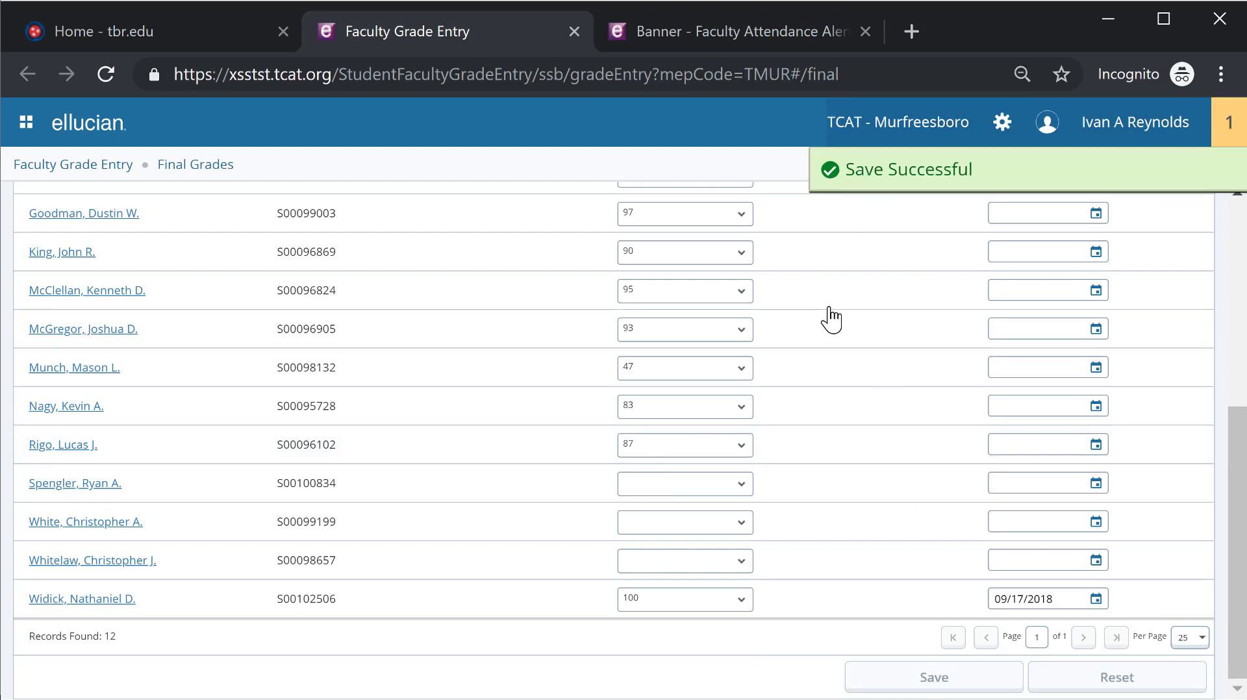
pyautogui.moveTo(742, 488)
pyautogui.write('96')
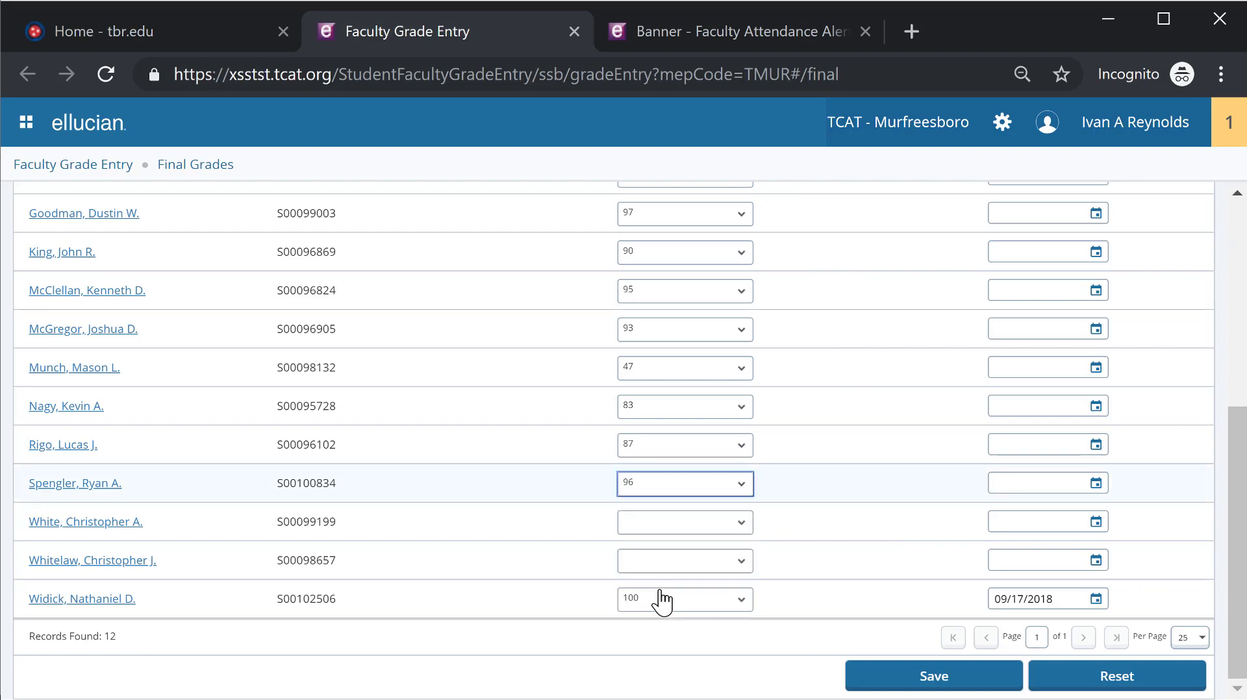
# Save a 96 for another student, then clear the 87 back out and save again.
pyautogui.click(933, 676)
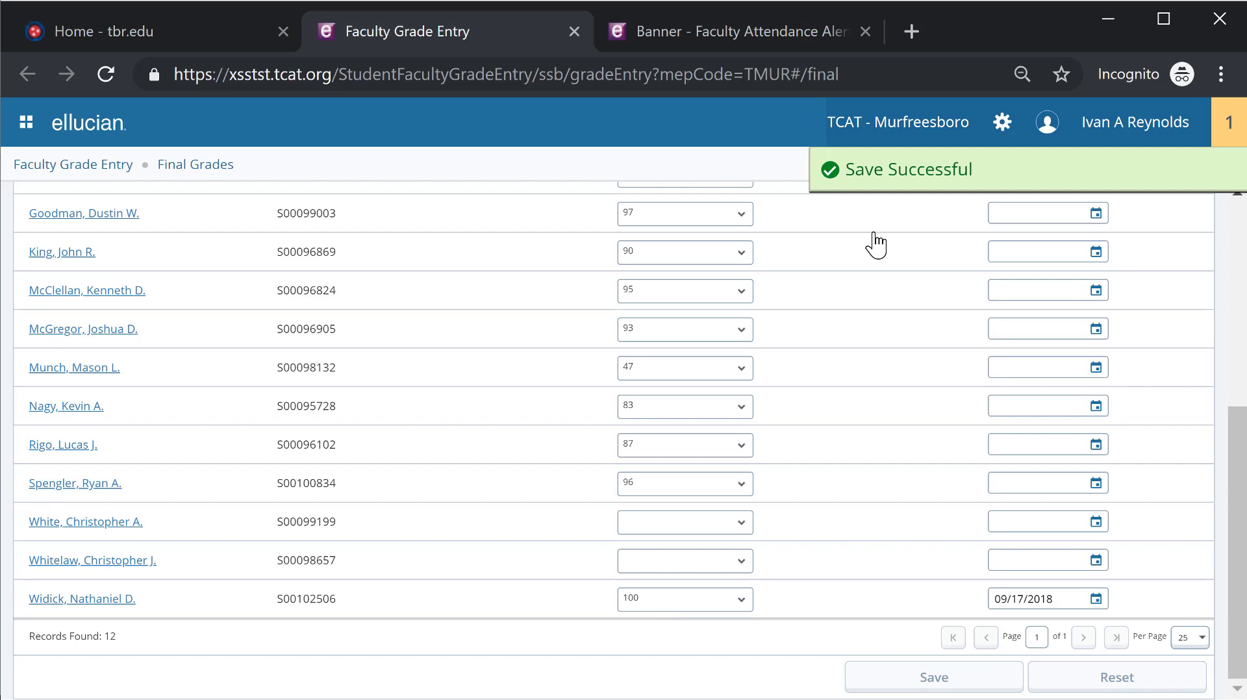
pyautogui.moveTo(786, 469)
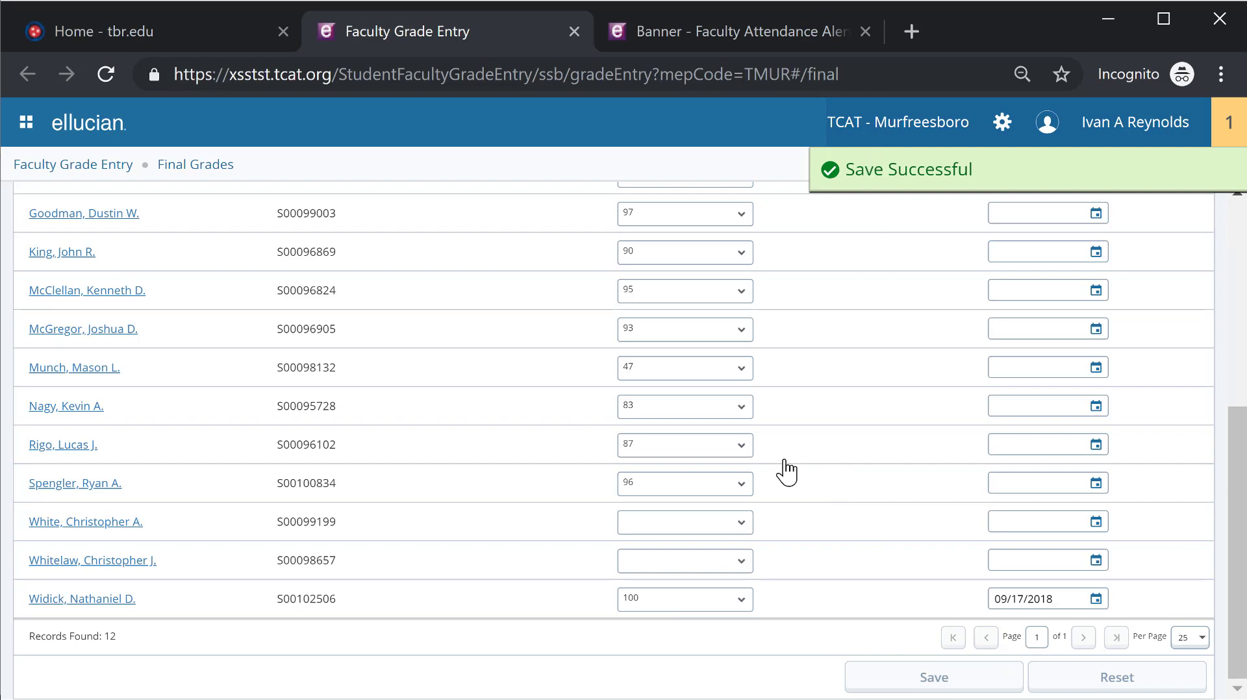
pyautogui.moveTo(714, 540)
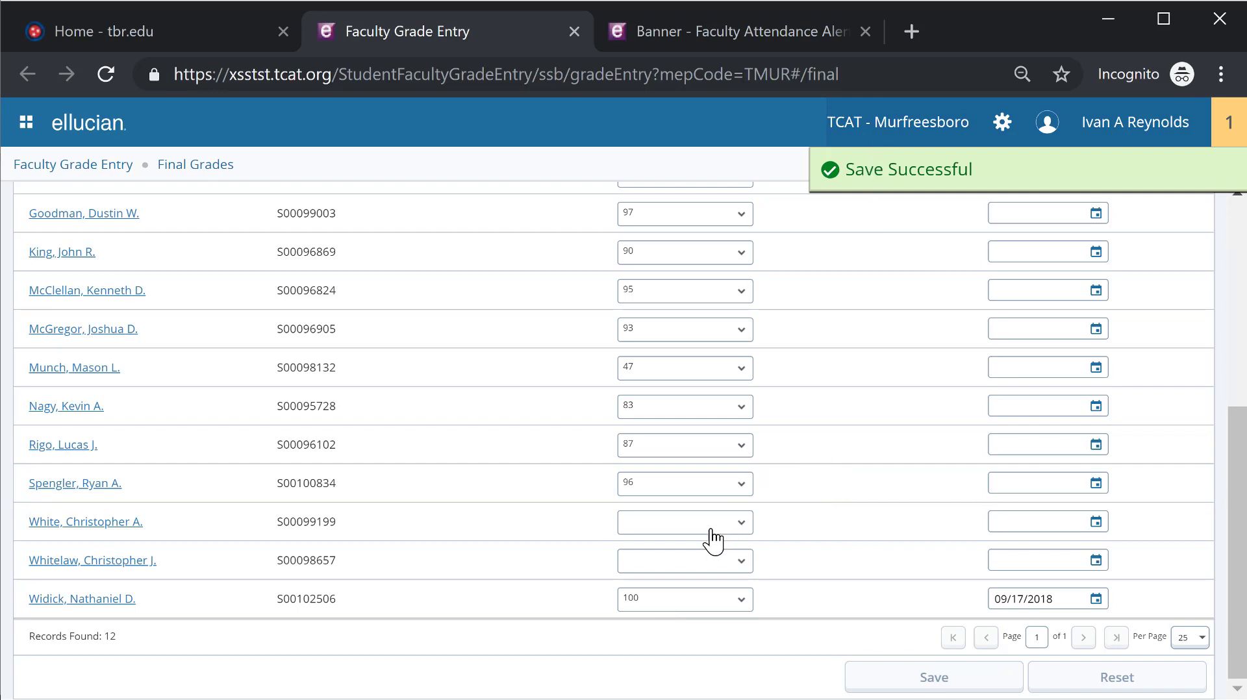
pyautogui.moveTo(664, 471)
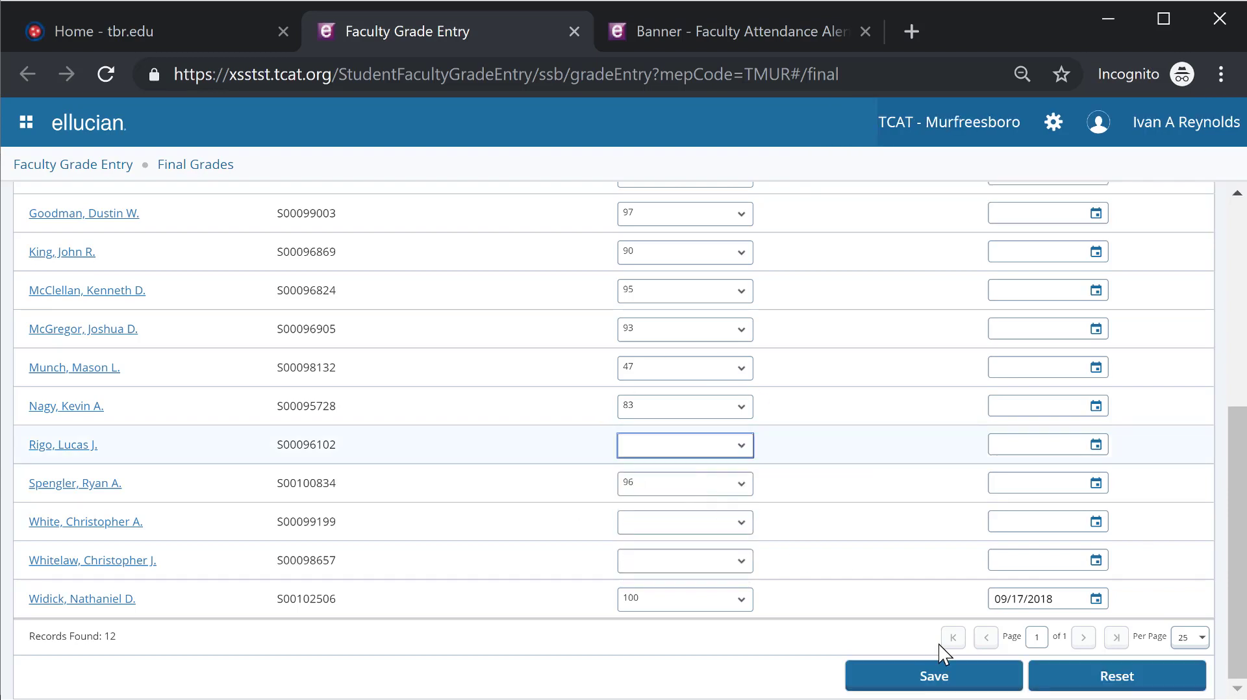
pyautogui.click(933, 677)
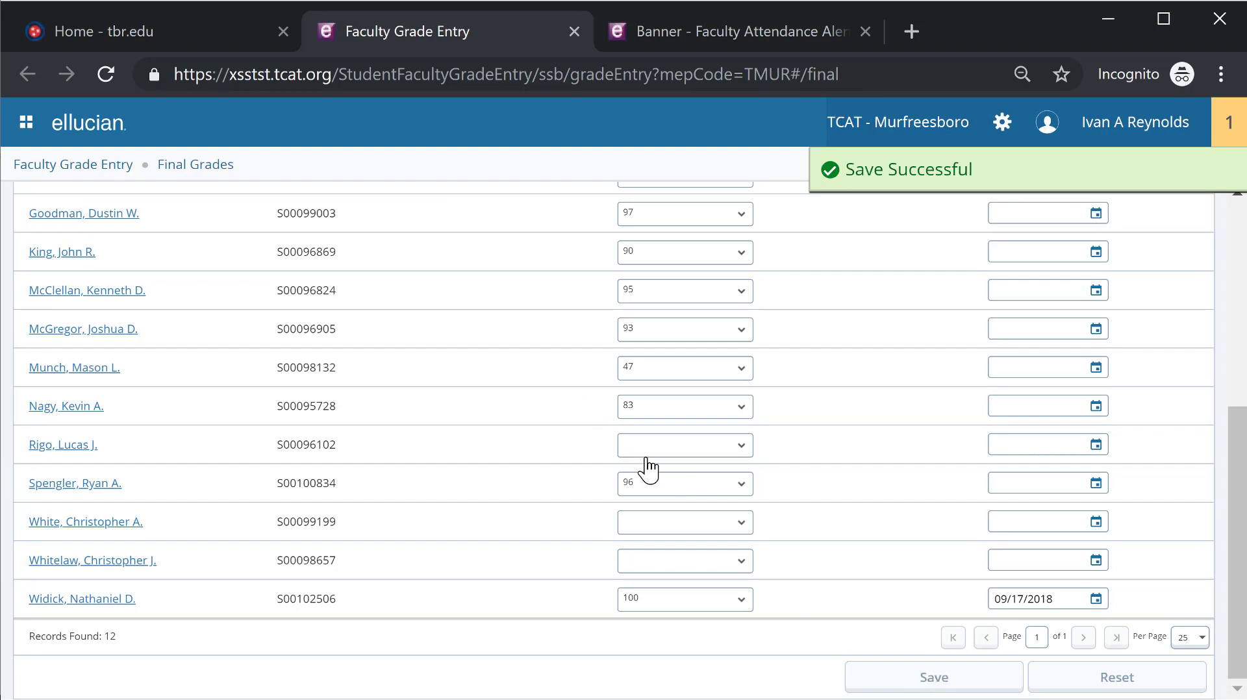
pyautogui.click(682, 523)
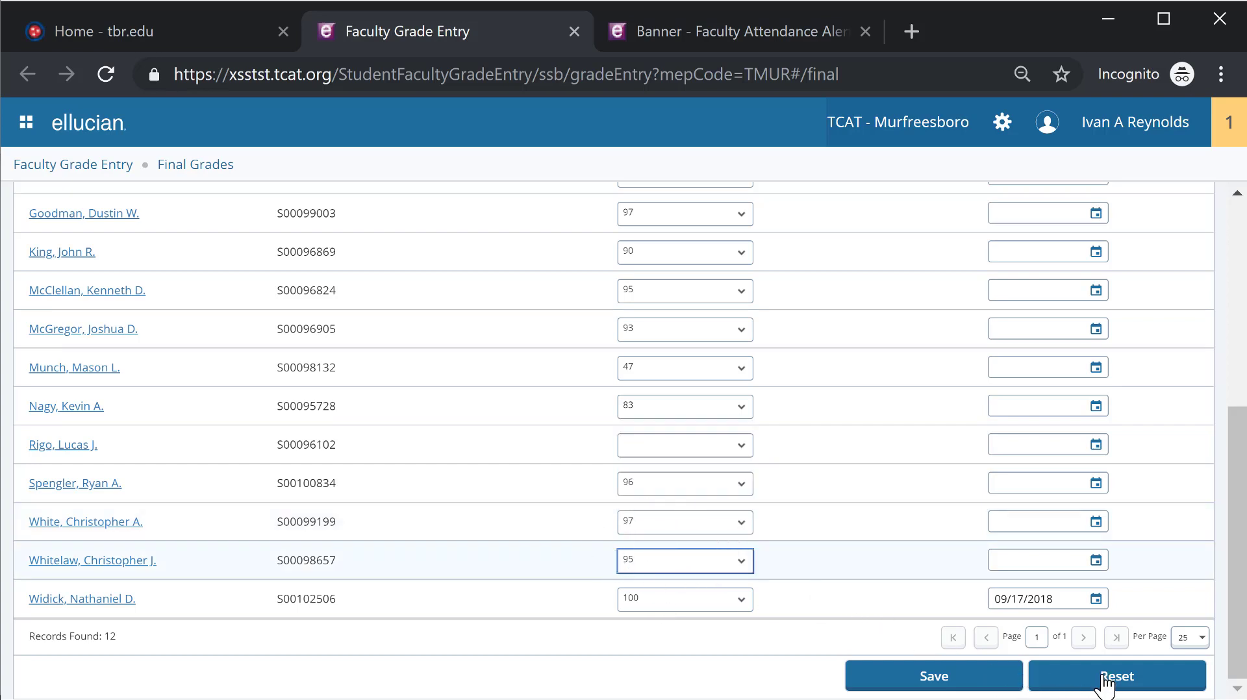
# Reset the roster to discard the unsaved 97 and 95, confirming with Yes.
pyautogui.click(1116, 676)
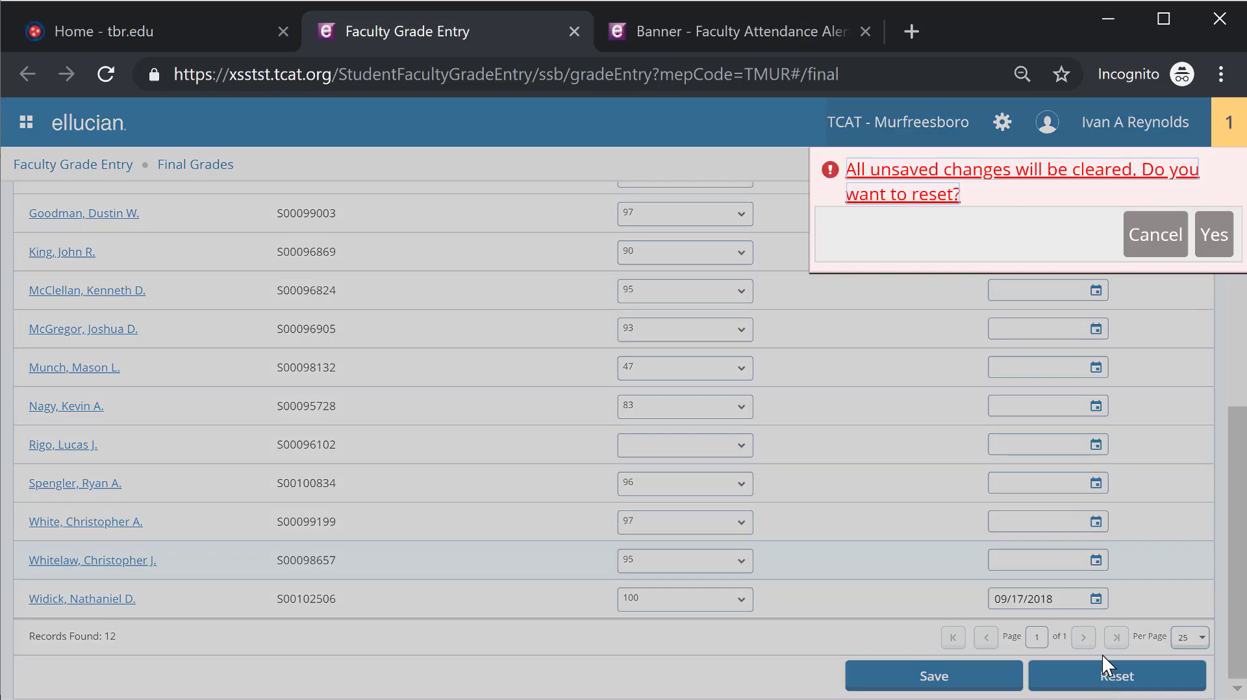
pyautogui.moveTo(1238, 204)
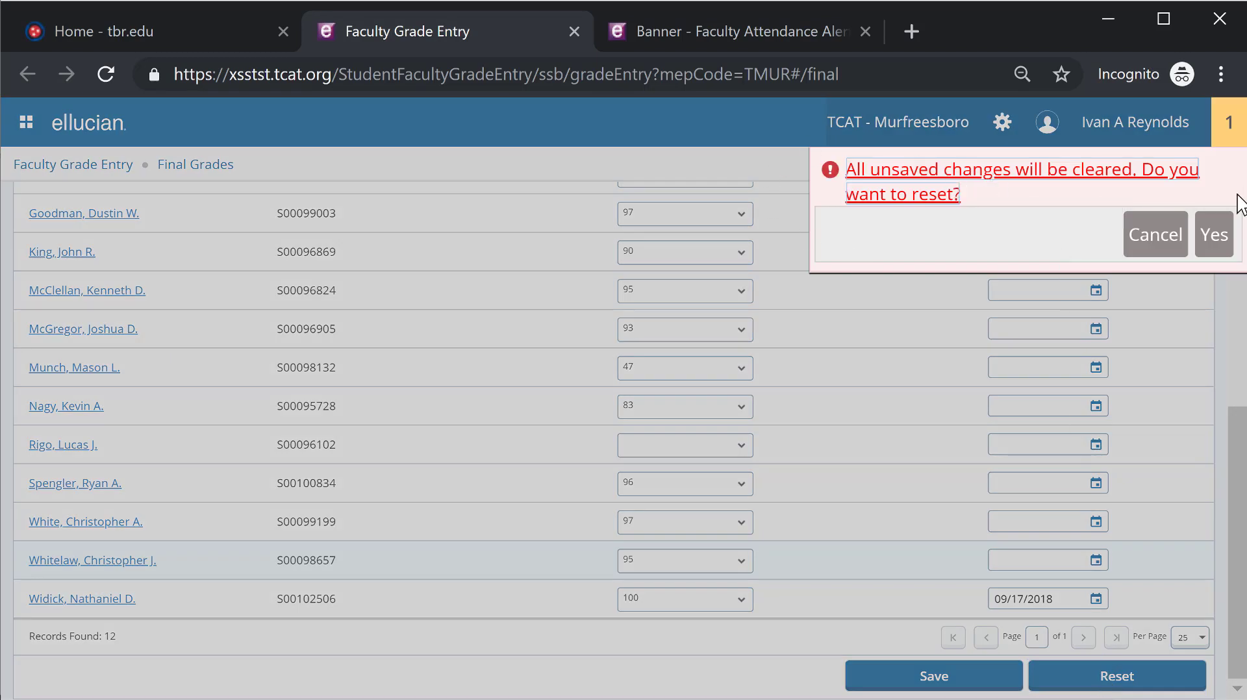
pyautogui.moveTo(1213, 239)
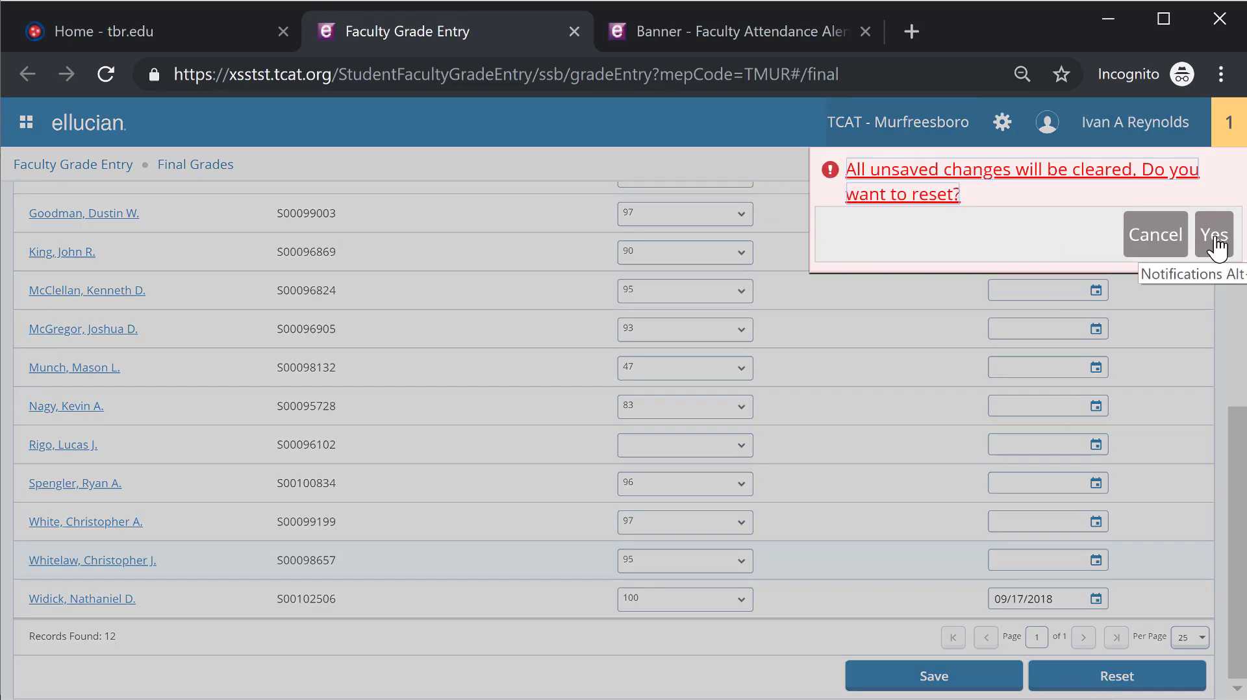
pyautogui.click(1212, 234)
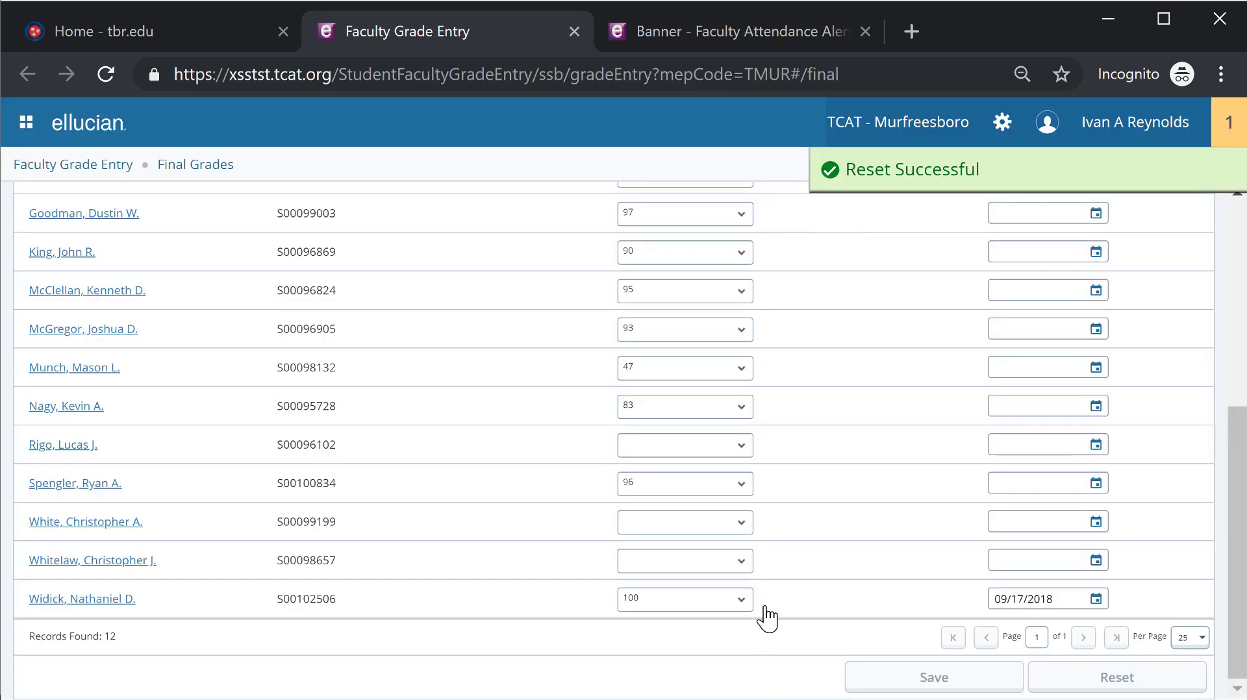
pyautogui.moveTo(724, 422)
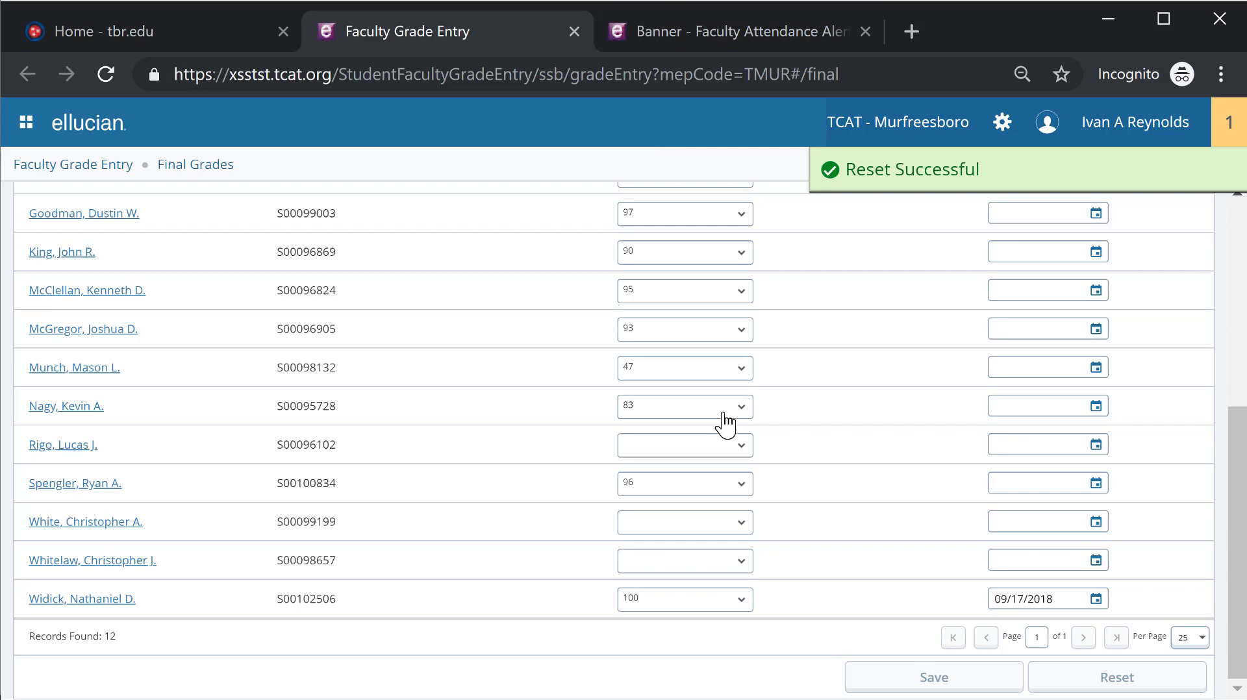
# Scroll back up to the My Courses list to choose another welding course.
pyautogui.scroll(3)
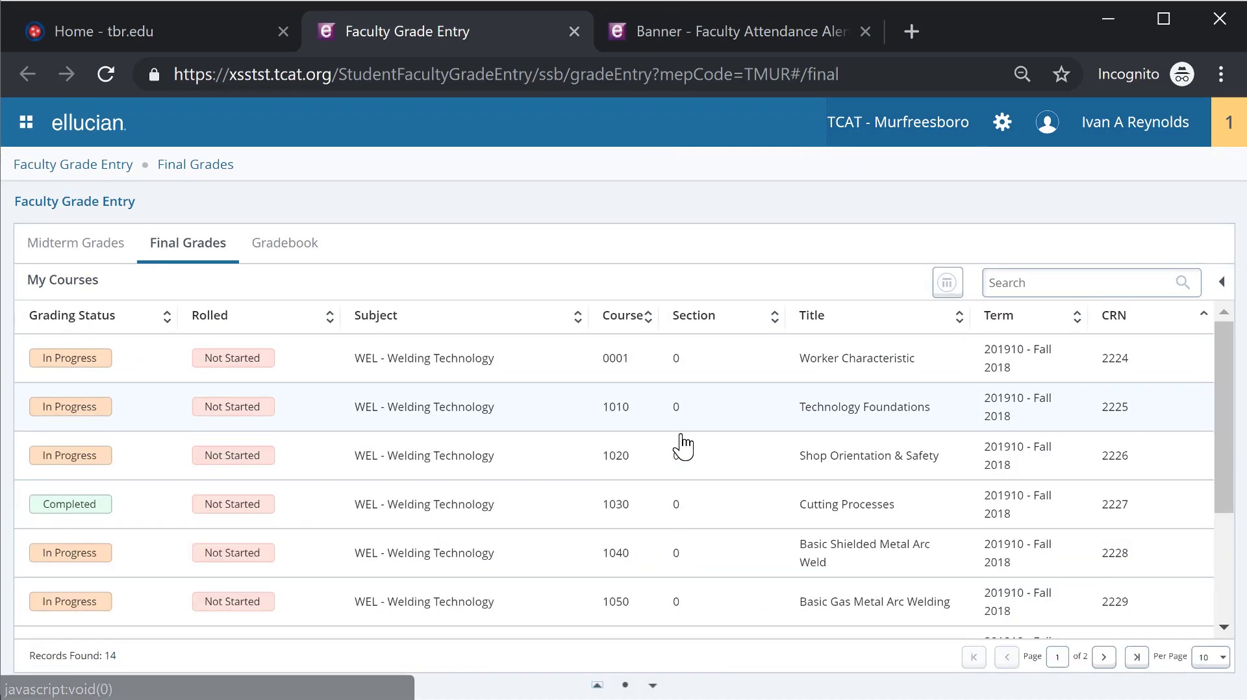
pyautogui.moveTo(348, 464)
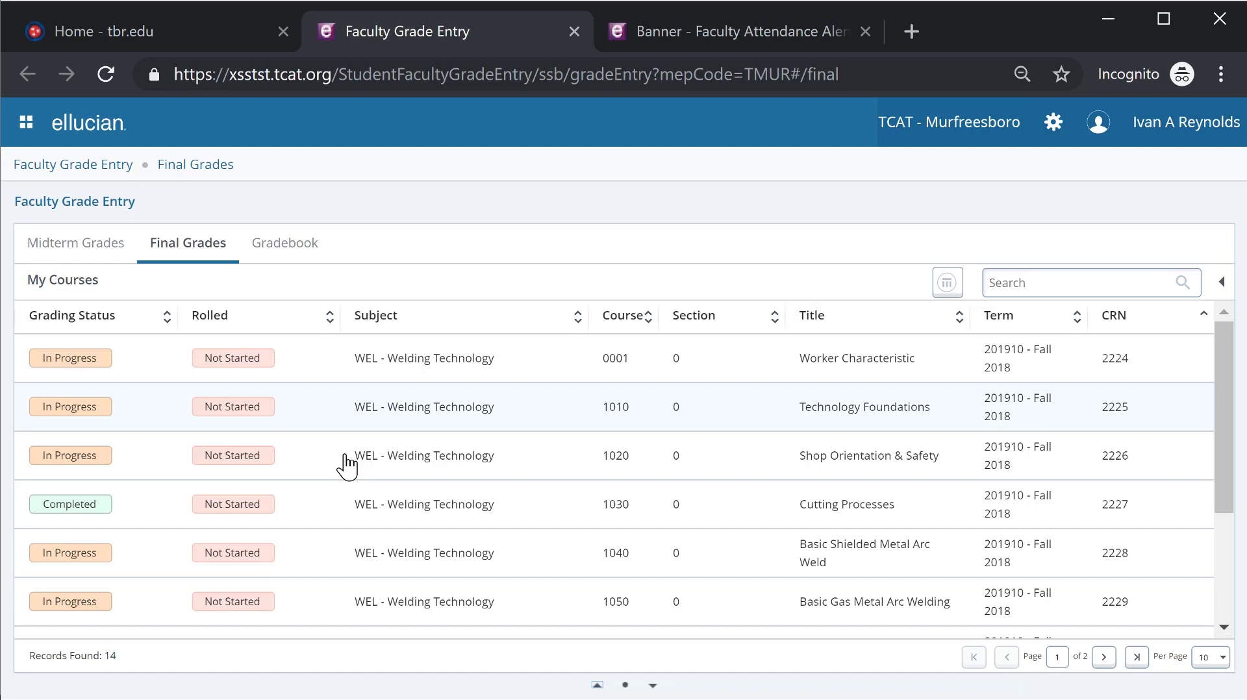
pyautogui.moveTo(270, 585)
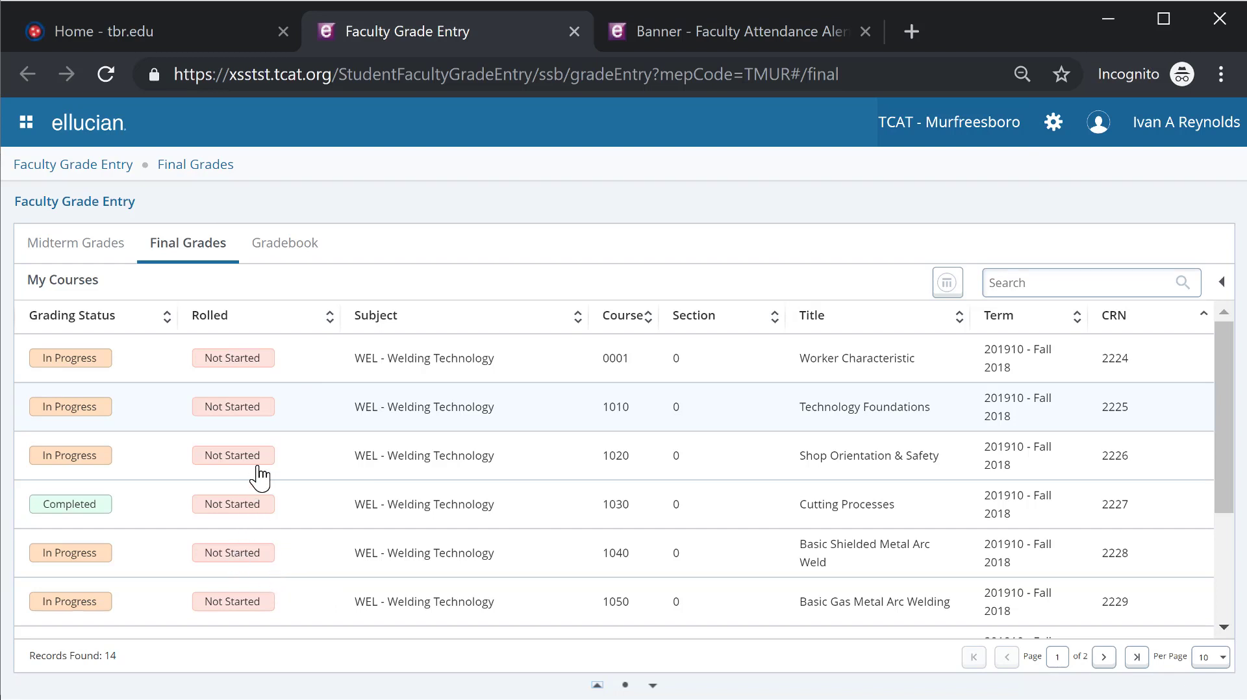
pyautogui.moveTo(215, 533)
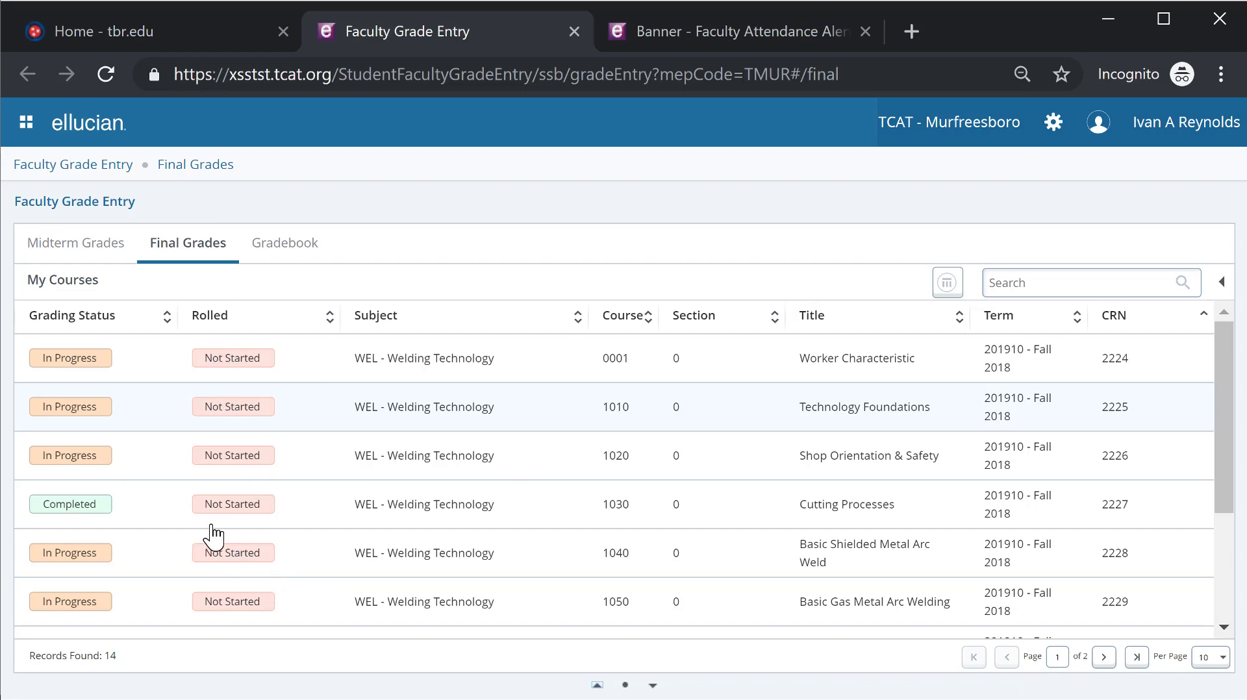
pyautogui.moveTo(273, 521)
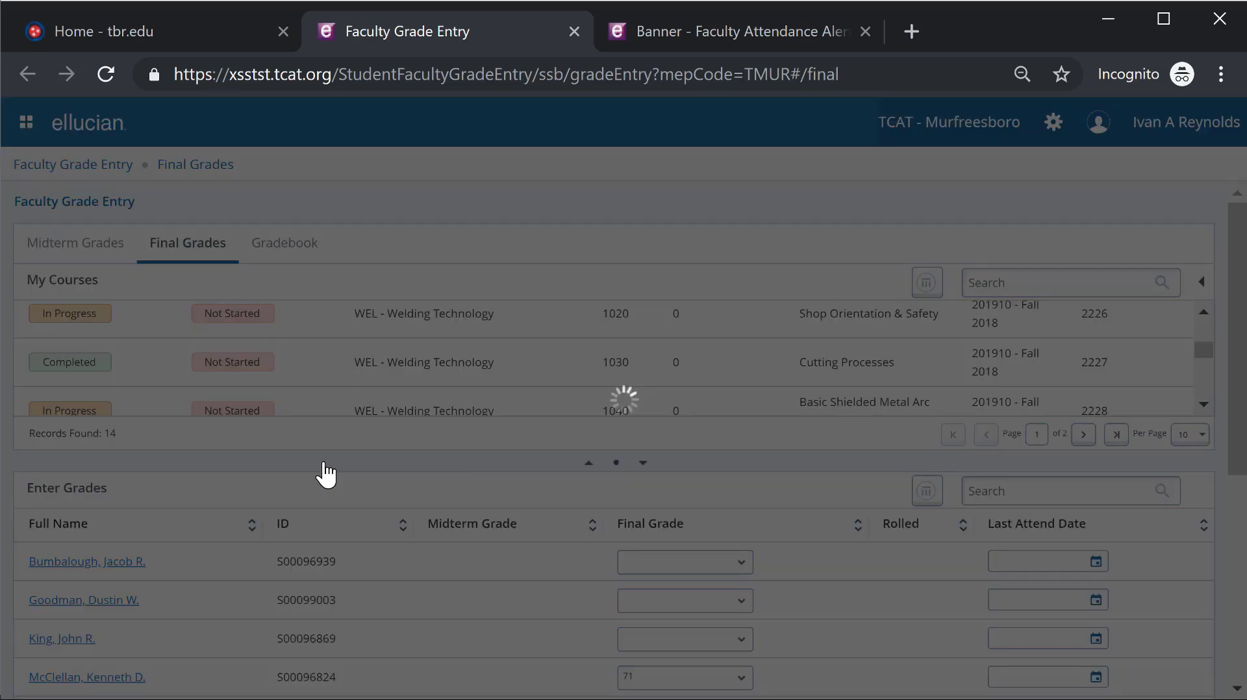
# Set the first student's final grade to 96 and the second's to CONT.
pyautogui.scroll(-3)
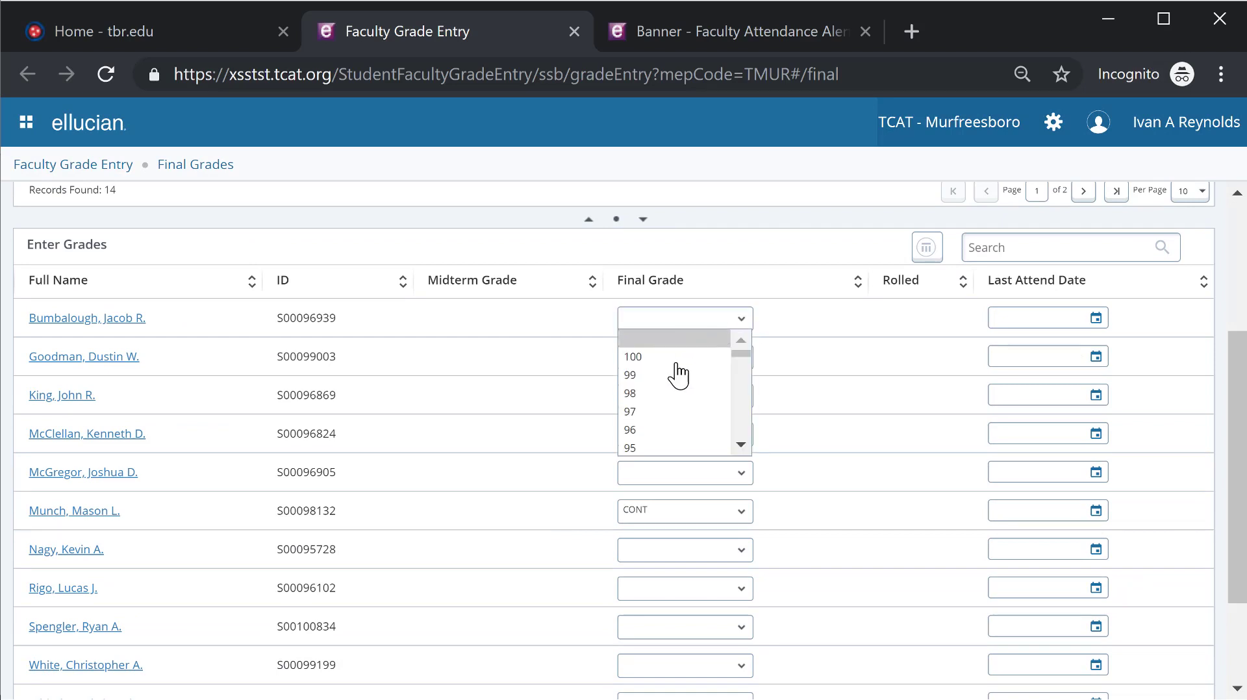
pyautogui.click(629, 430)
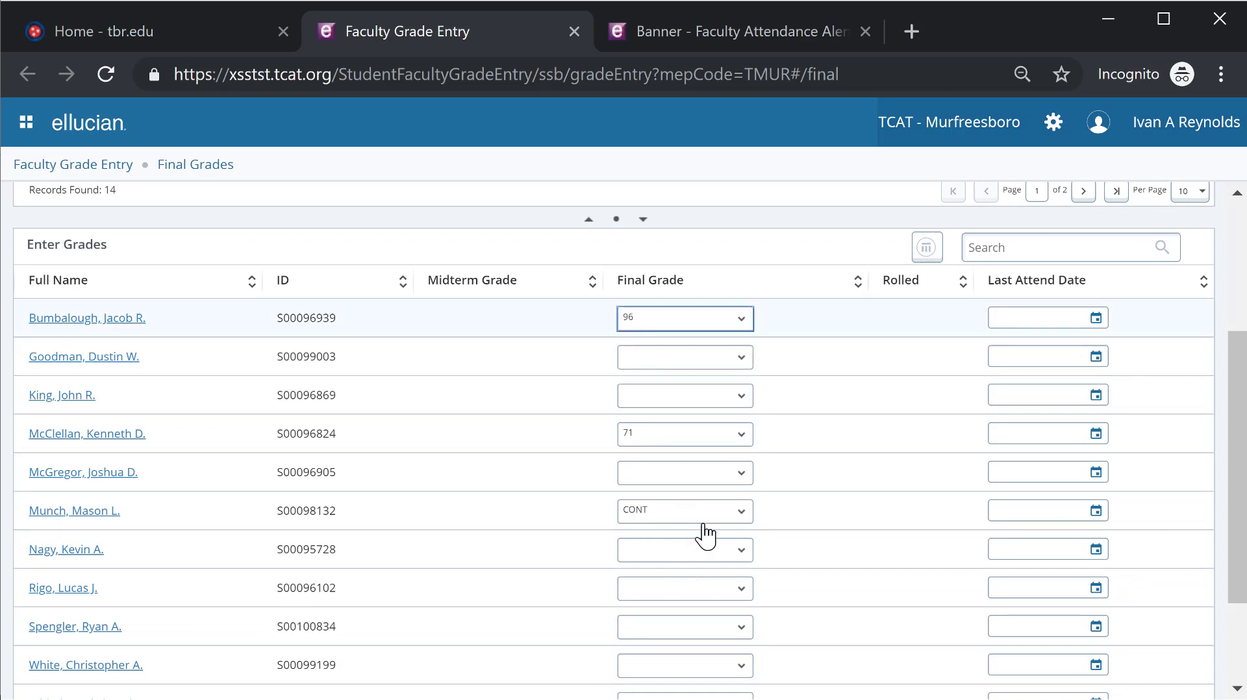
pyautogui.moveTo(660, 366)
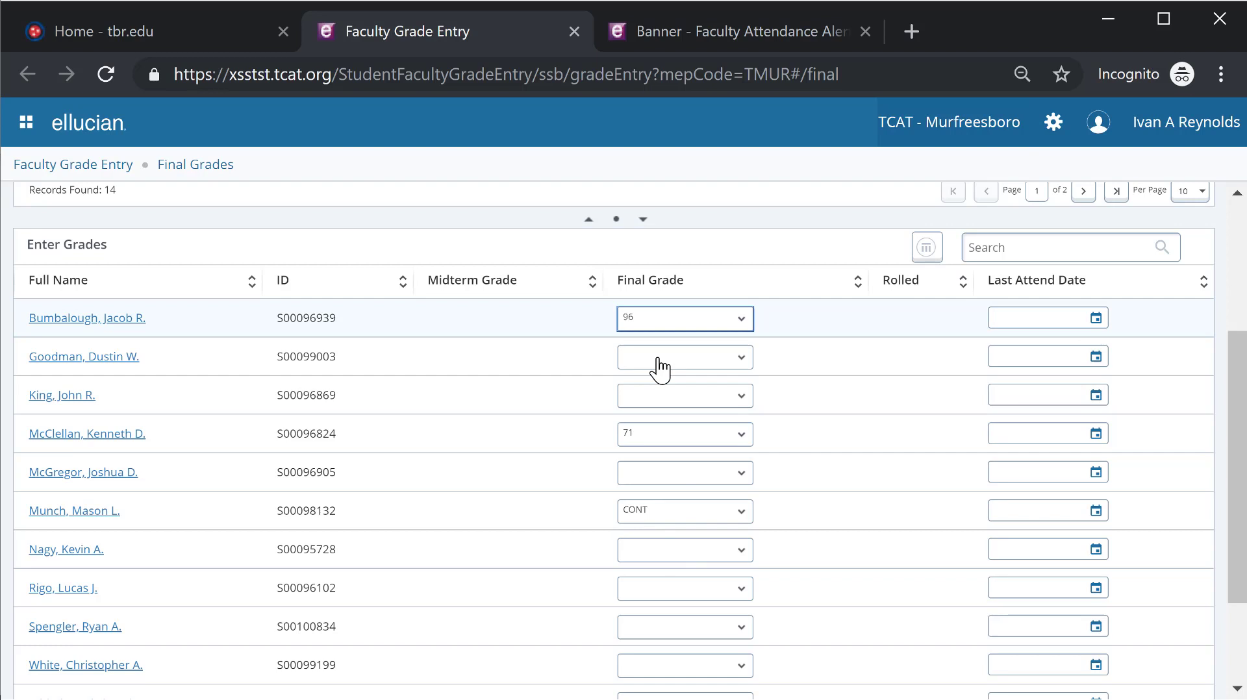
pyautogui.click(685, 356)
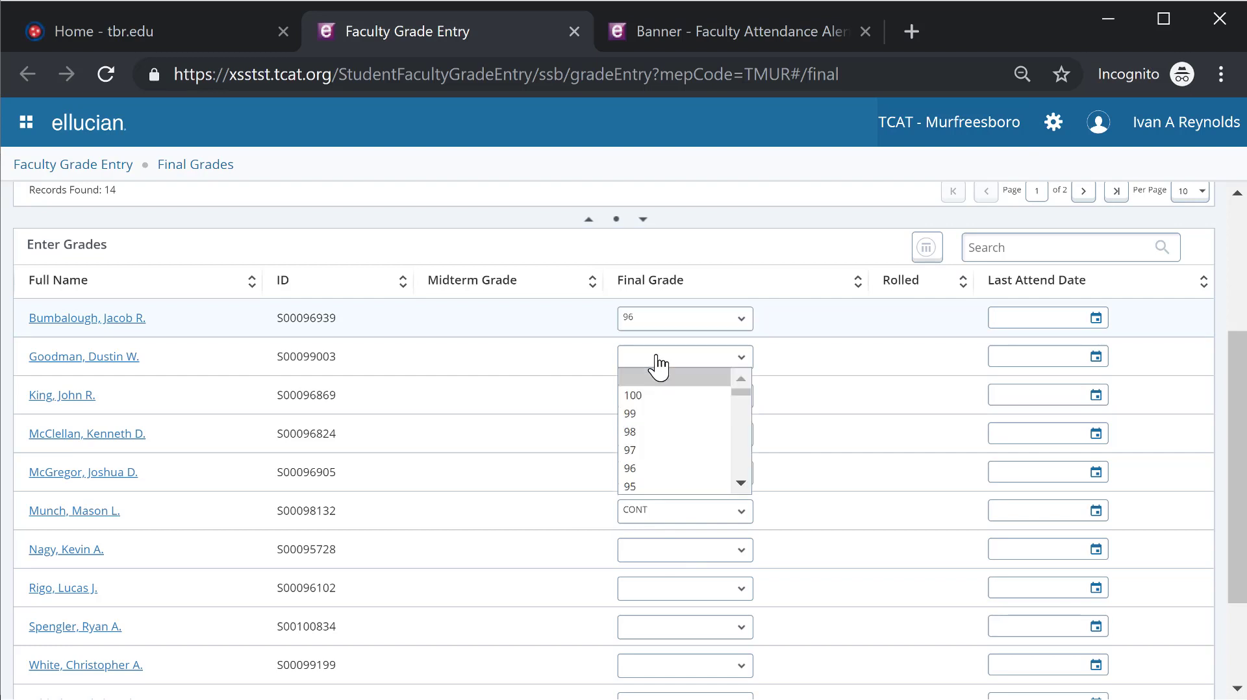
pyautogui.scroll(-3)
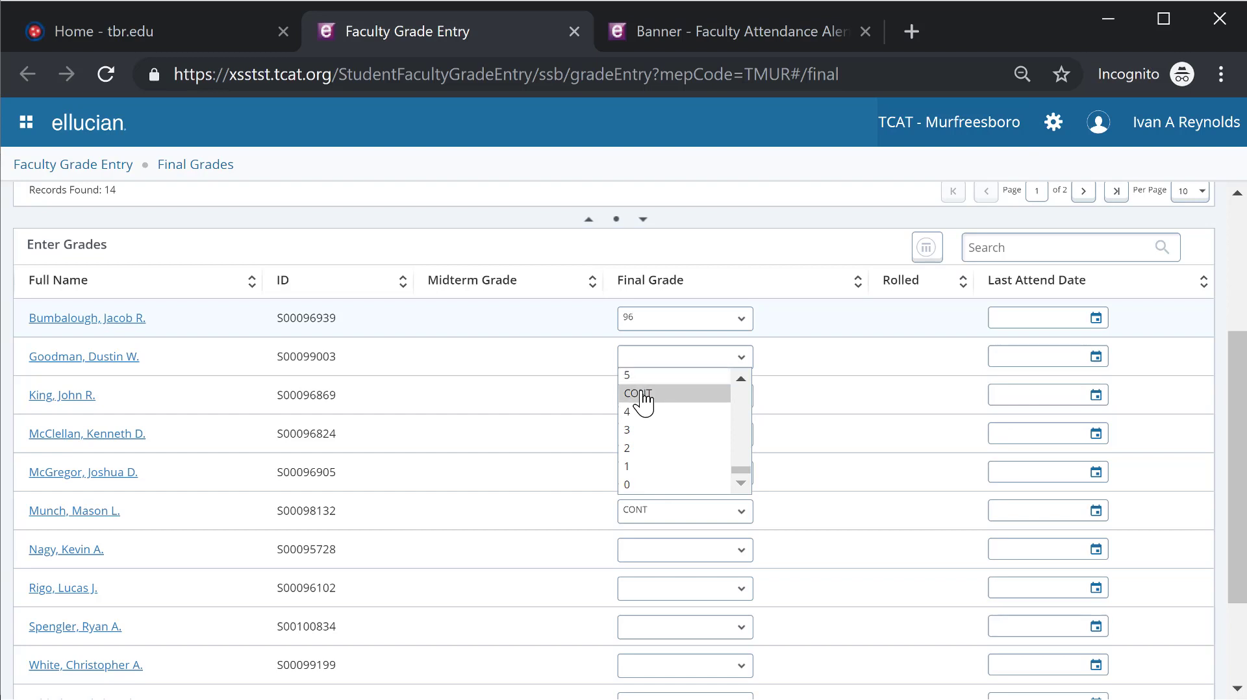
pyautogui.click(639, 393)
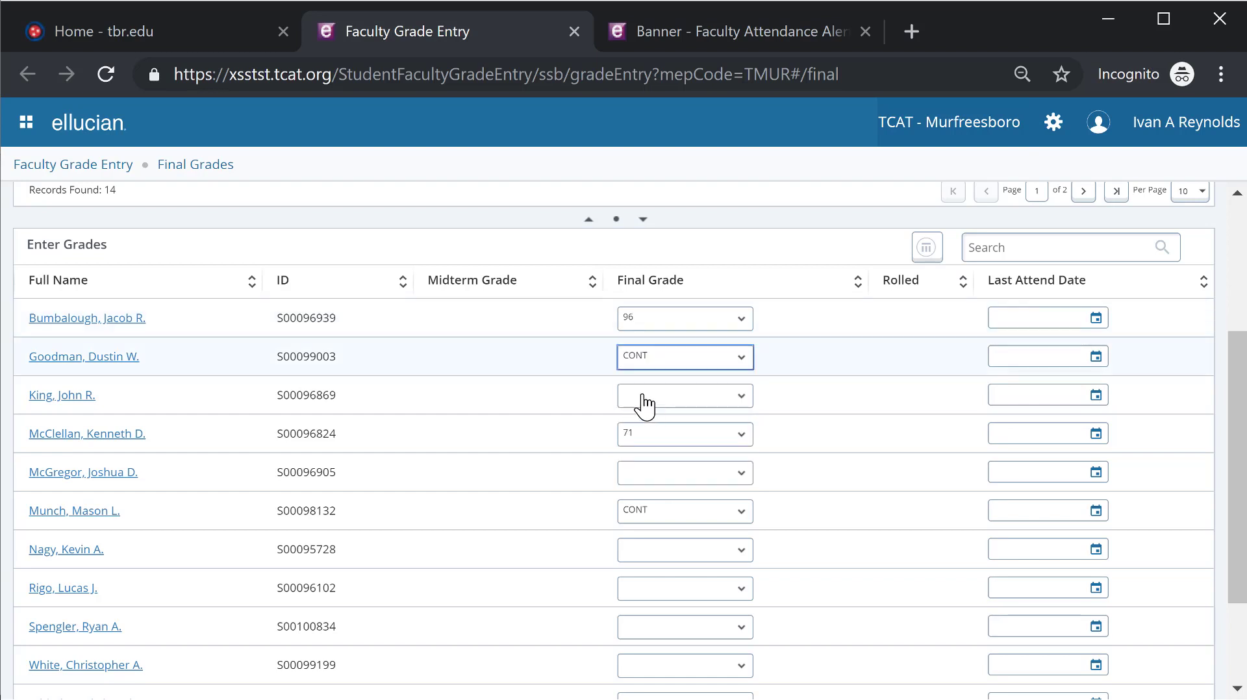
pyautogui.moveTo(630, 397)
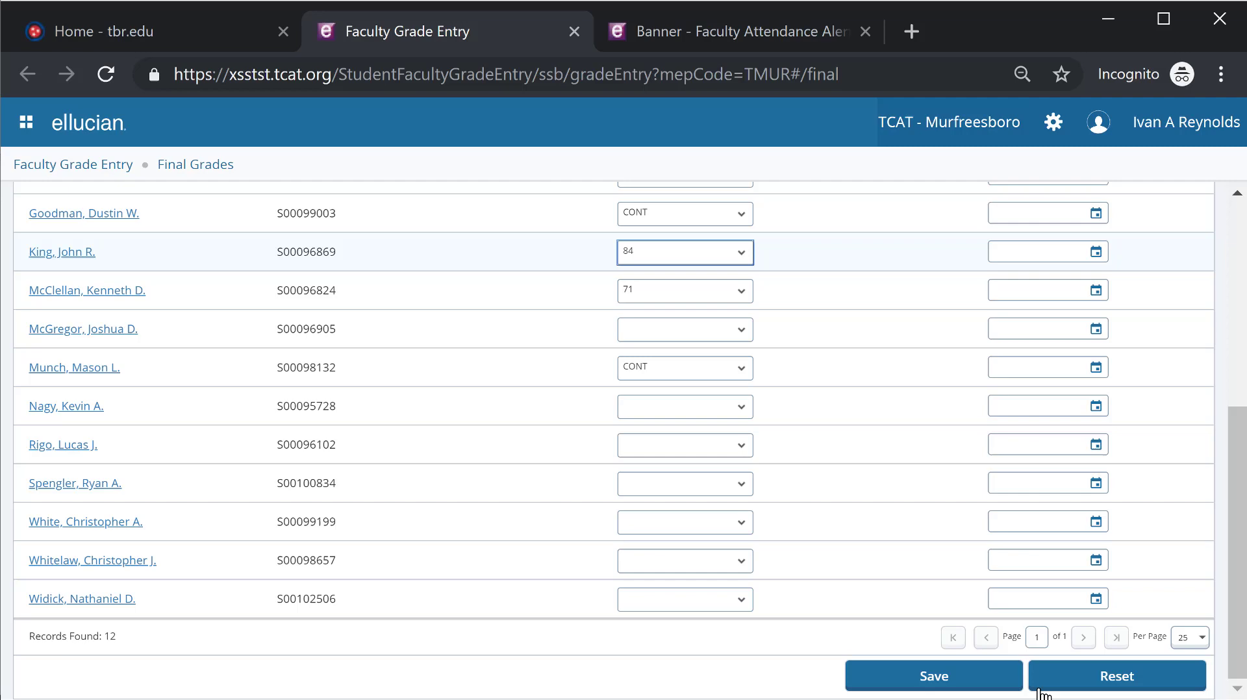
# Save the entered final grades for the course roster.
pyautogui.click(933, 676)
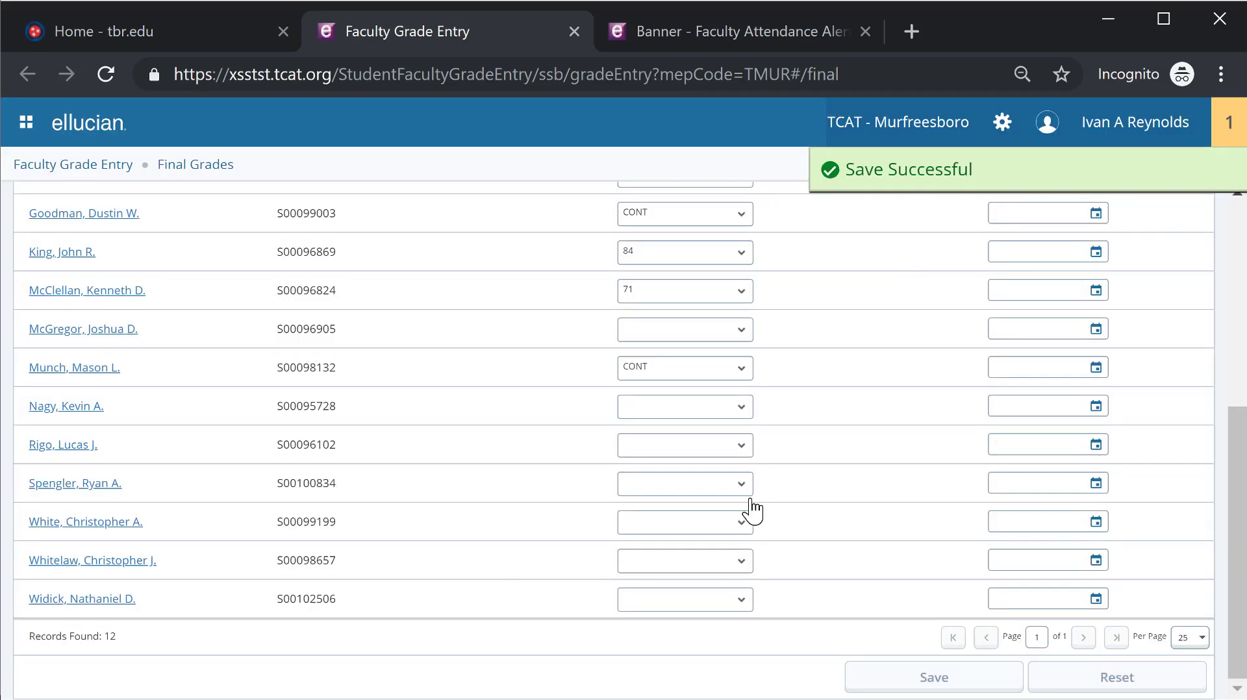
pyautogui.scroll(3)
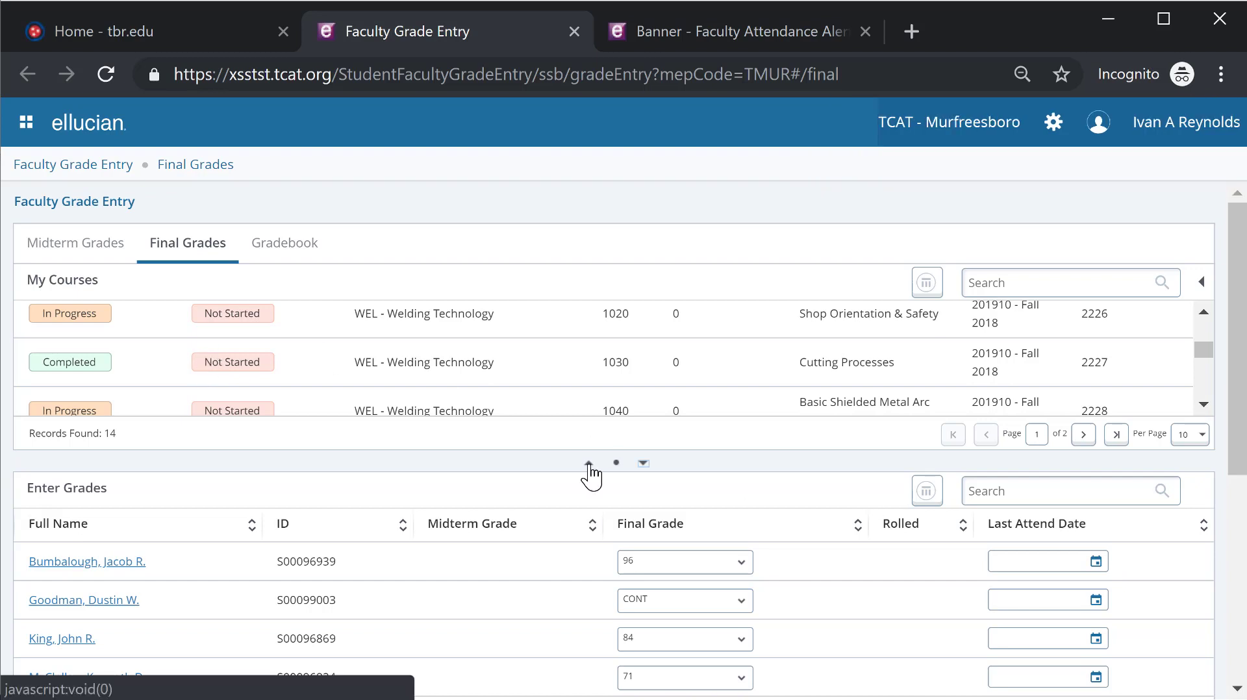
# Collapse the roster and expand My Courses to fill the page again.
pyautogui.click(644, 463)
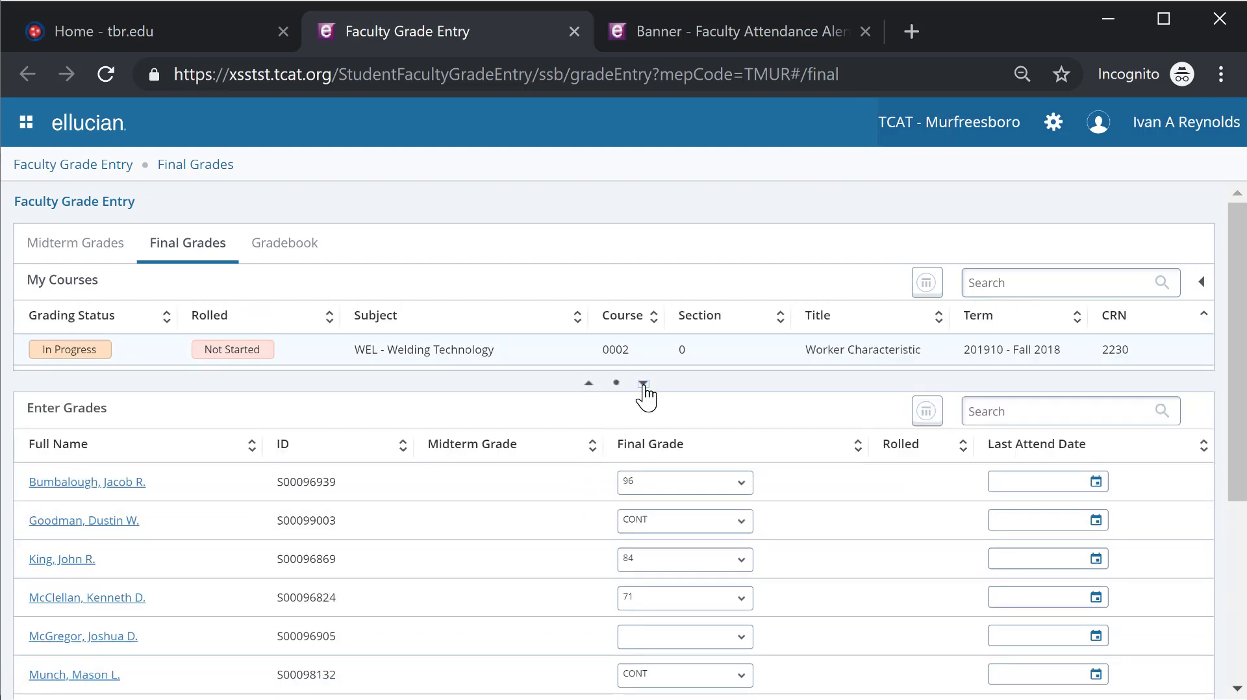
pyautogui.click(643, 383)
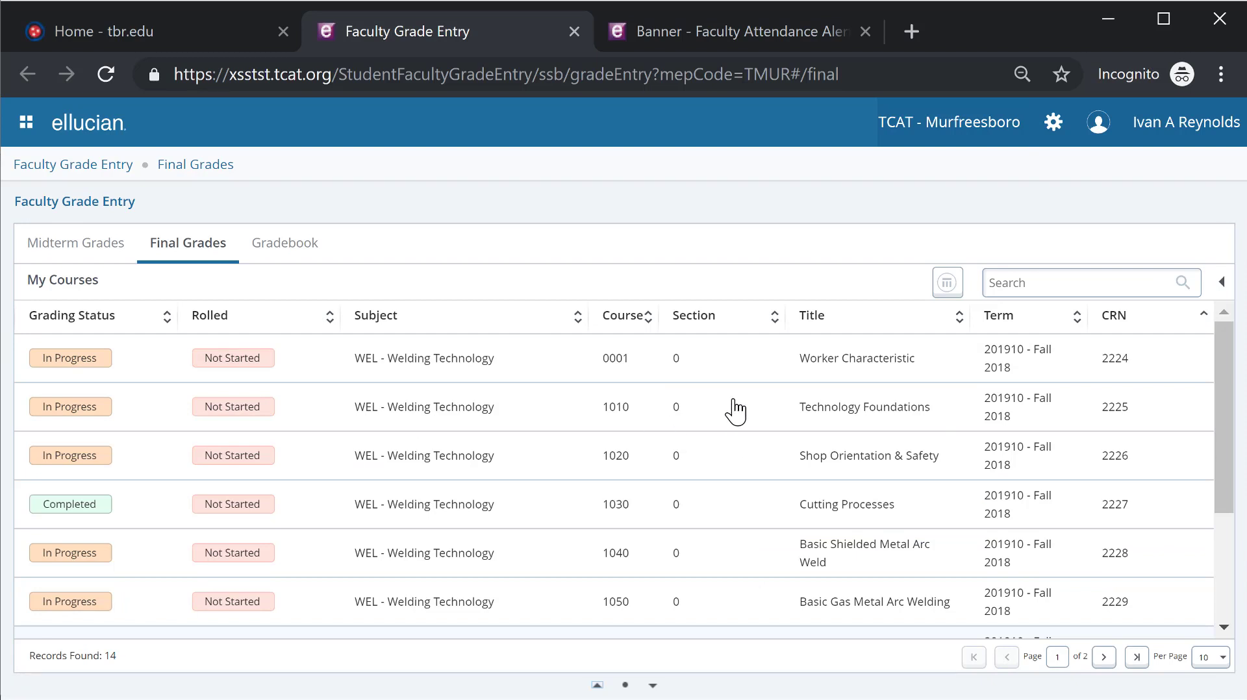
pyautogui.moveTo(539, 369)
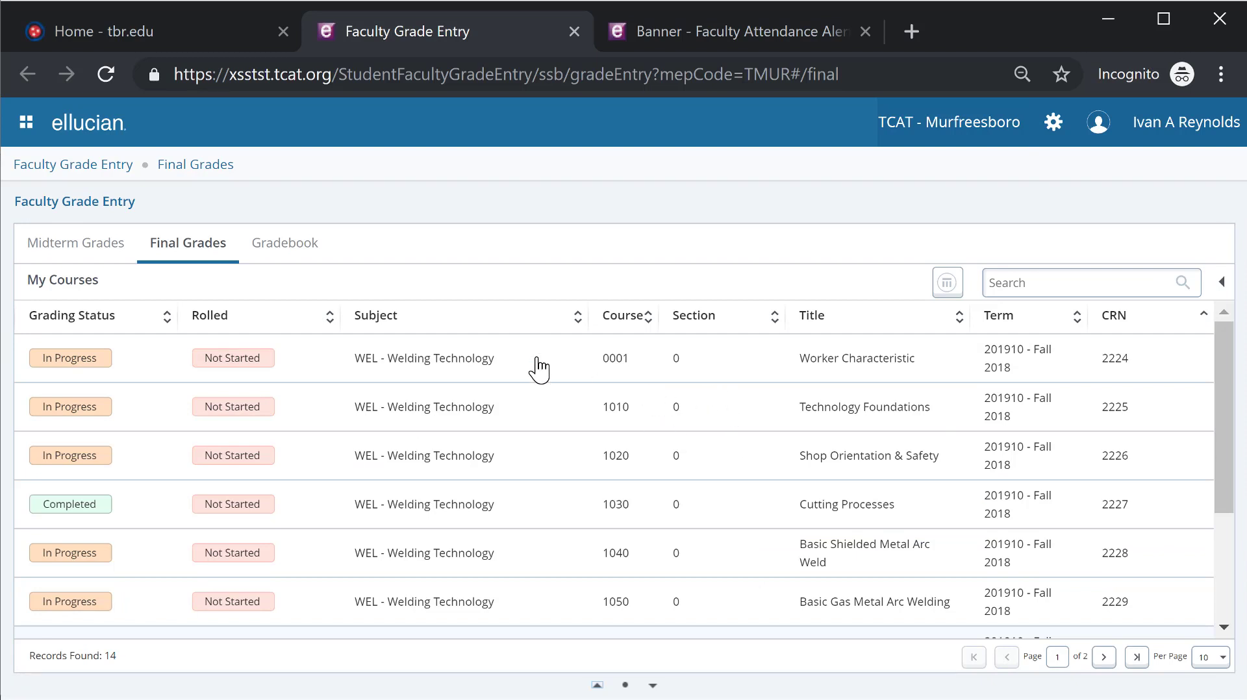
pyautogui.moveTo(417, 270)
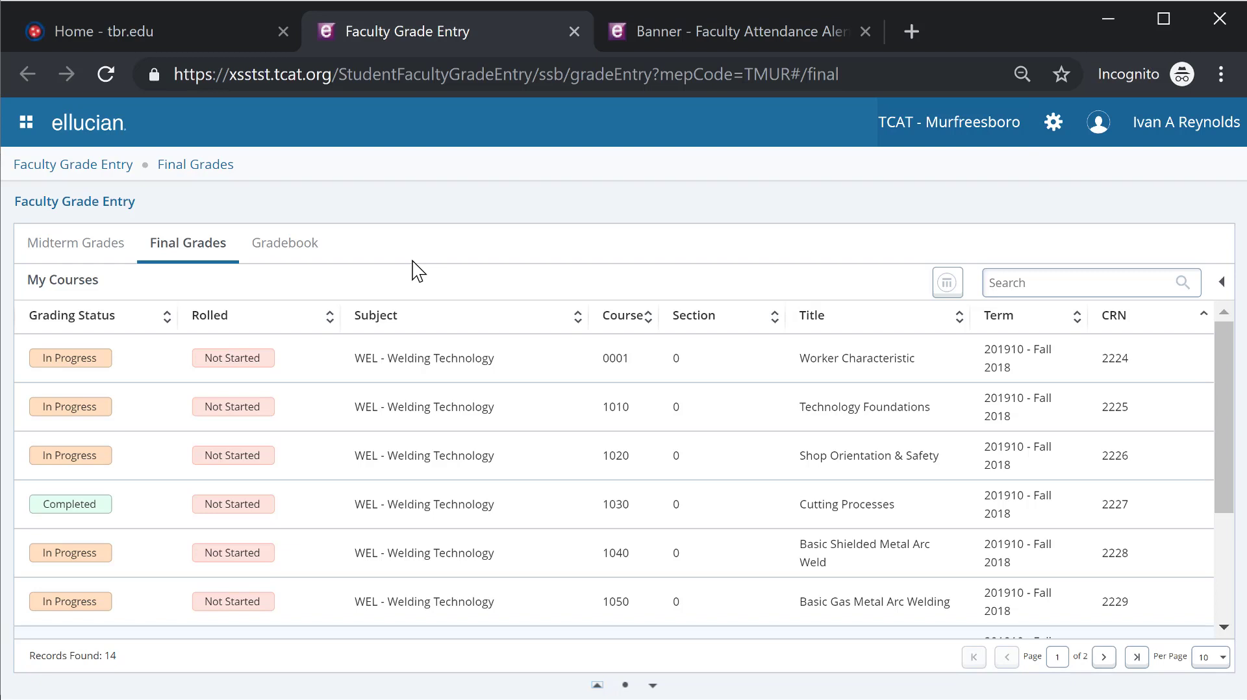
pyautogui.moveTo(852, 321)
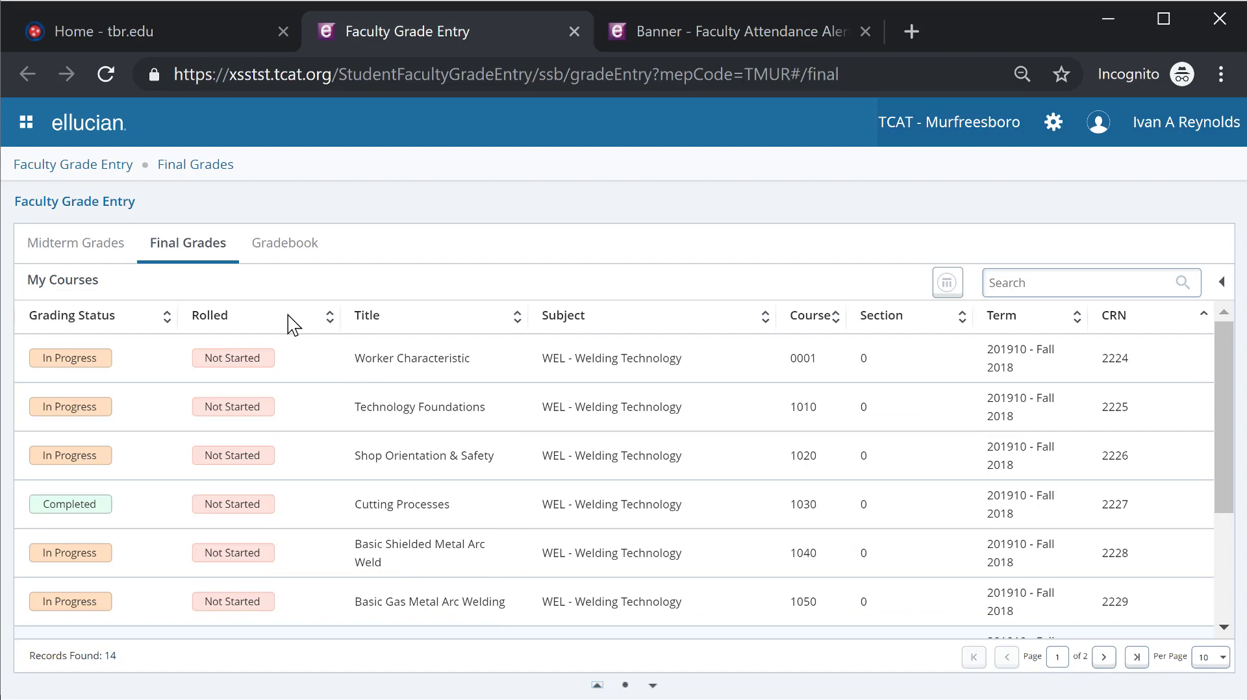
pyautogui.moveTo(811, 337)
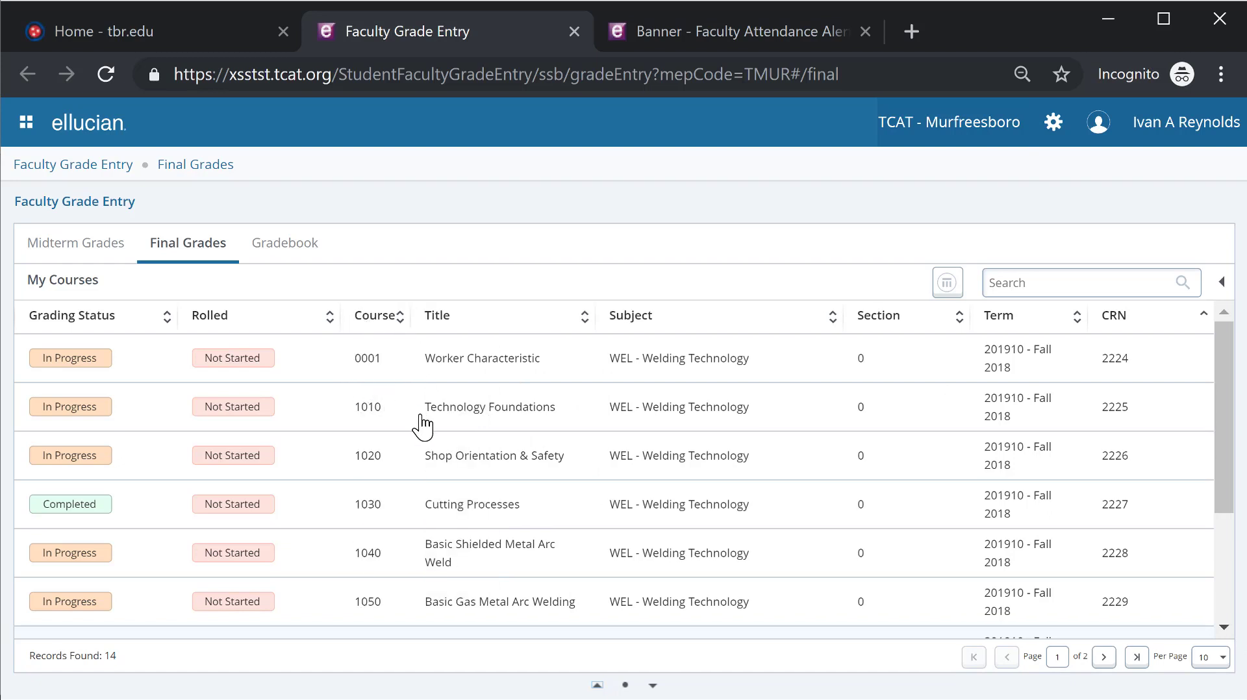
pyautogui.moveTo(498, 419)
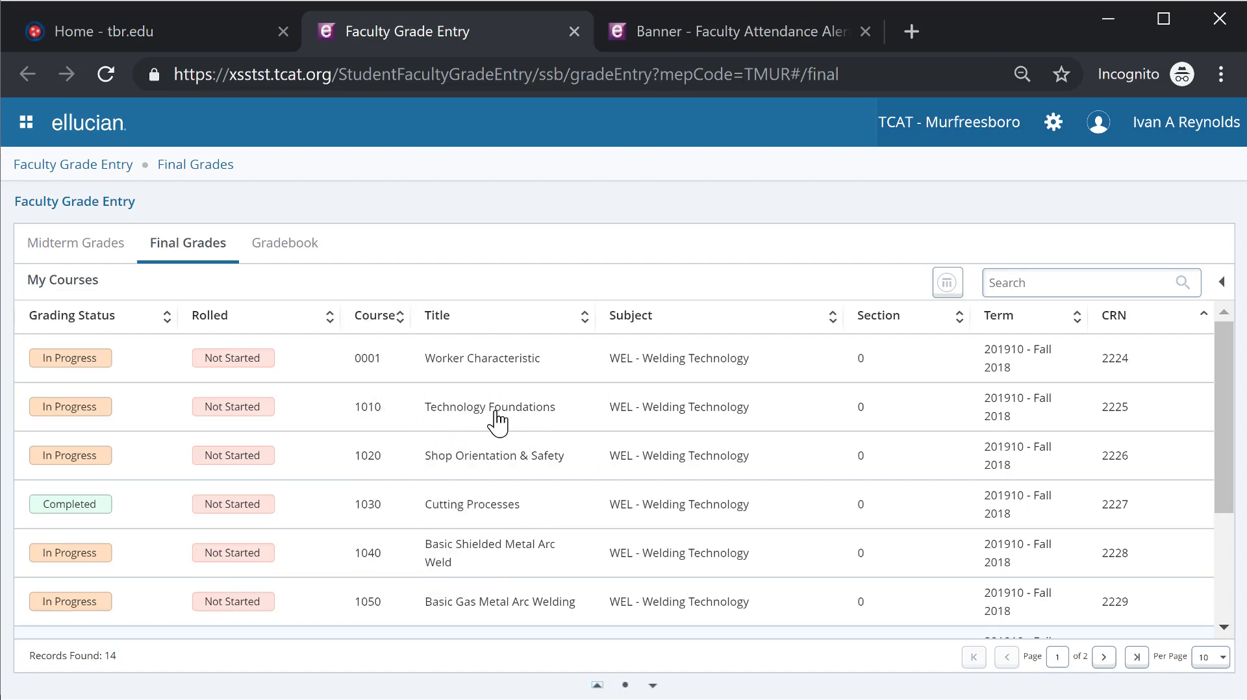
pyautogui.moveTo(1004, 479)
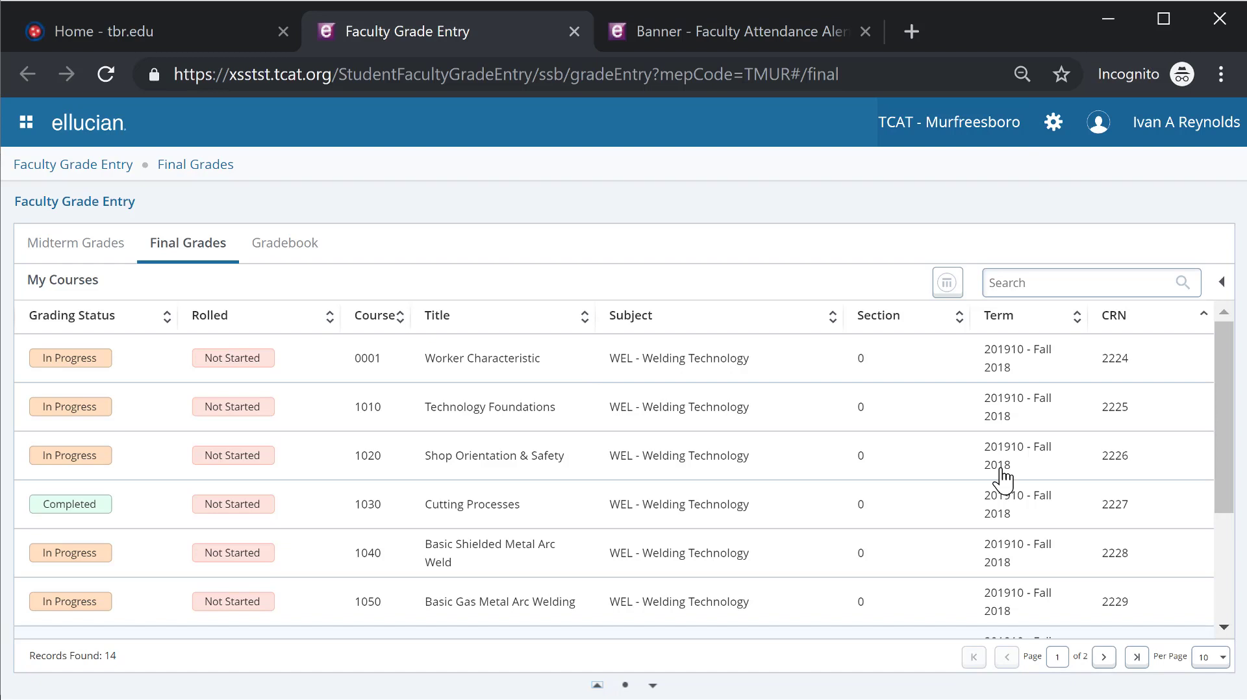
# Search the course list for 'blue' and open the Blue Print Theory roster.
pyautogui.click(1083, 282)
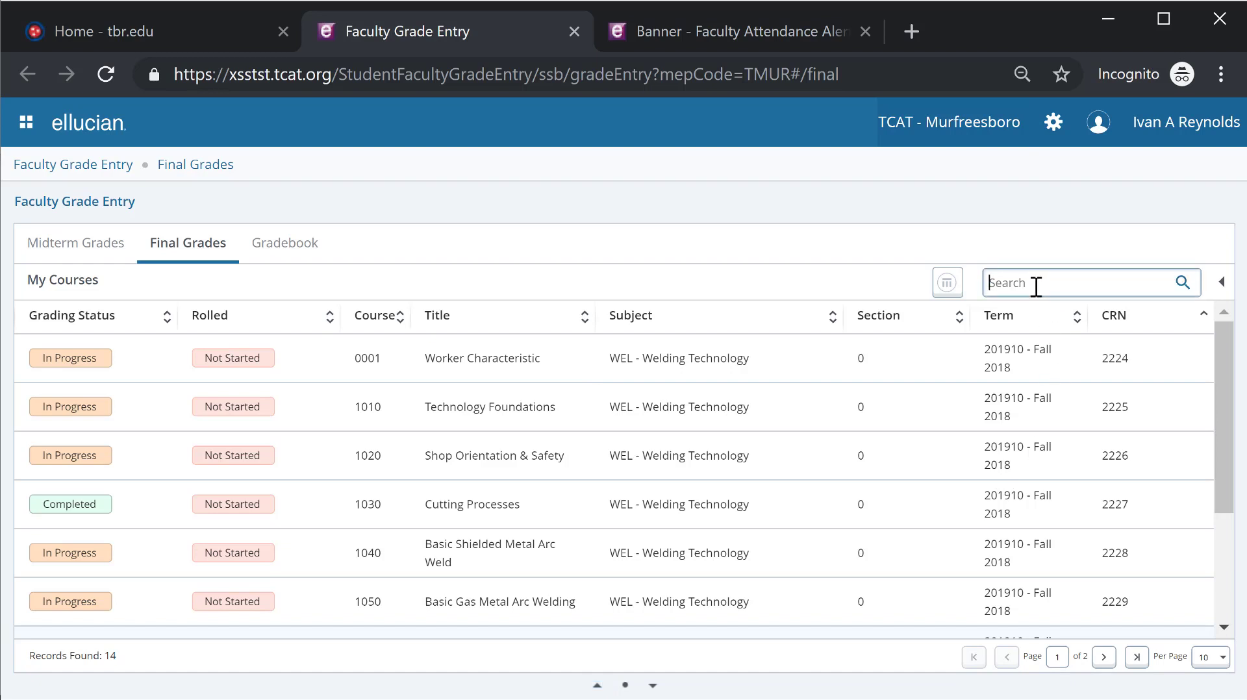
pyautogui.write('blu')
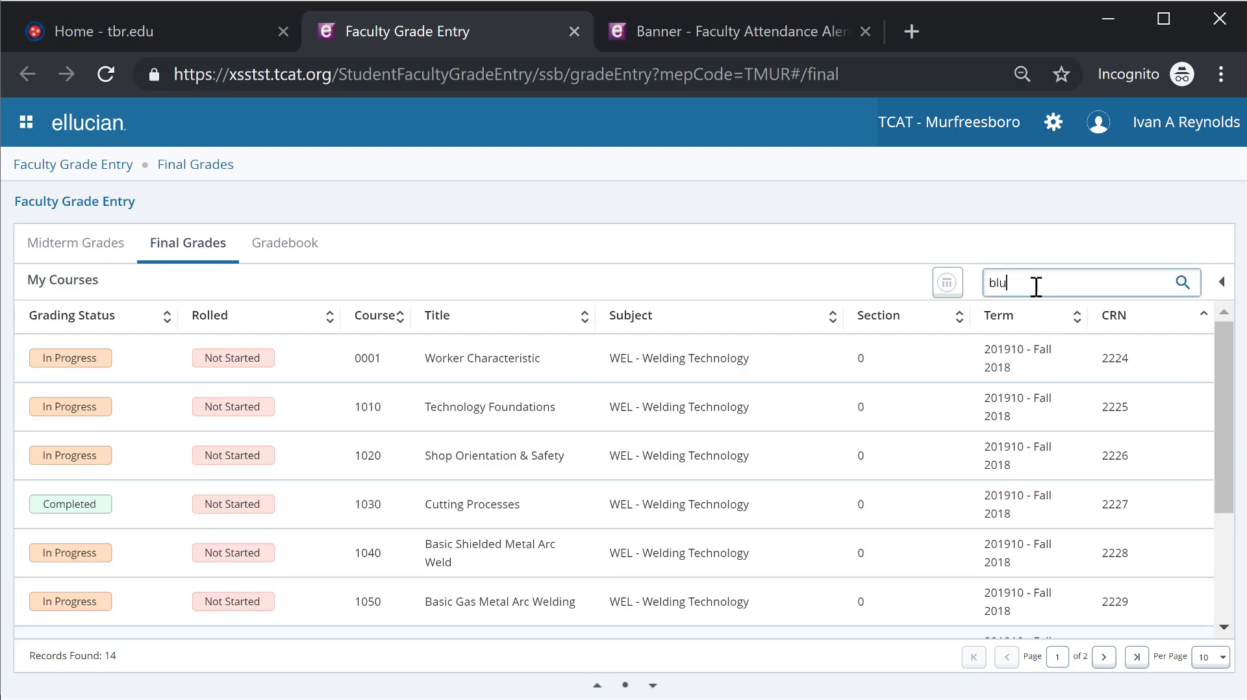
pyautogui.write('e')
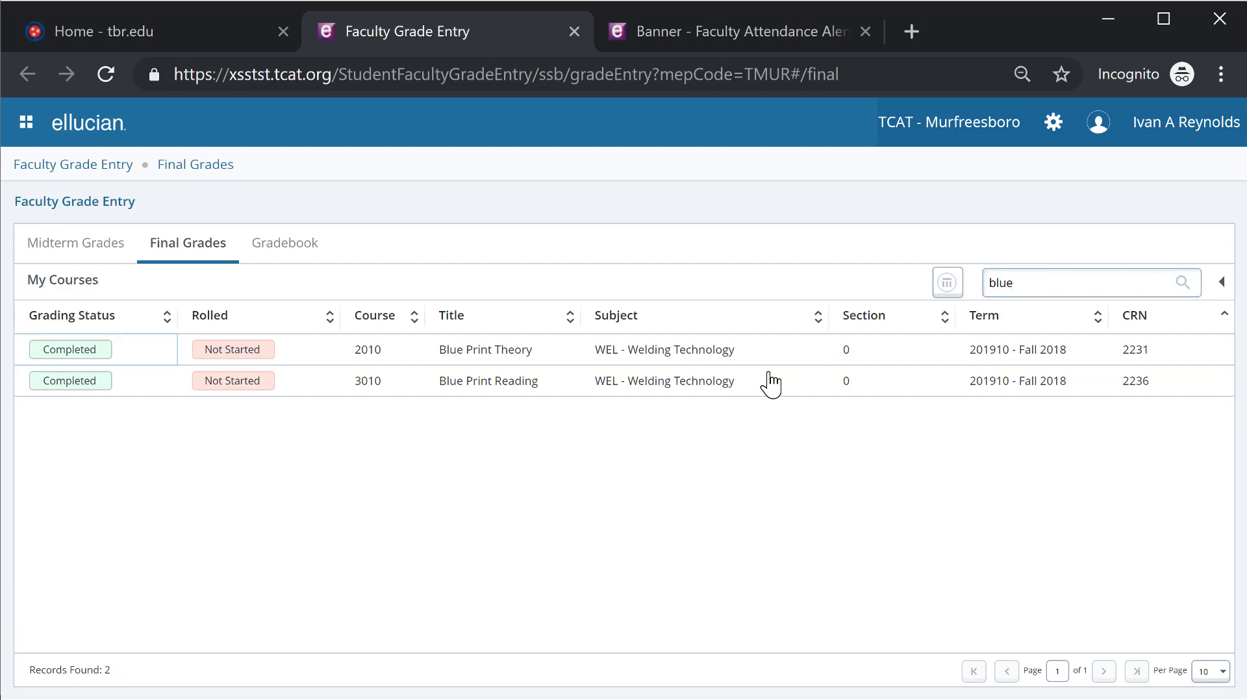
pyautogui.moveTo(568, 477)
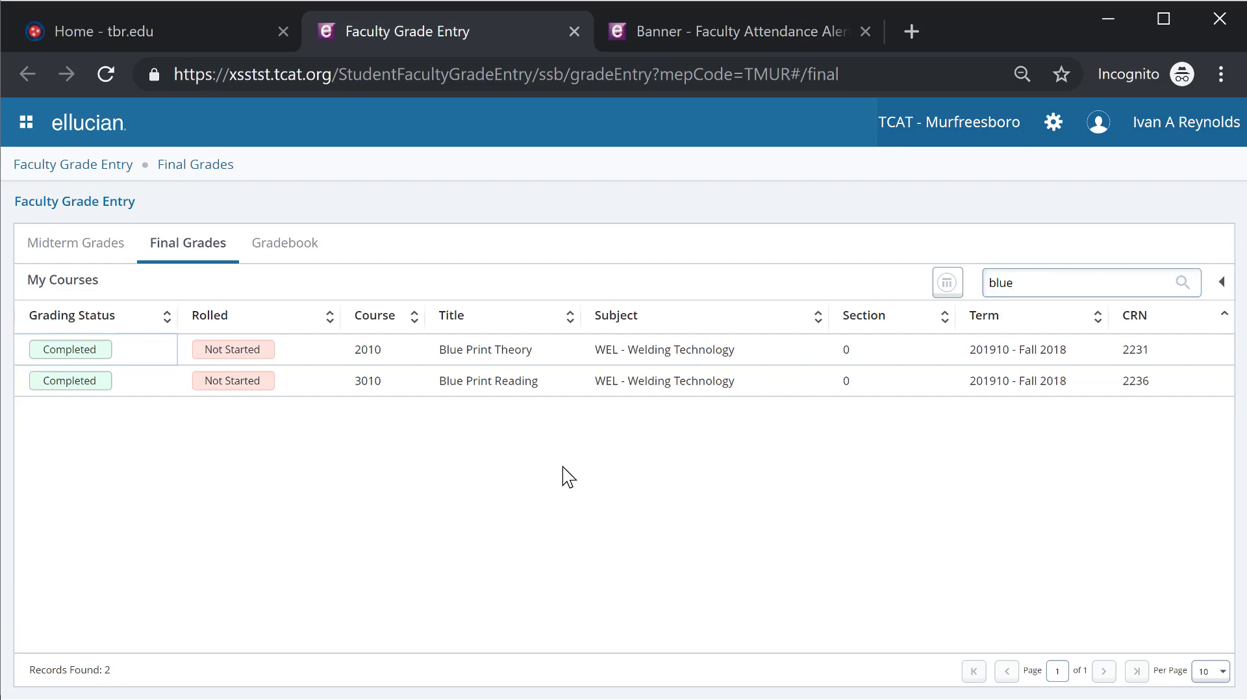
pyautogui.moveTo(450, 368)
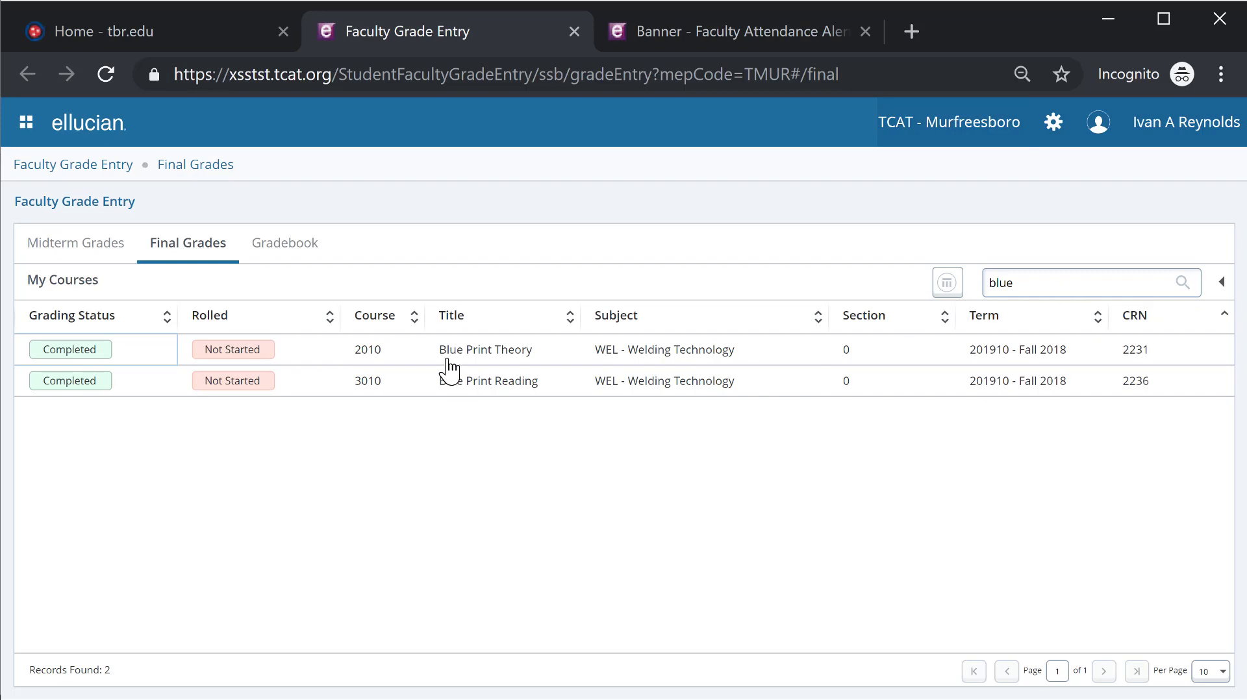
pyautogui.click(484, 349)
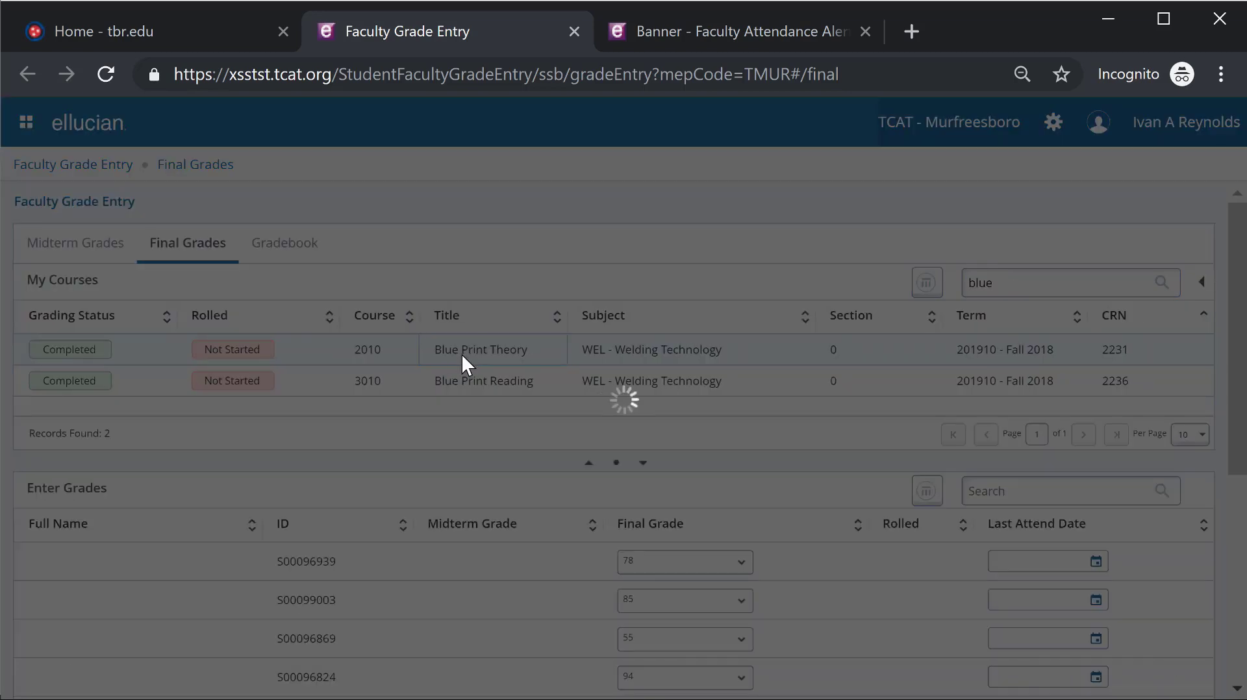
# Filter the student roster by 'nag', then clear the search to restore the full list.
pyautogui.click(1066, 491)
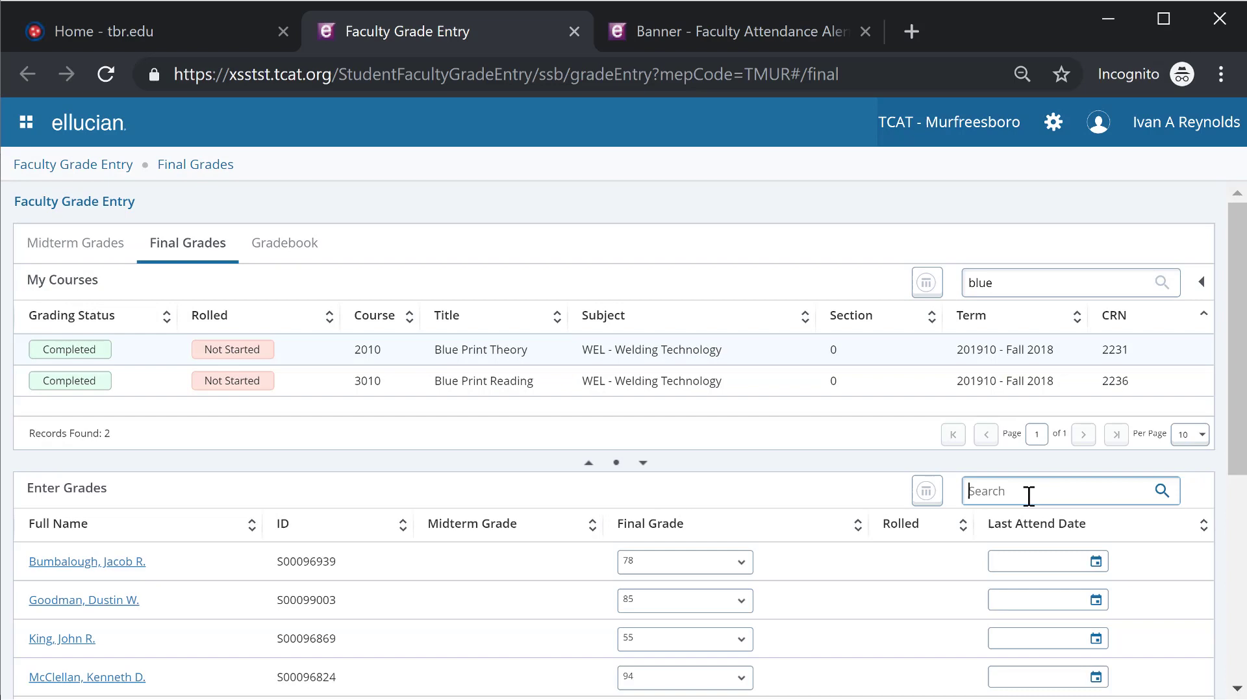
pyautogui.write('nag')
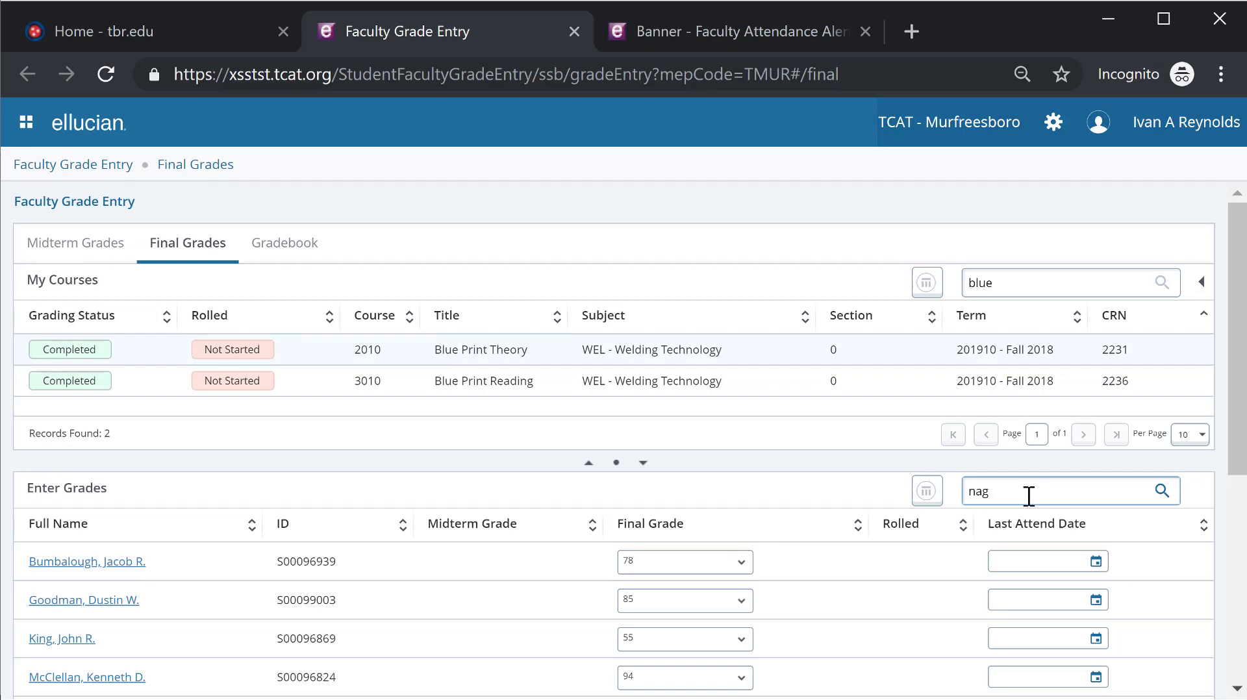
pyautogui.click(1162, 492)
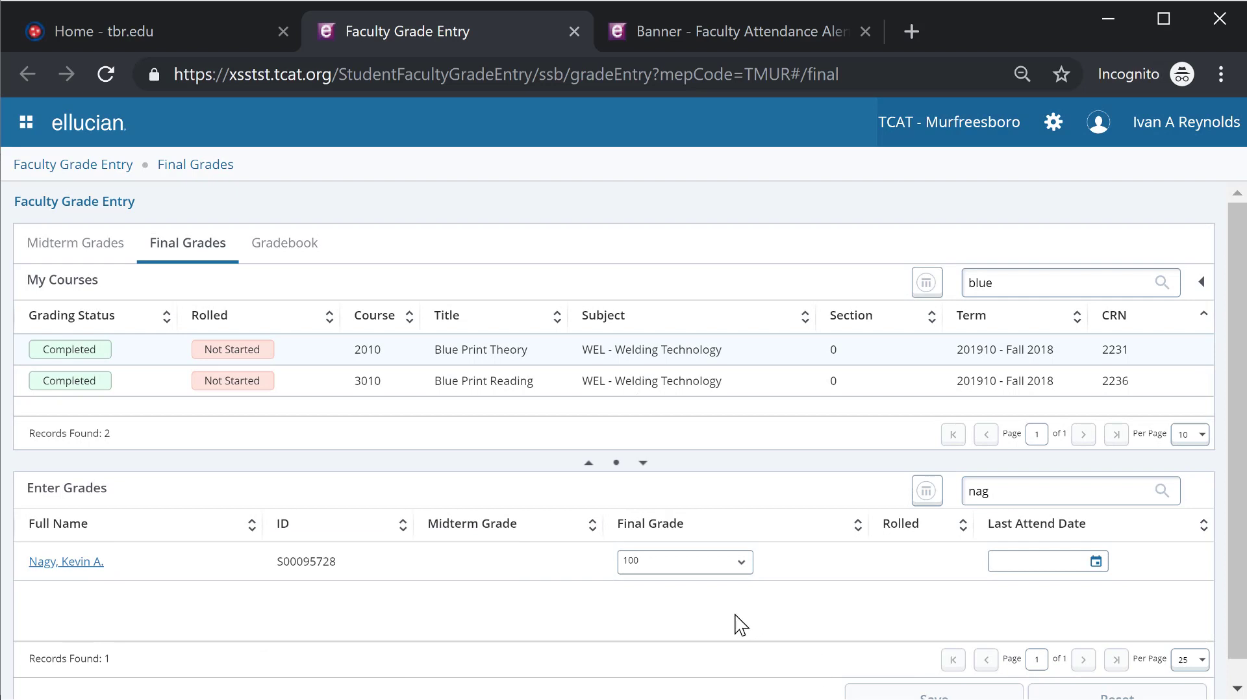
pyautogui.moveTo(450, 516)
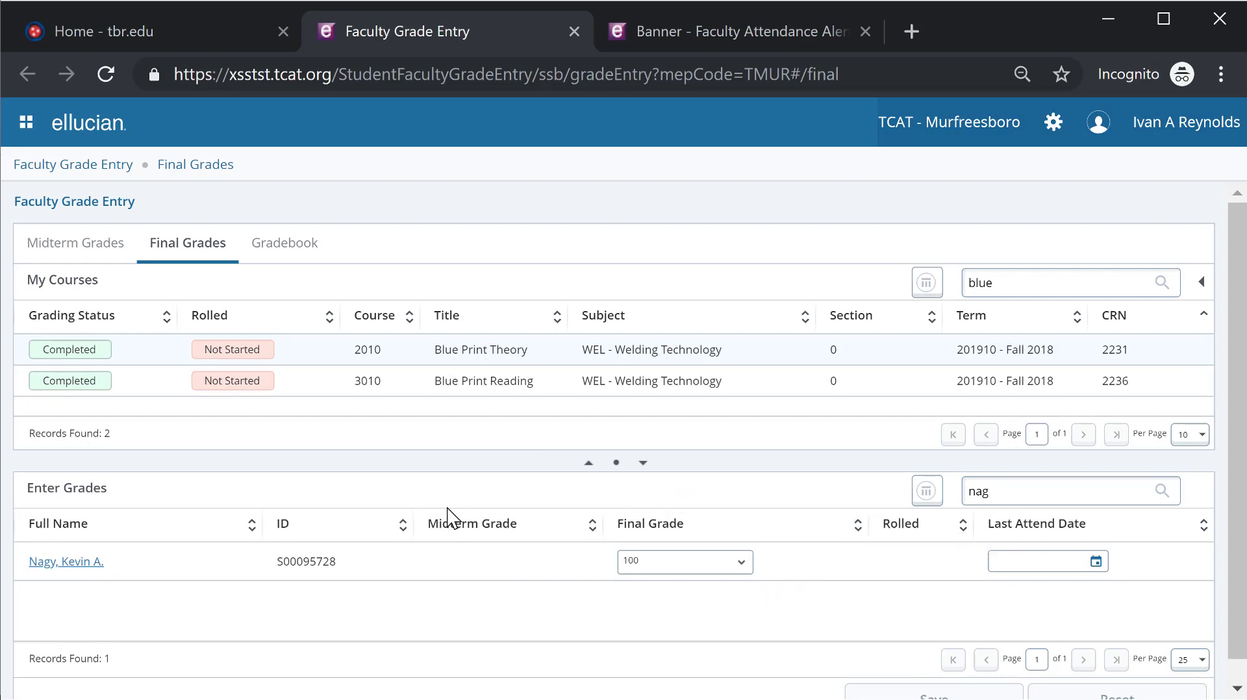
pyautogui.click(1066, 491)
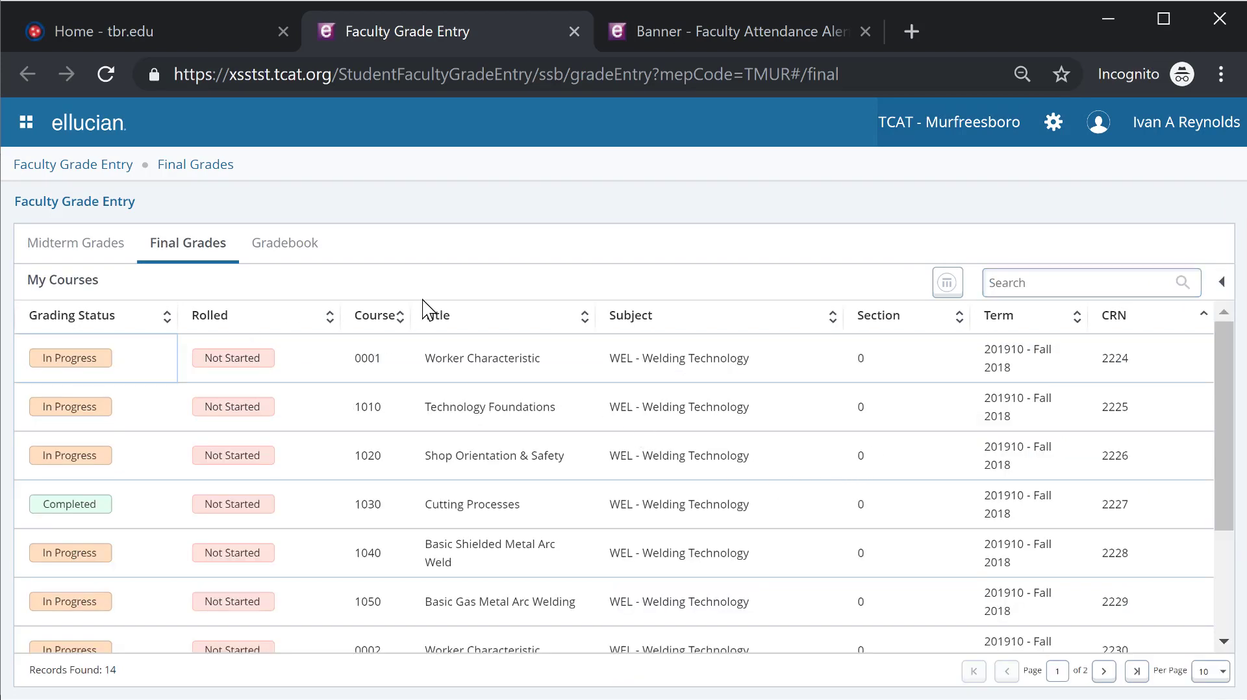
pyautogui.moveTo(76, 243)
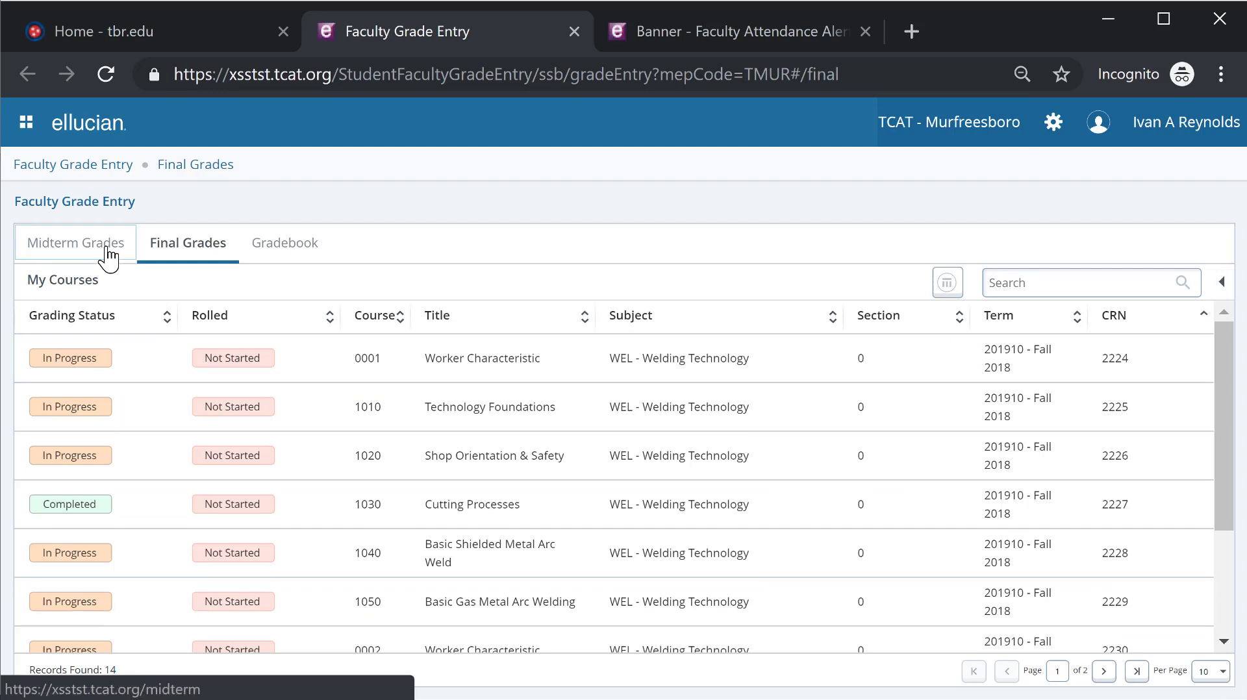
pyautogui.click(75, 243)
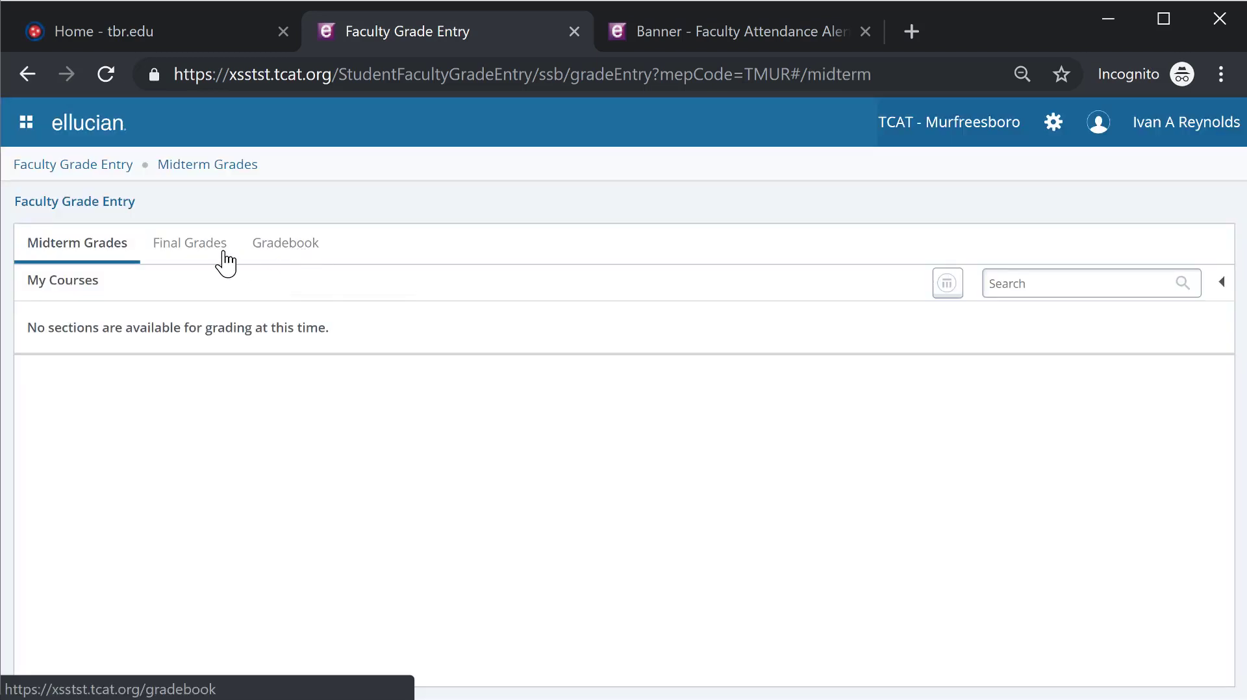
pyautogui.moveTo(119, 286)
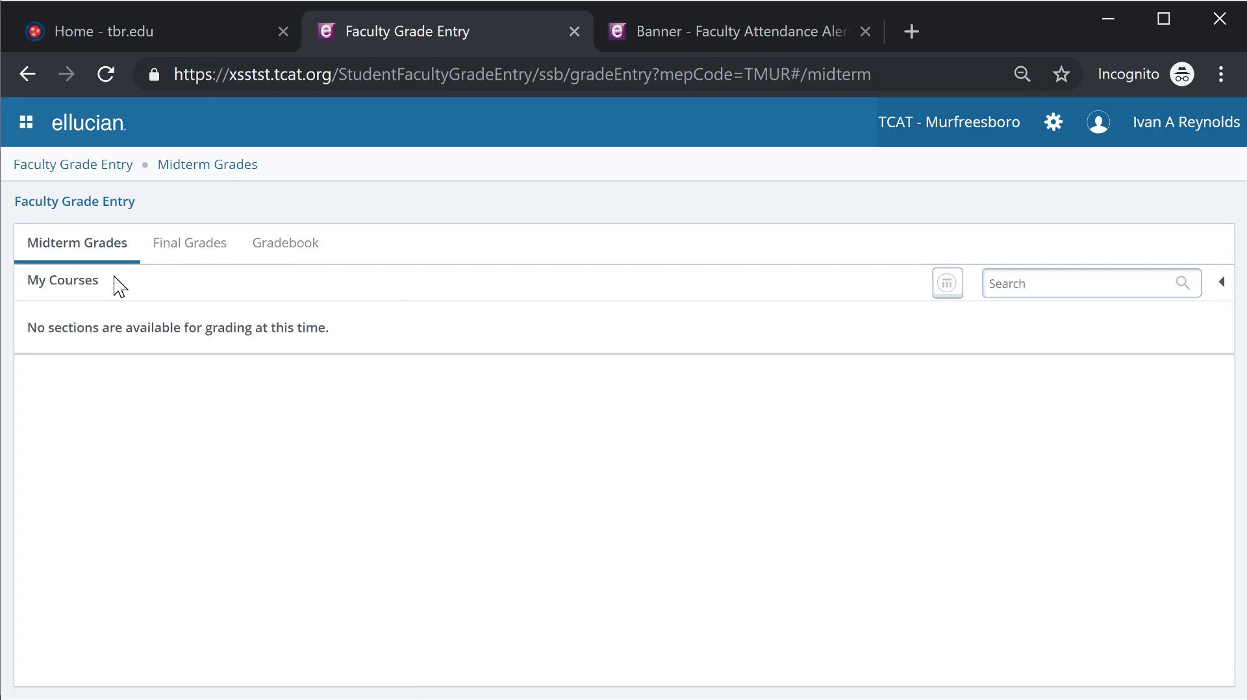
pyautogui.moveTo(190, 243)
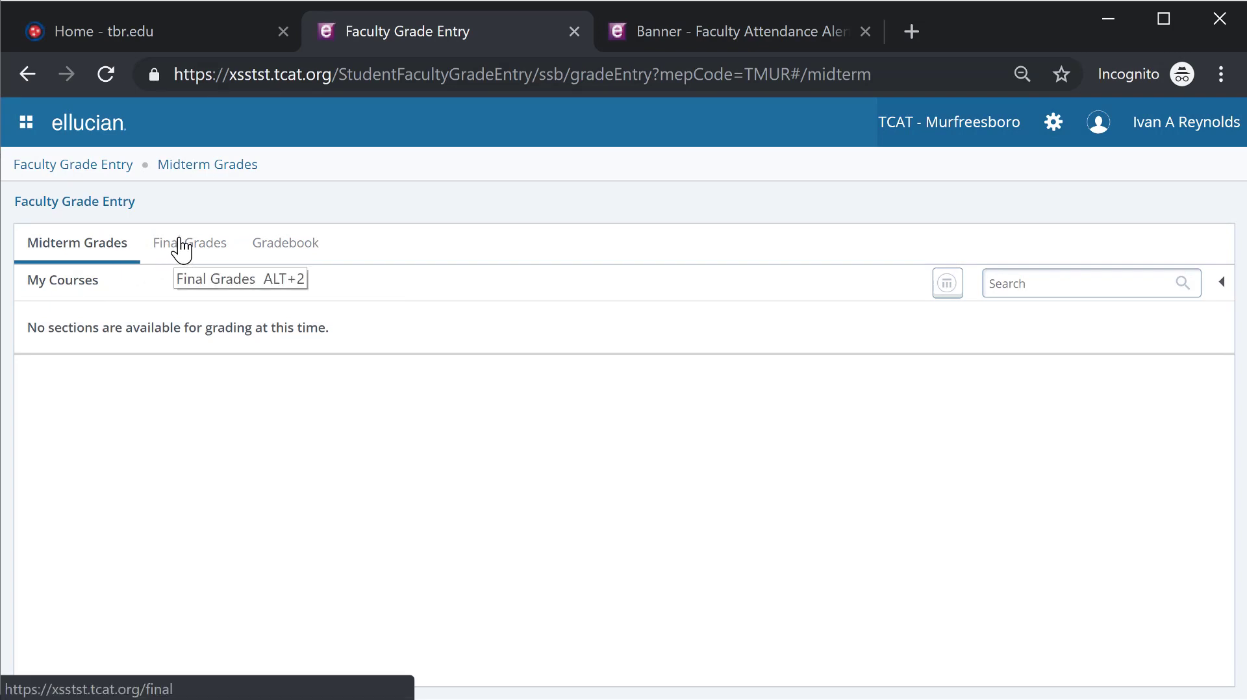
pyautogui.click(188, 243)
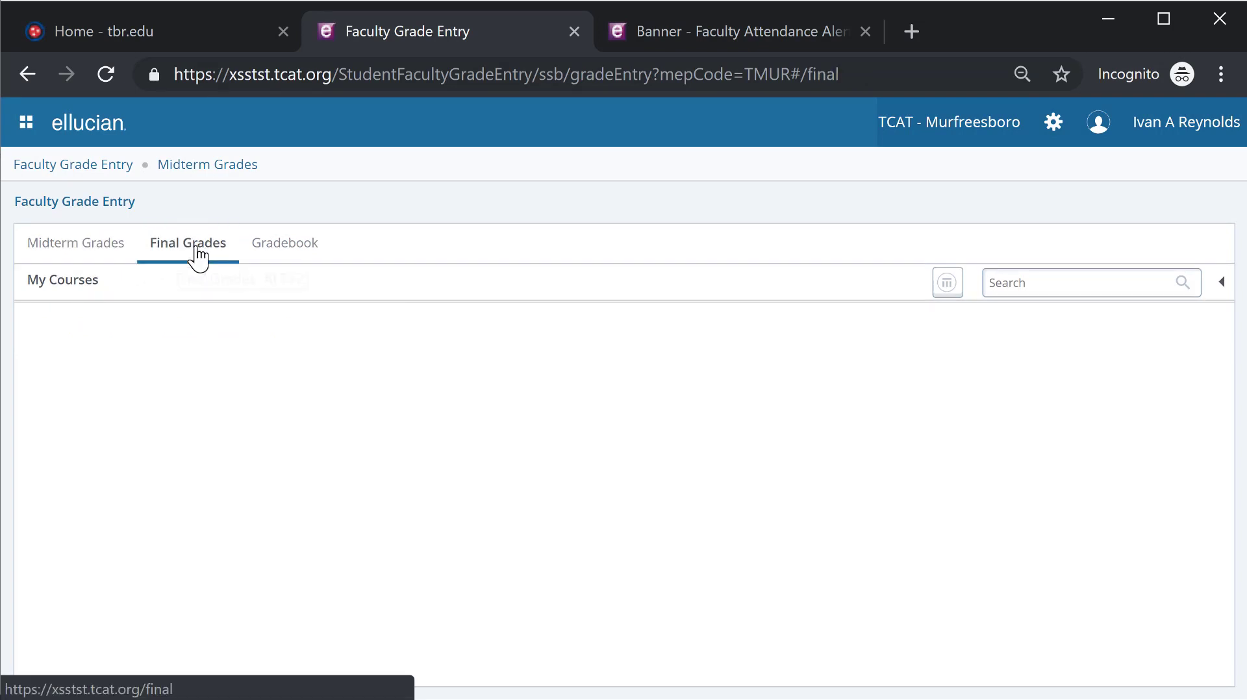
pyautogui.click(187, 243)
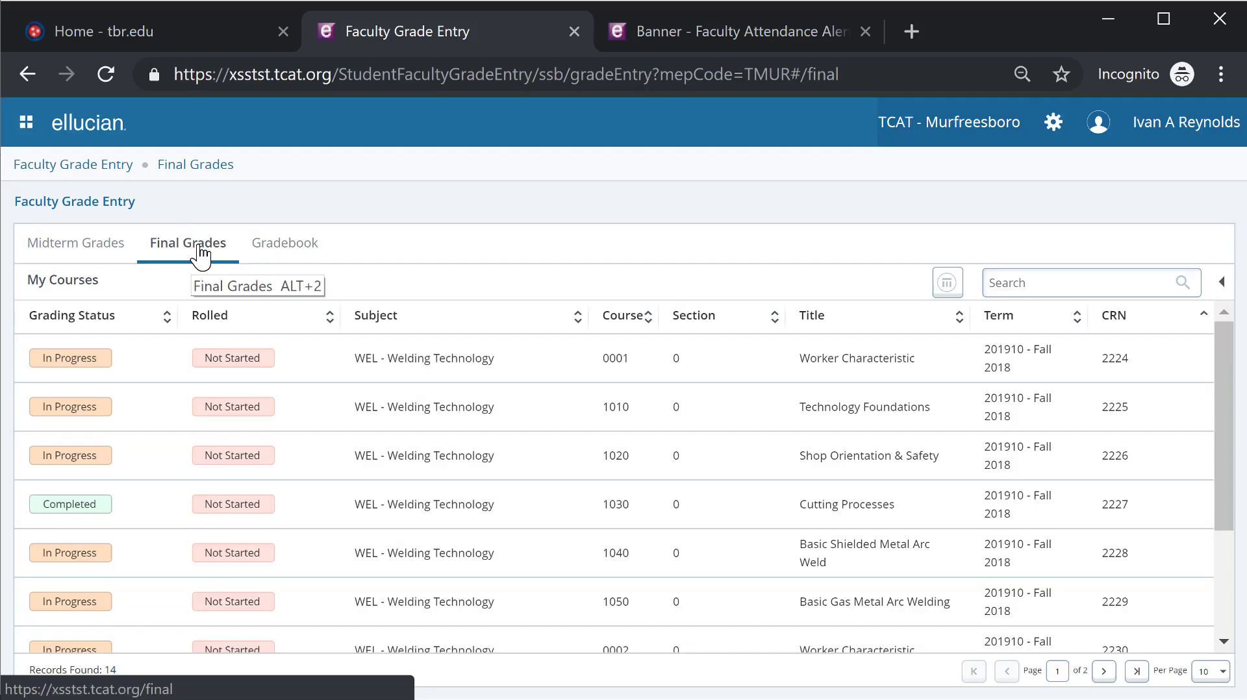
# Give the third student on the Worker Characteristic roster a final grade of 85 and save.
pyautogui.scroll(-3)
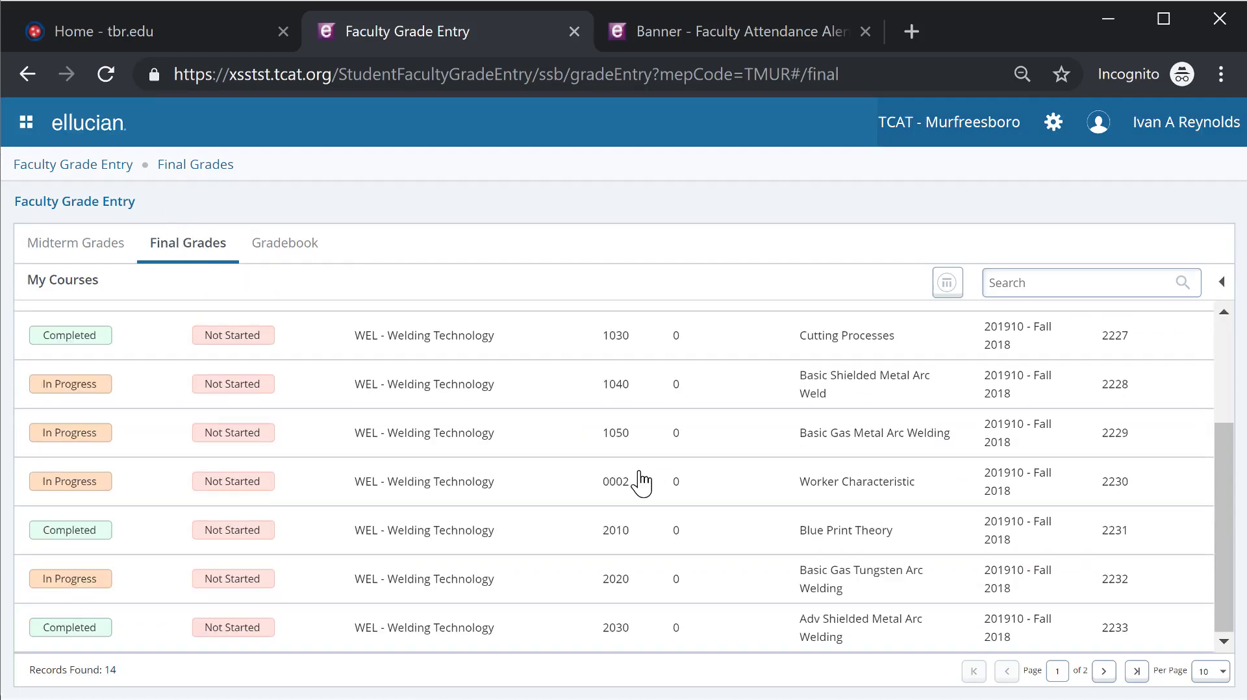
pyautogui.moveTo(530, 456)
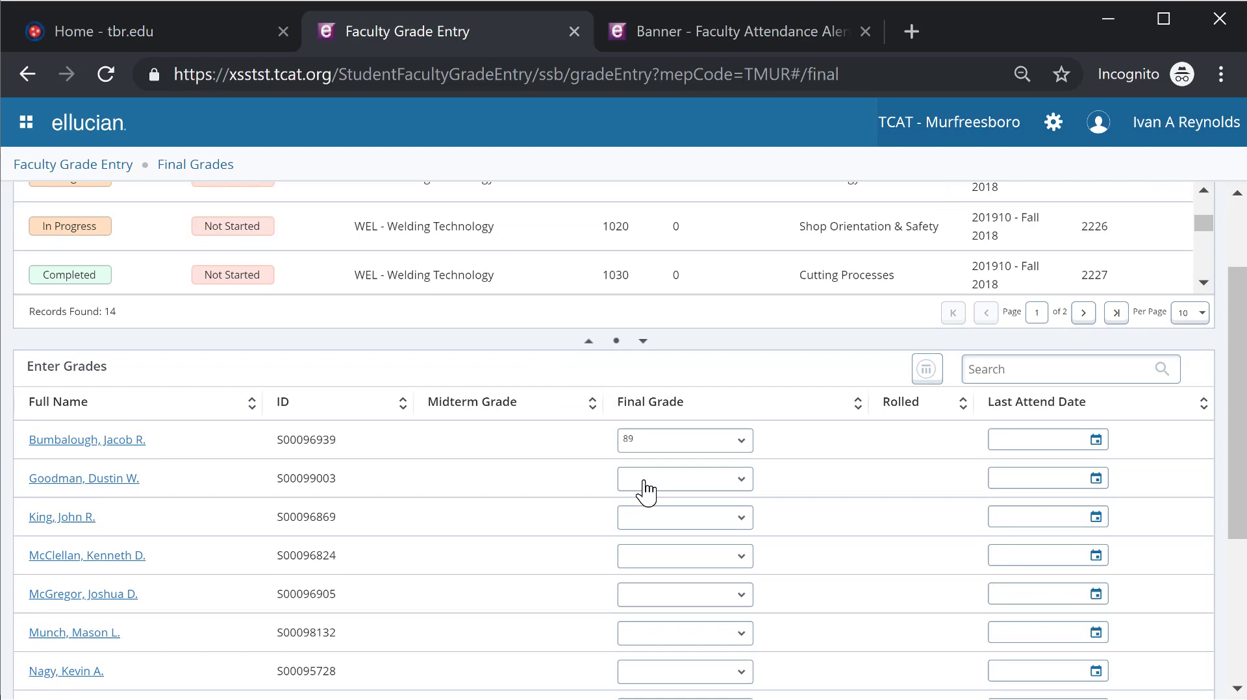
pyautogui.scroll(-3)
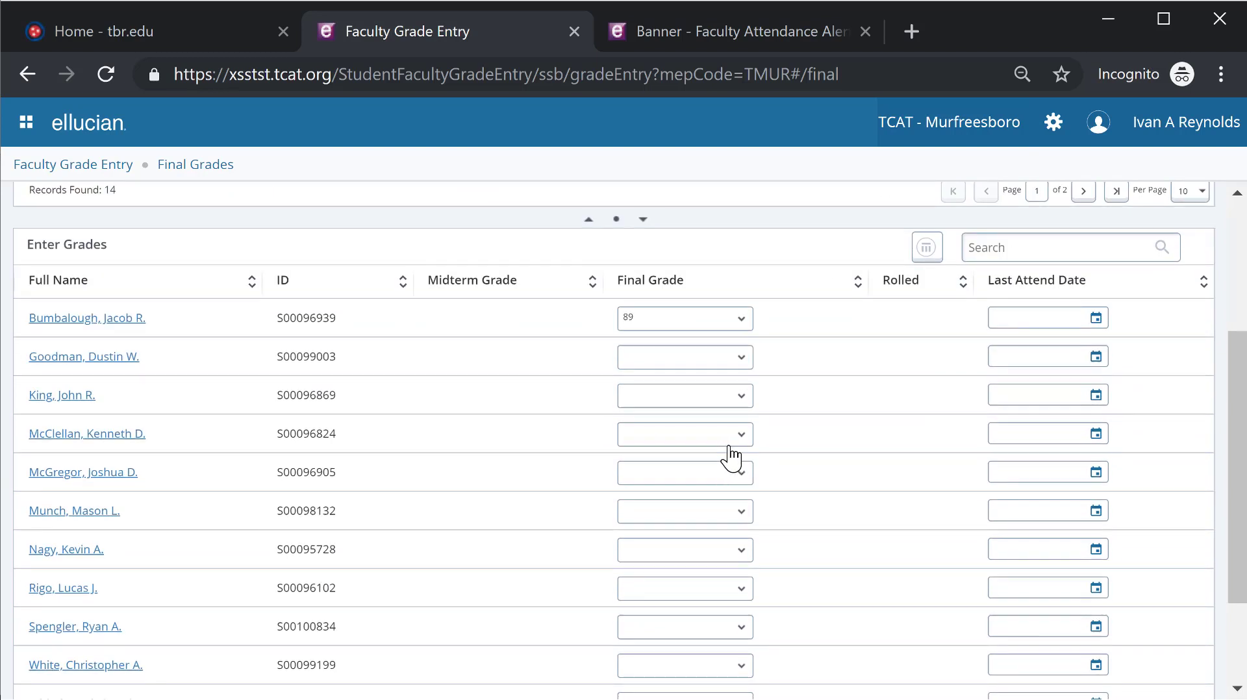
pyautogui.moveTo(730, 472)
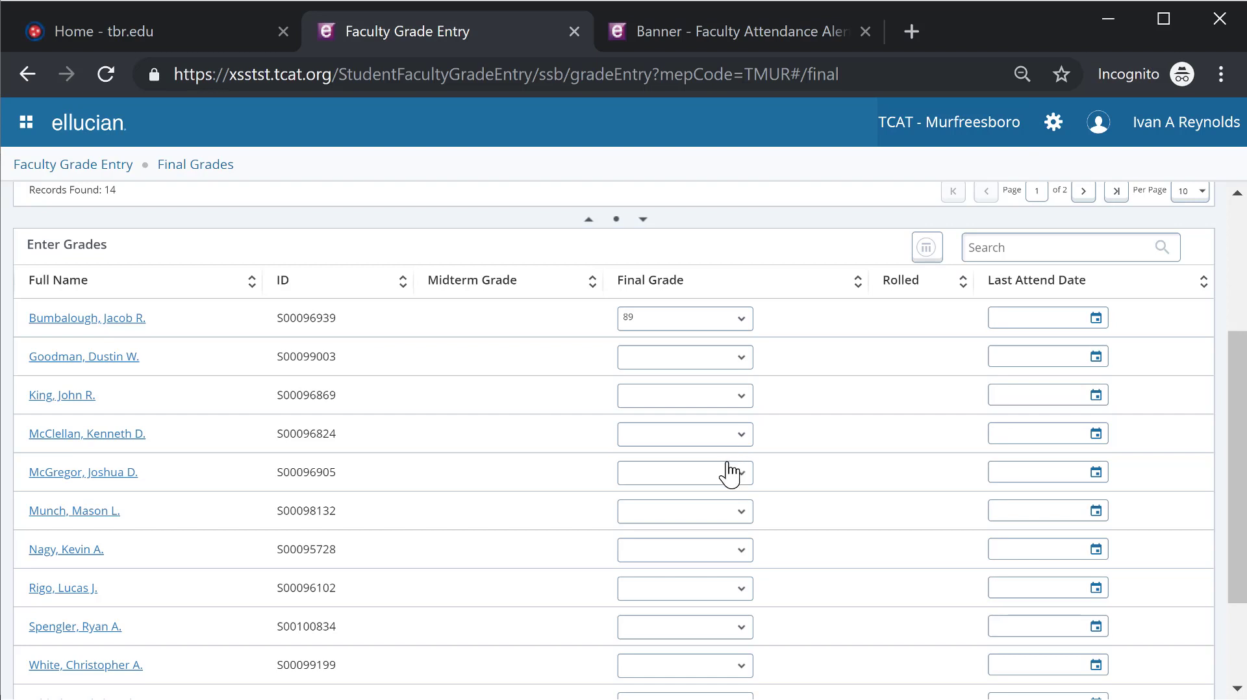
pyautogui.moveTo(702, 450)
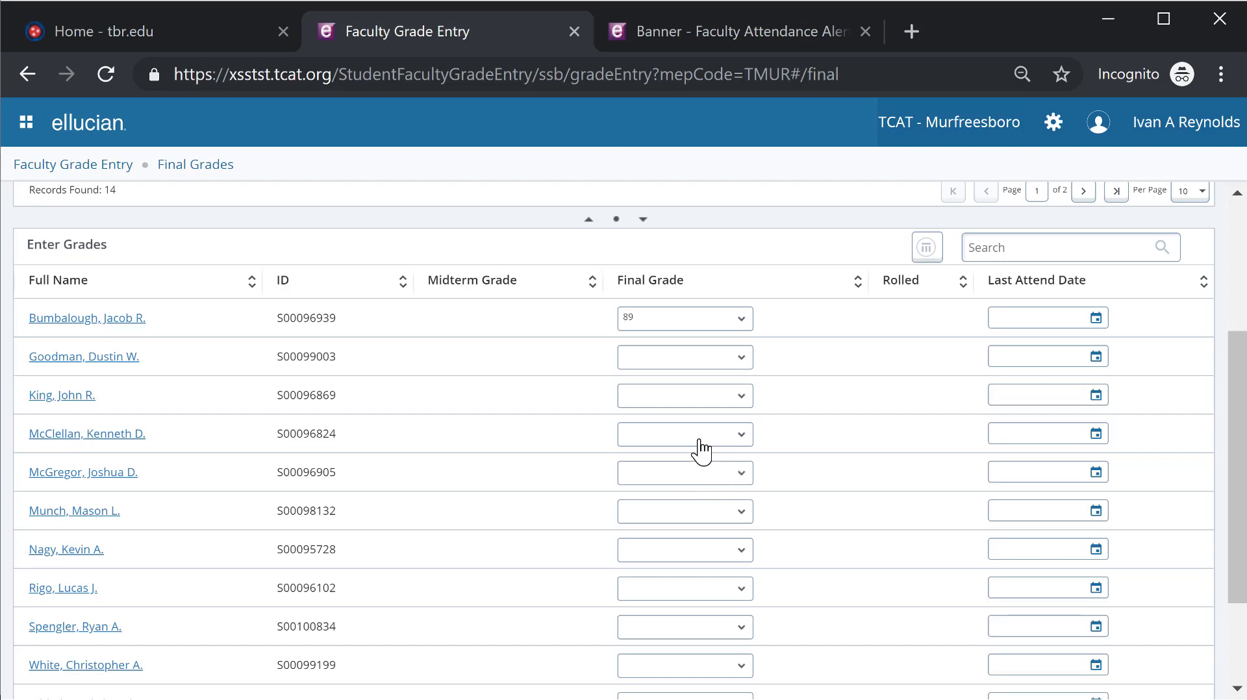
pyautogui.click(683, 395)
pyautogui.write('85')
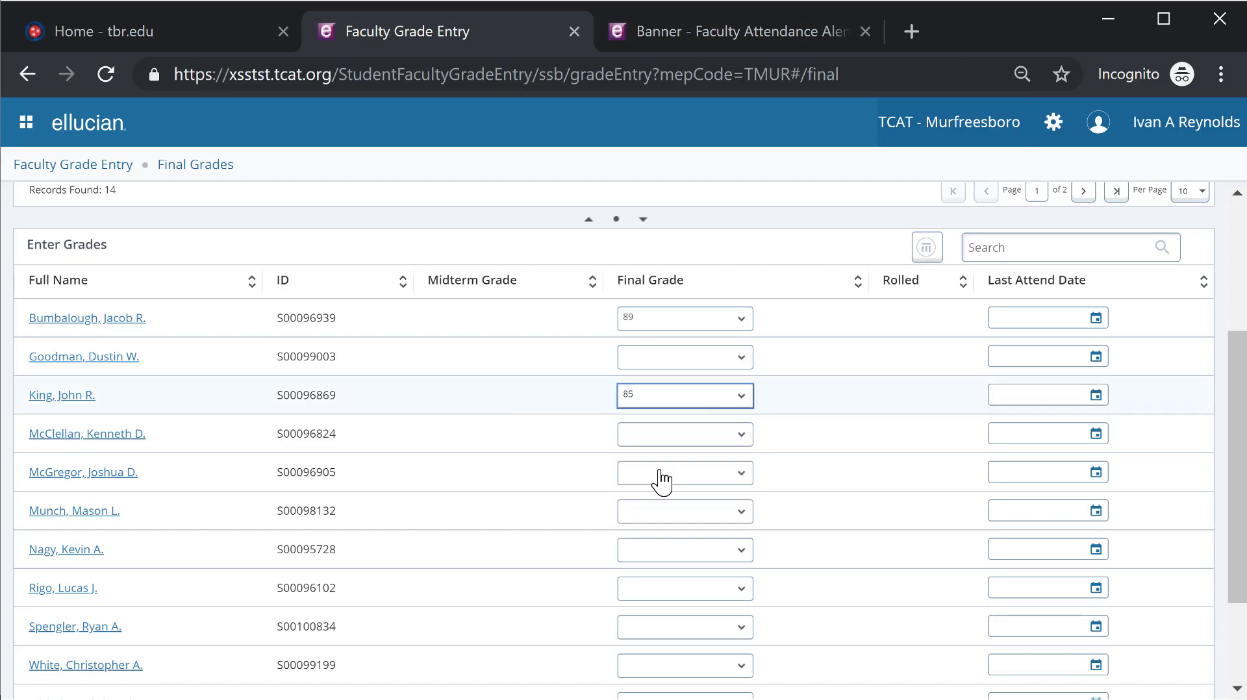
pyautogui.moveTo(676, 408)
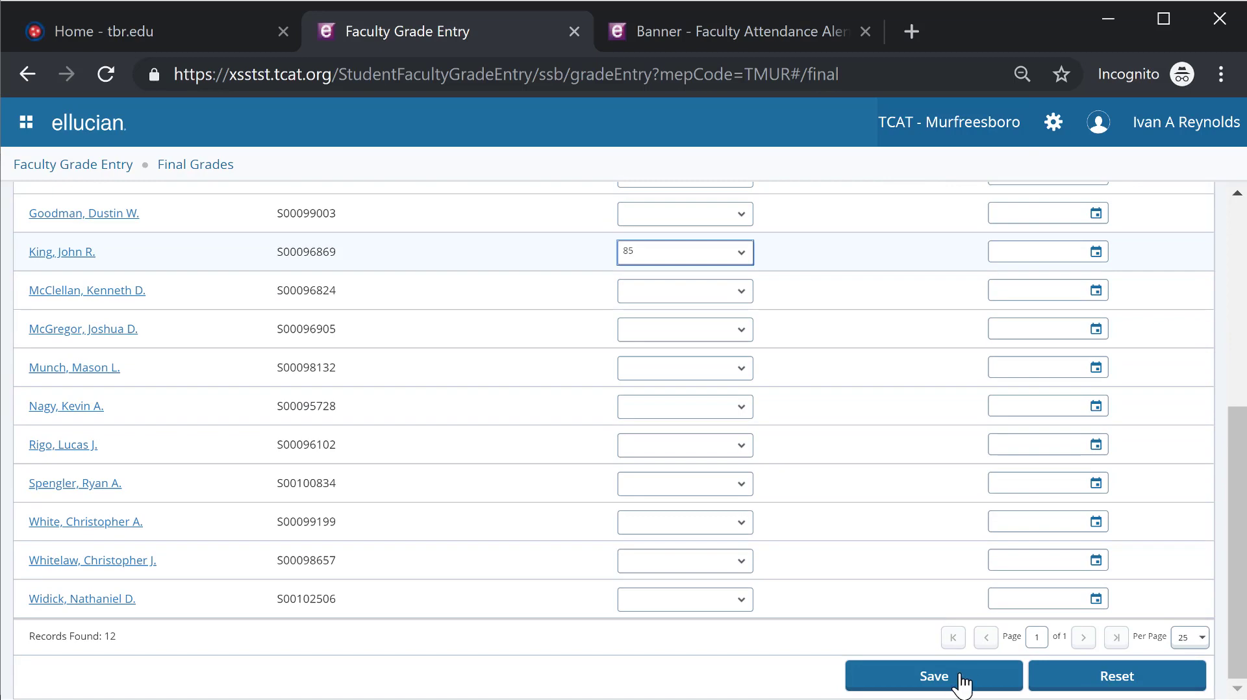
pyautogui.click(935, 677)
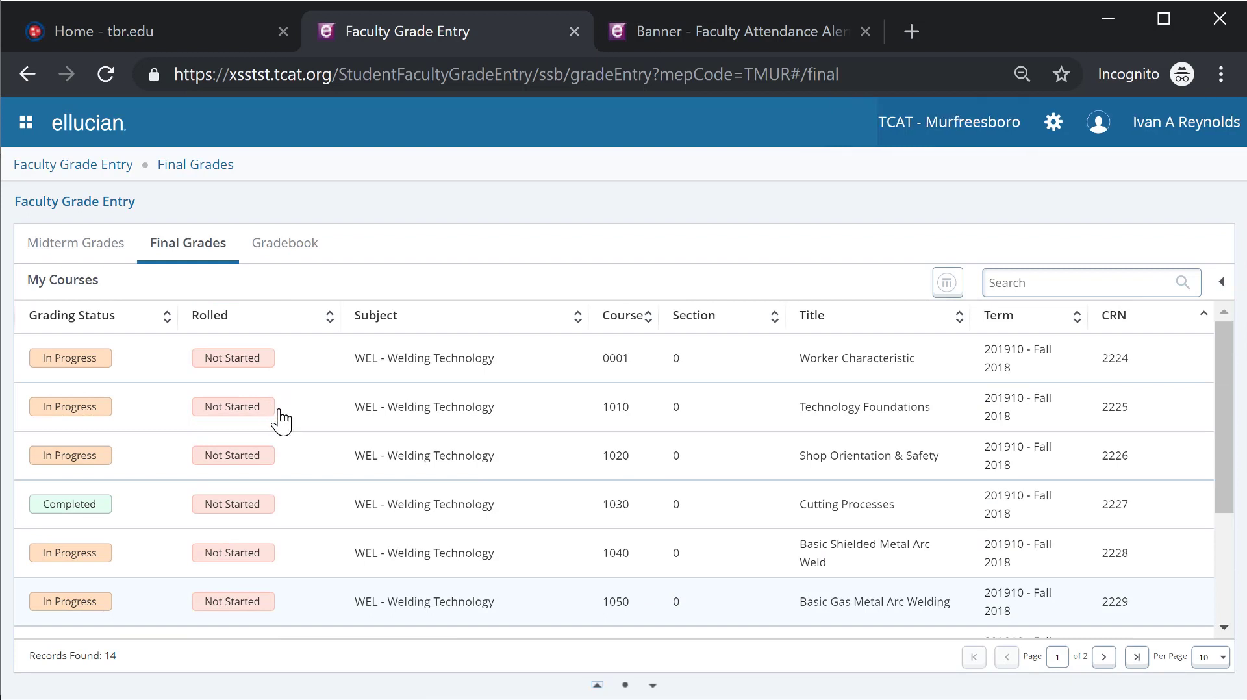
pyautogui.moveTo(331, 455)
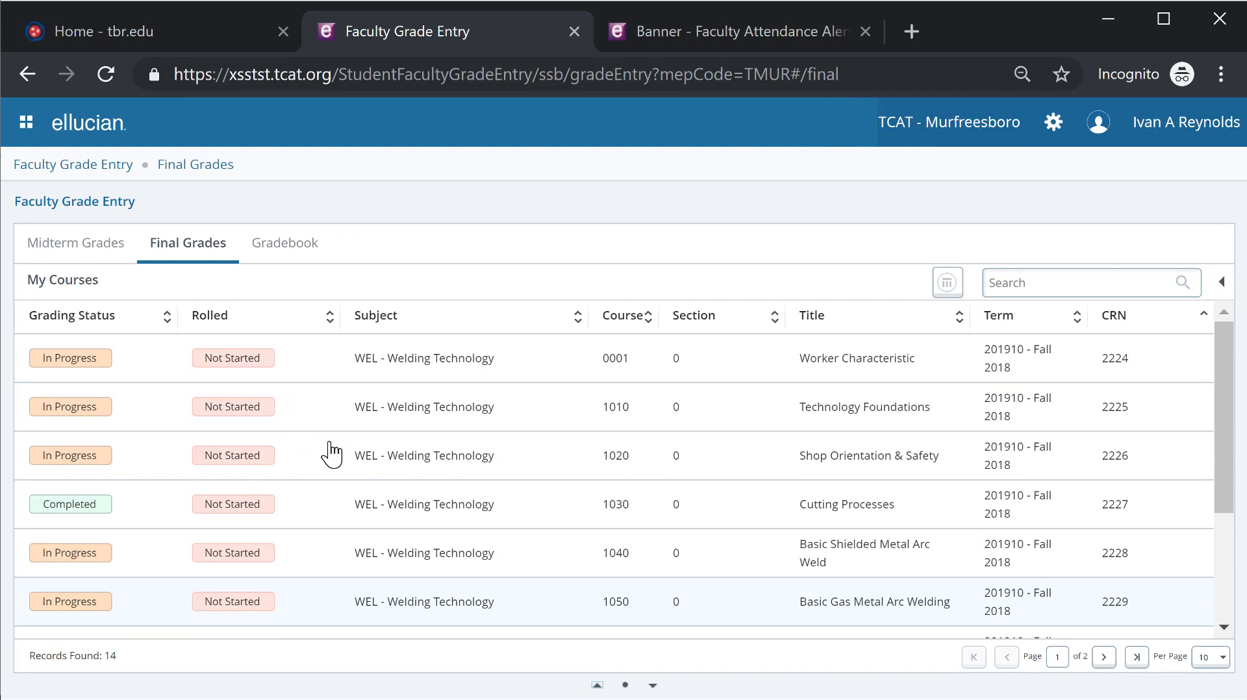
pyautogui.moveTo(340, 463)
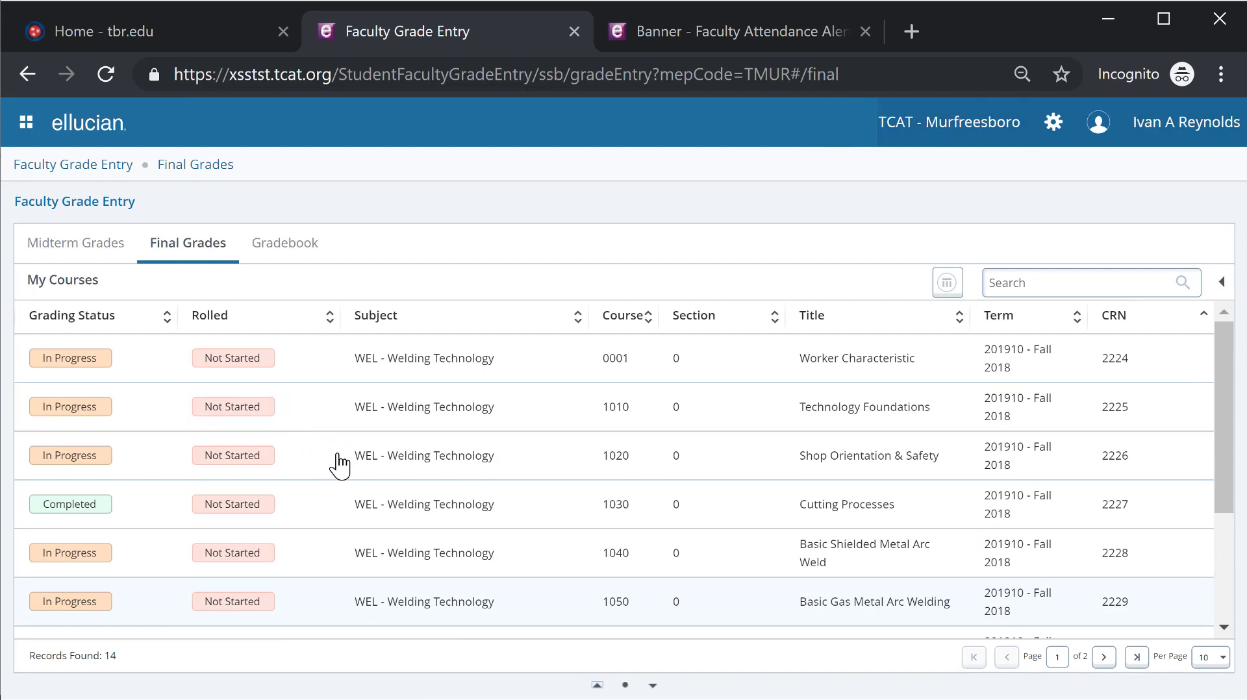
pyautogui.moveTo(1087, 317)
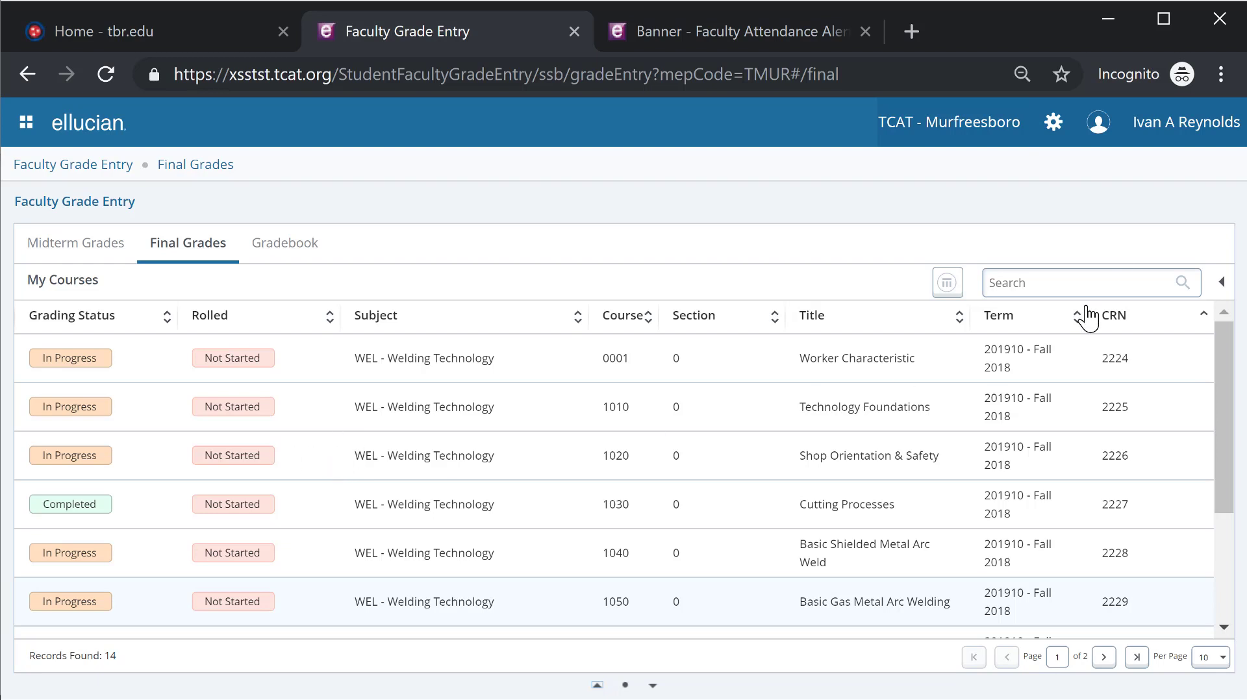
pyautogui.click(1054, 122)
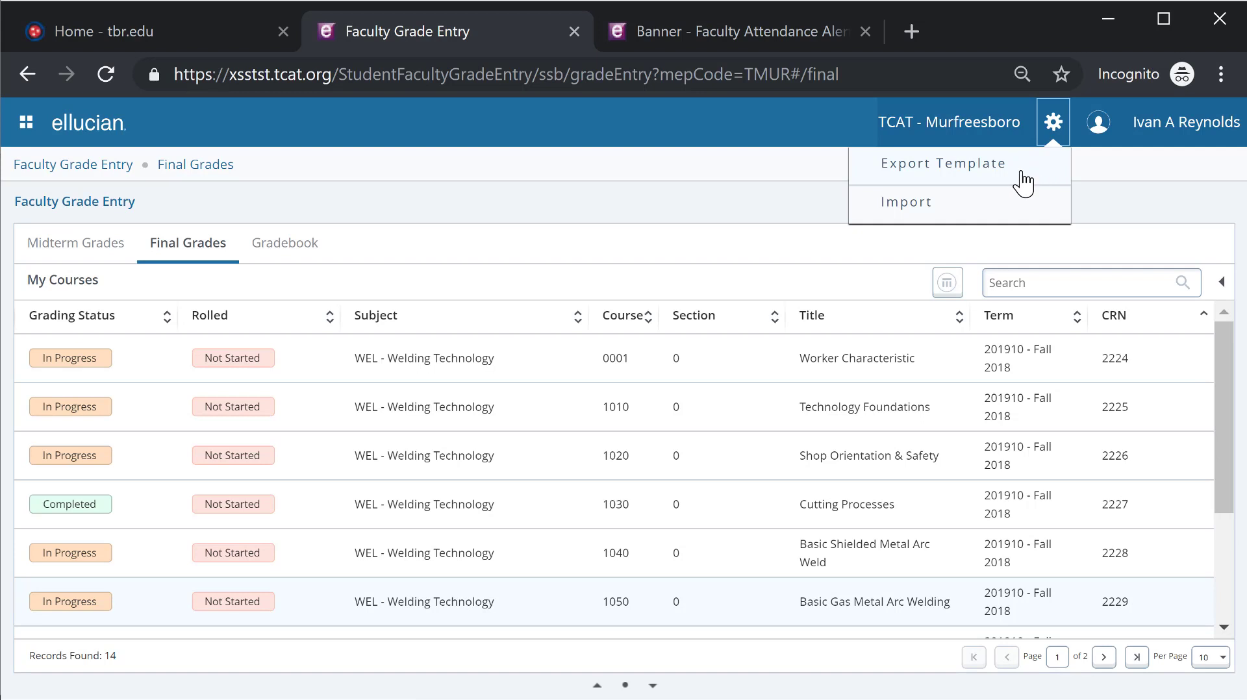
pyautogui.moveTo(1054, 122)
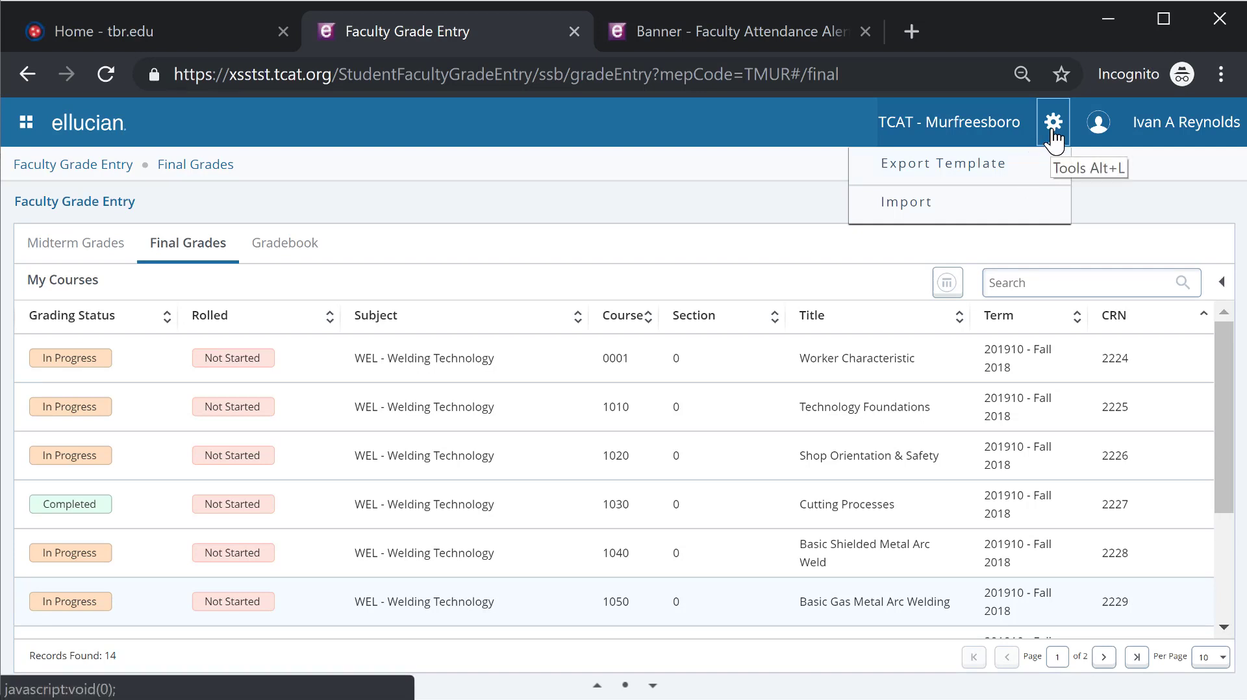
pyautogui.click(717, 503)
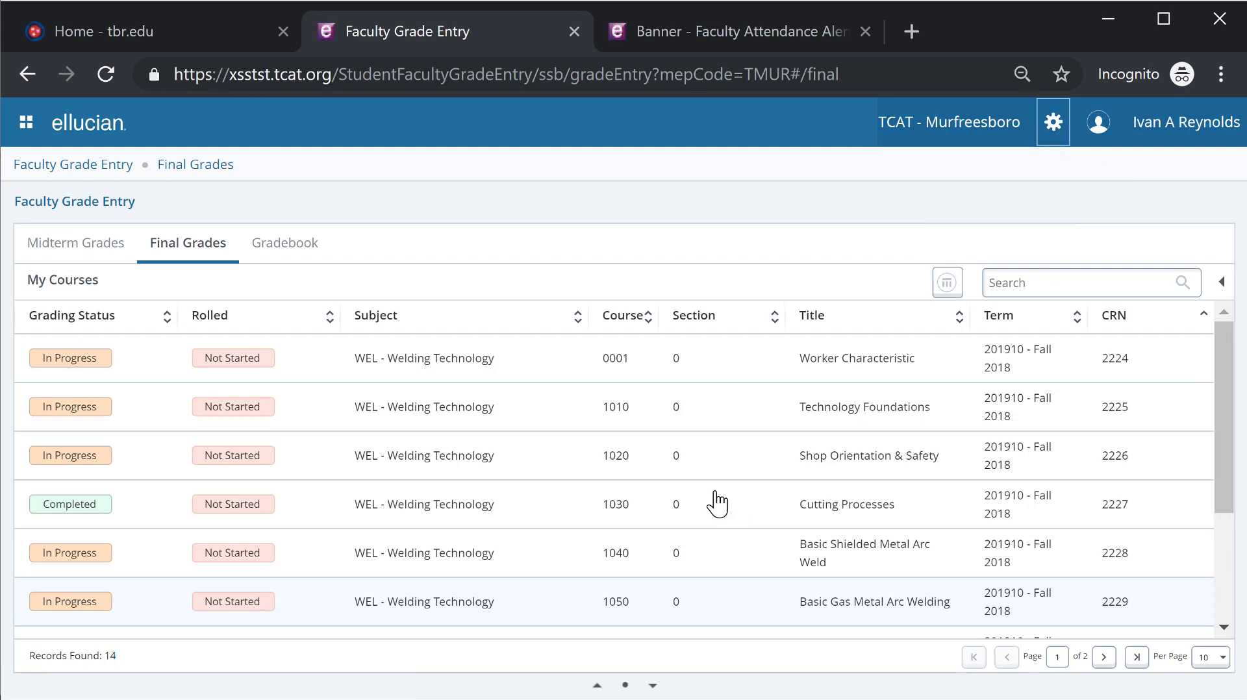
pyautogui.moveTo(703, 486)
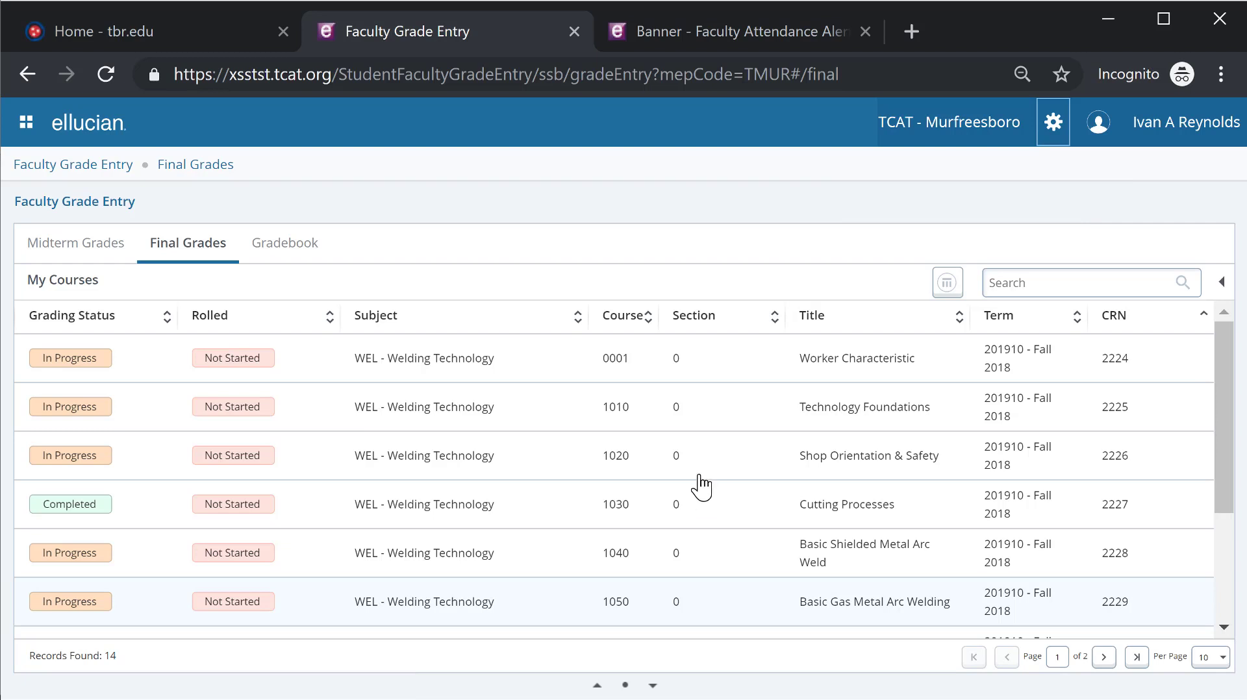
pyautogui.moveTo(678, 453)
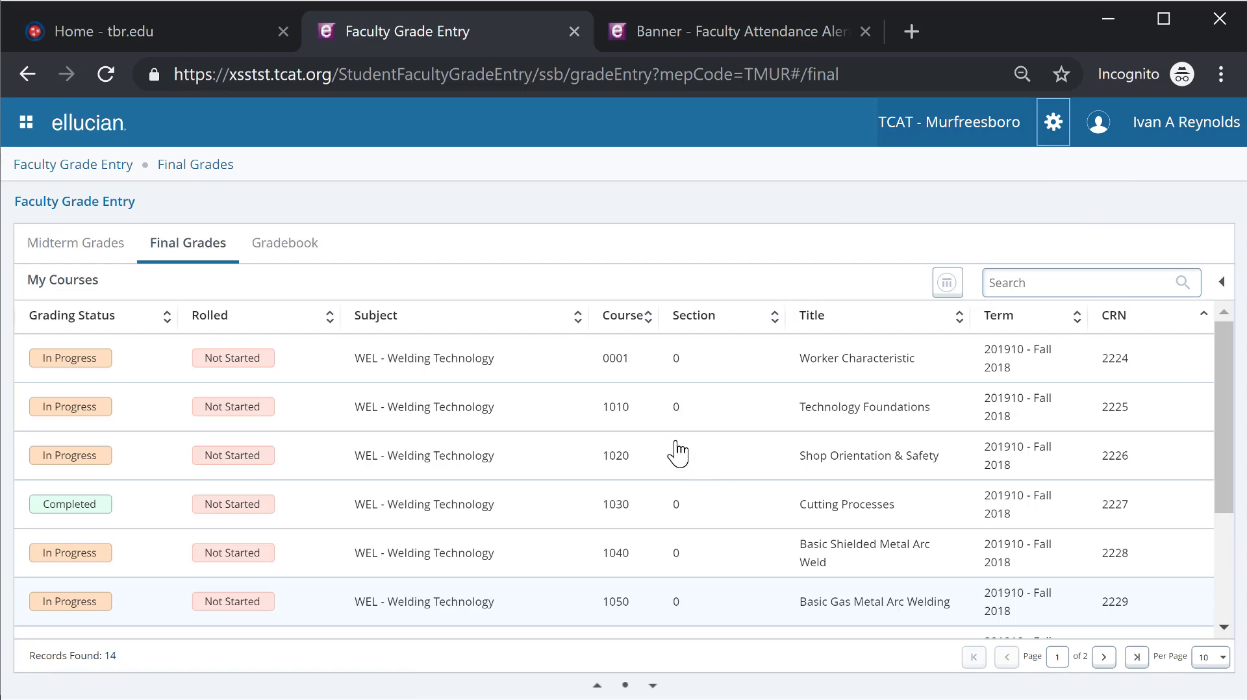
pyautogui.moveTo(707, 495)
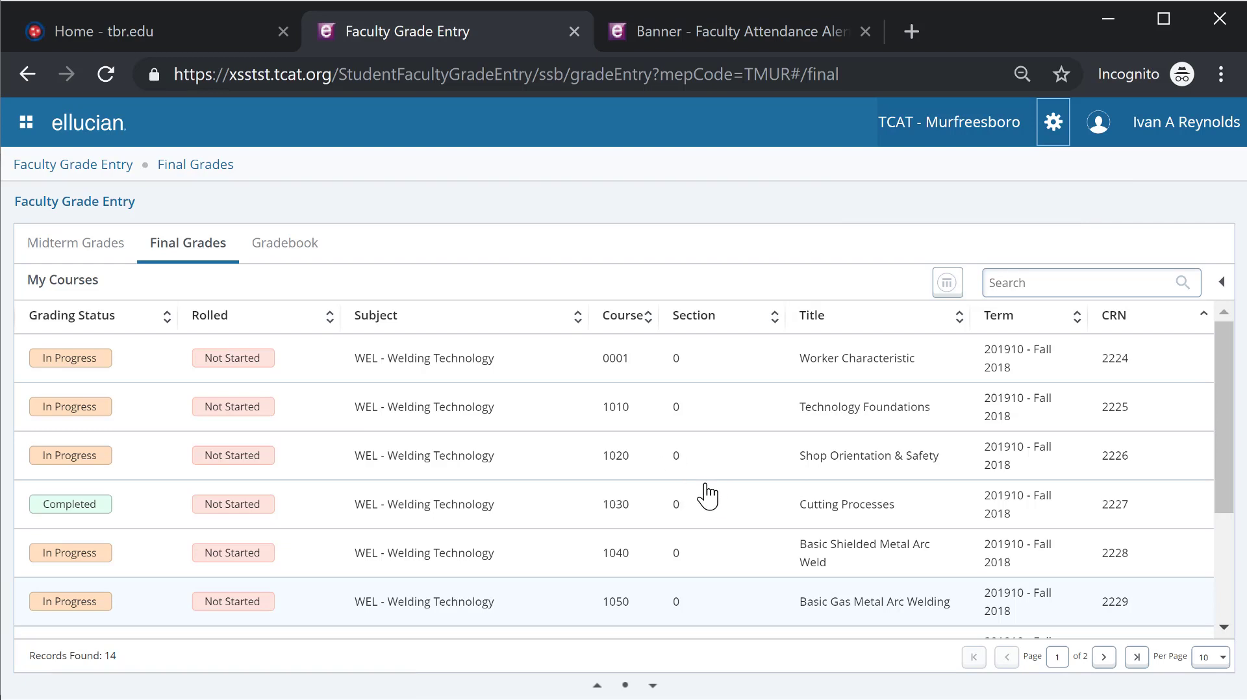
pyautogui.moveTo(676, 484)
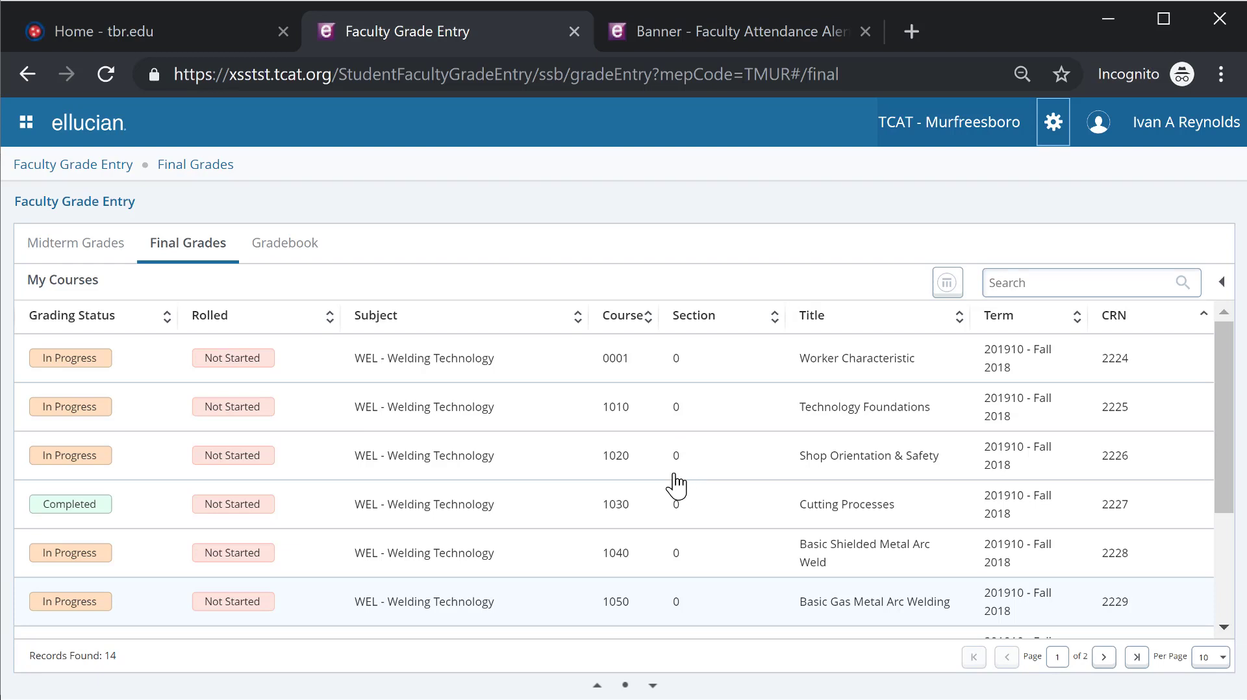
pyautogui.moveTo(682, 470)
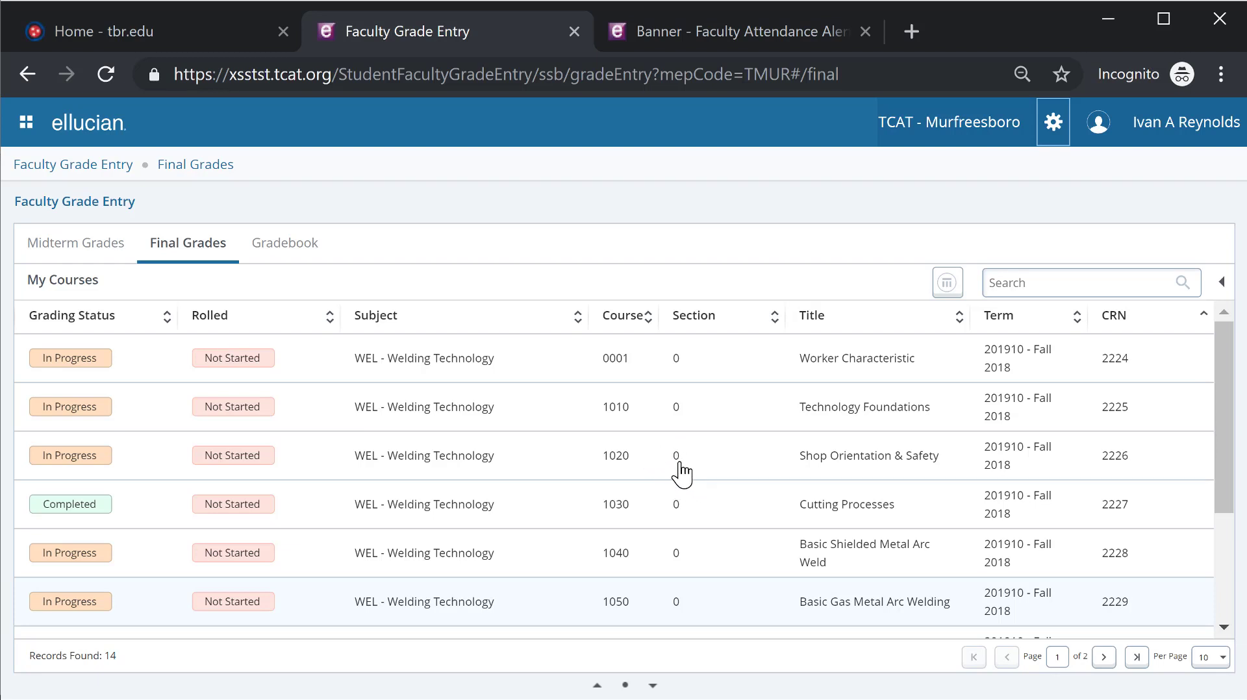